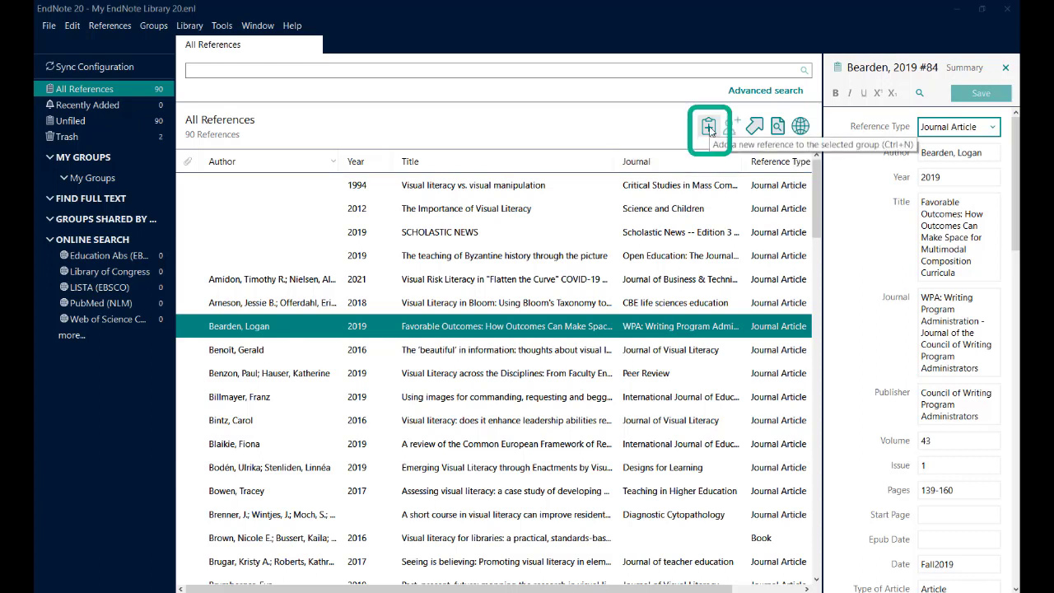
mouse_move(149, 51)
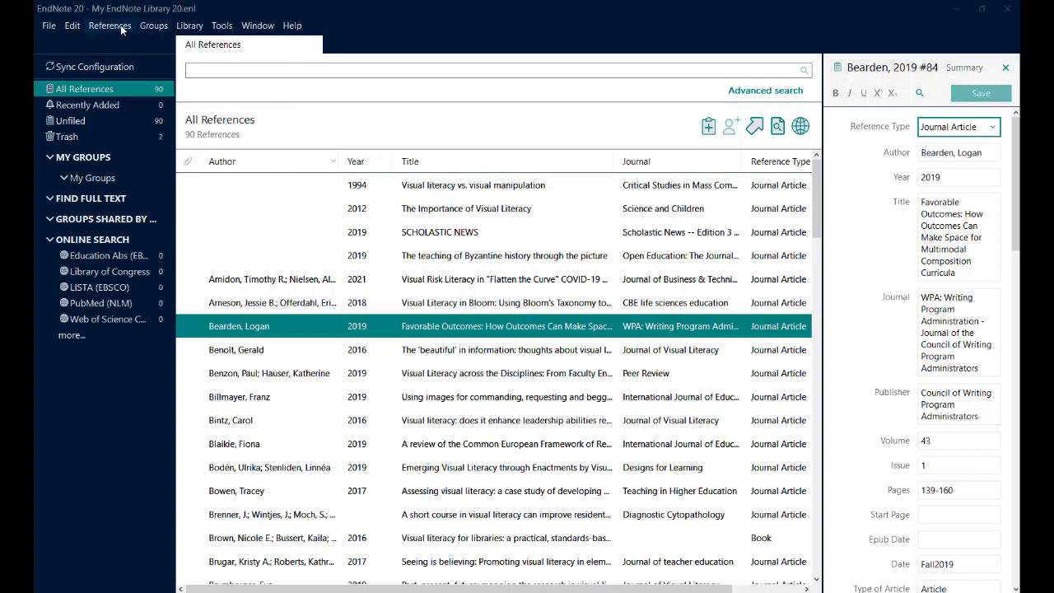
Start a new blank reference from the References menu.
left_click(110, 26)
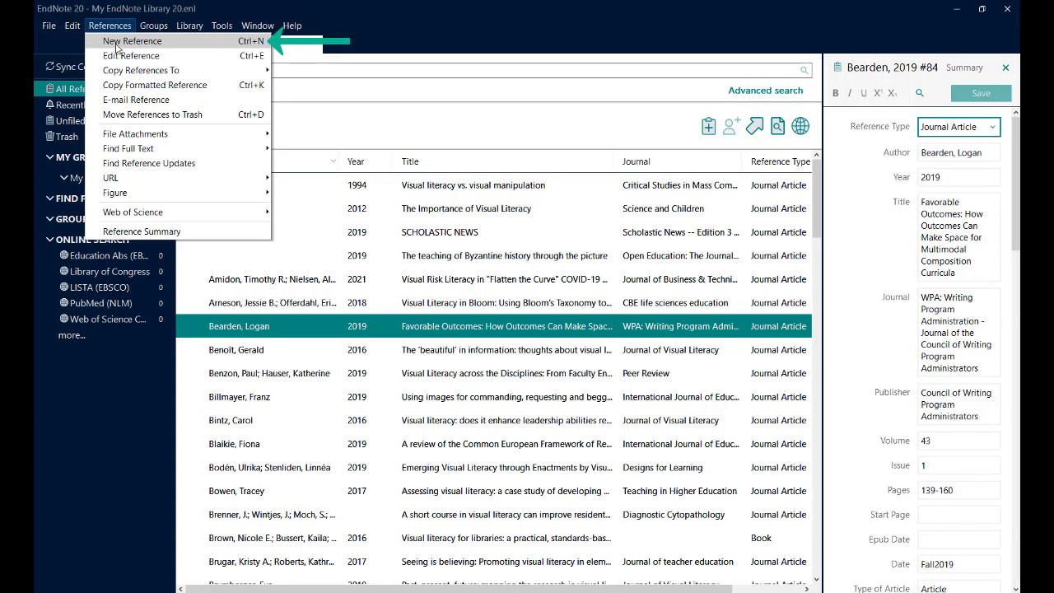
left_click(132, 41)
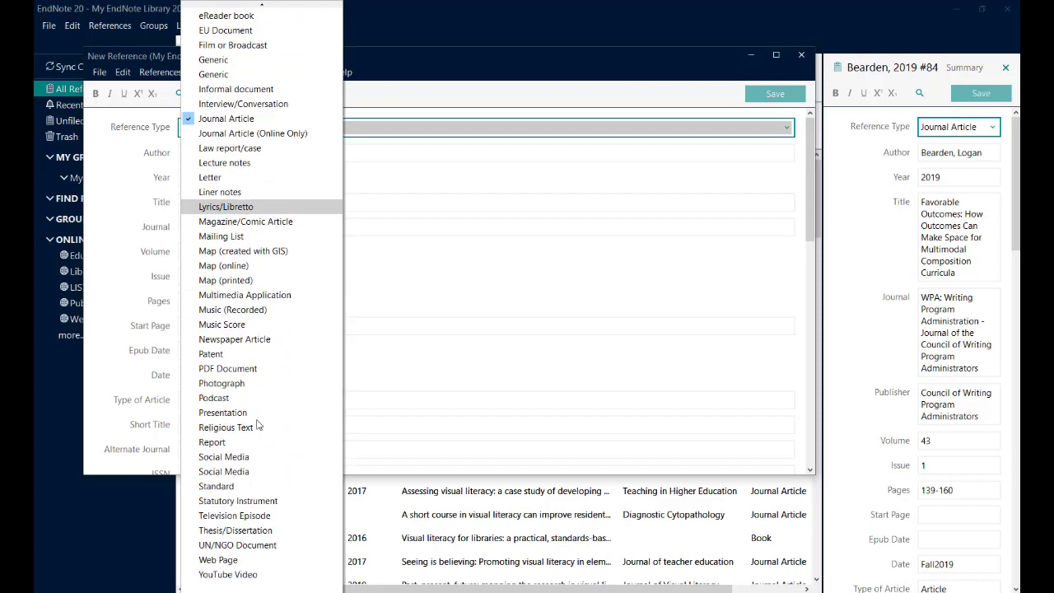
mouse_move(218, 560)
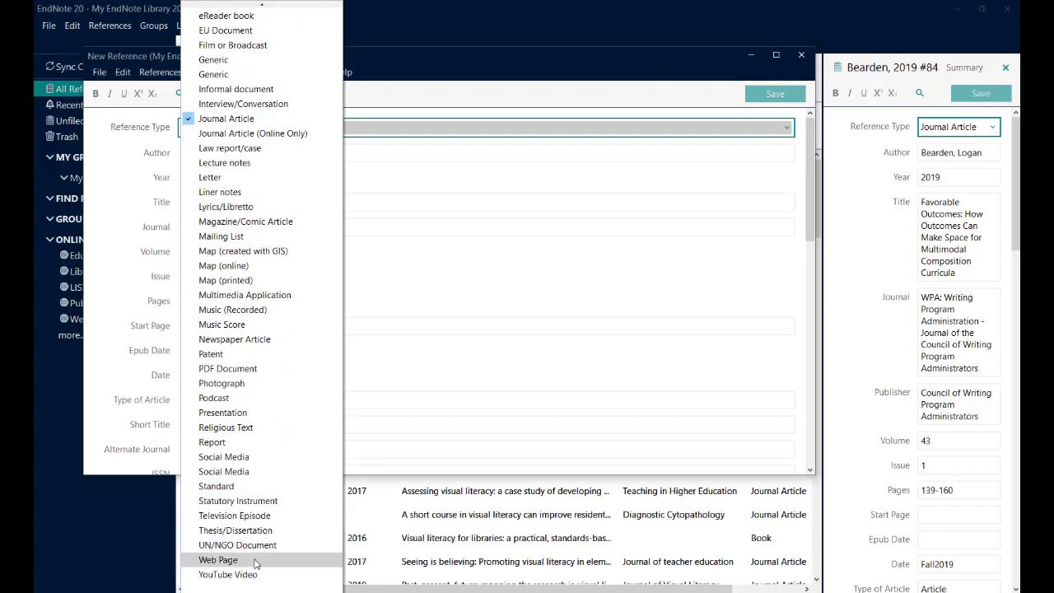
Set the new reference's type to Web Page.
left_click(217, 560)
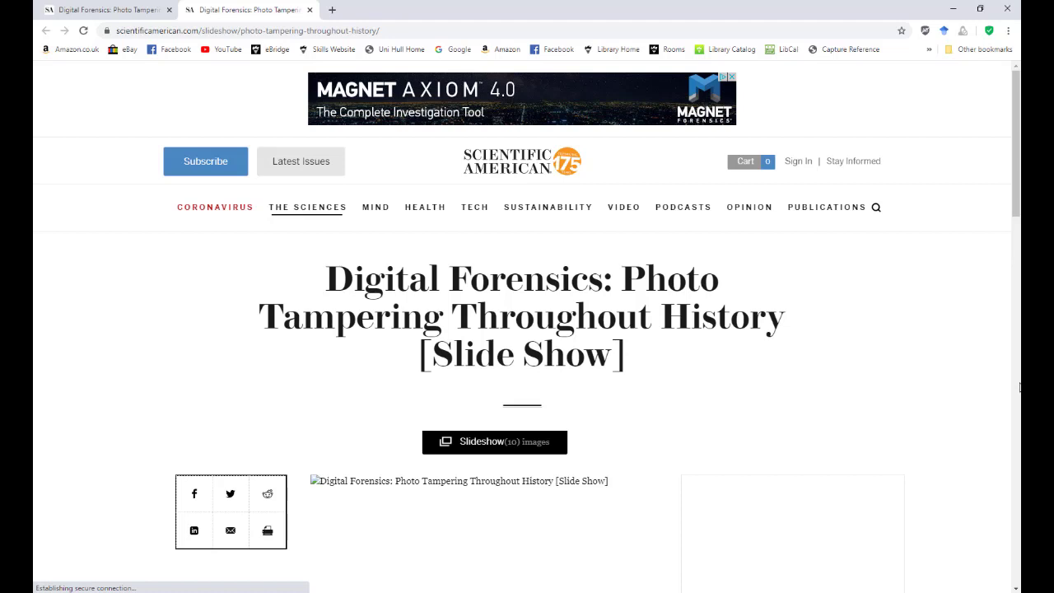
mouse_move(738, 253)
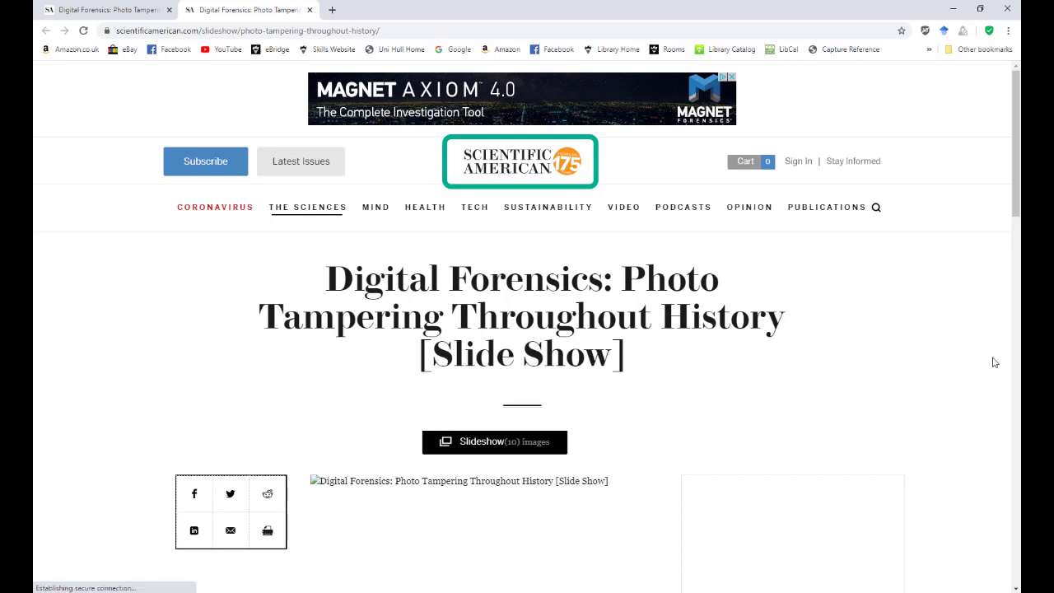
mouse_move(959, 361)
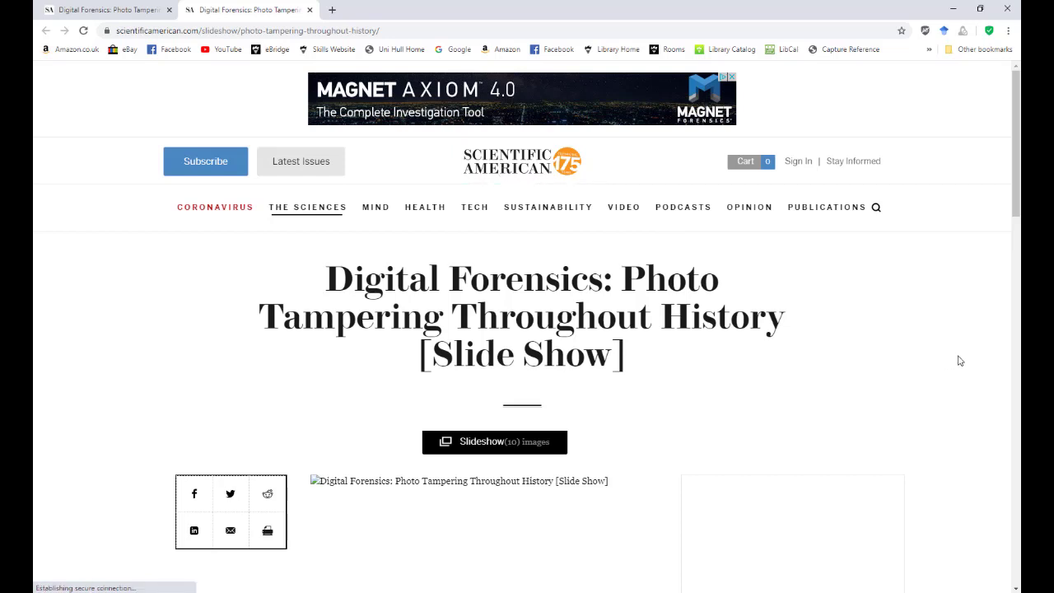
mouse_move(959, 357)
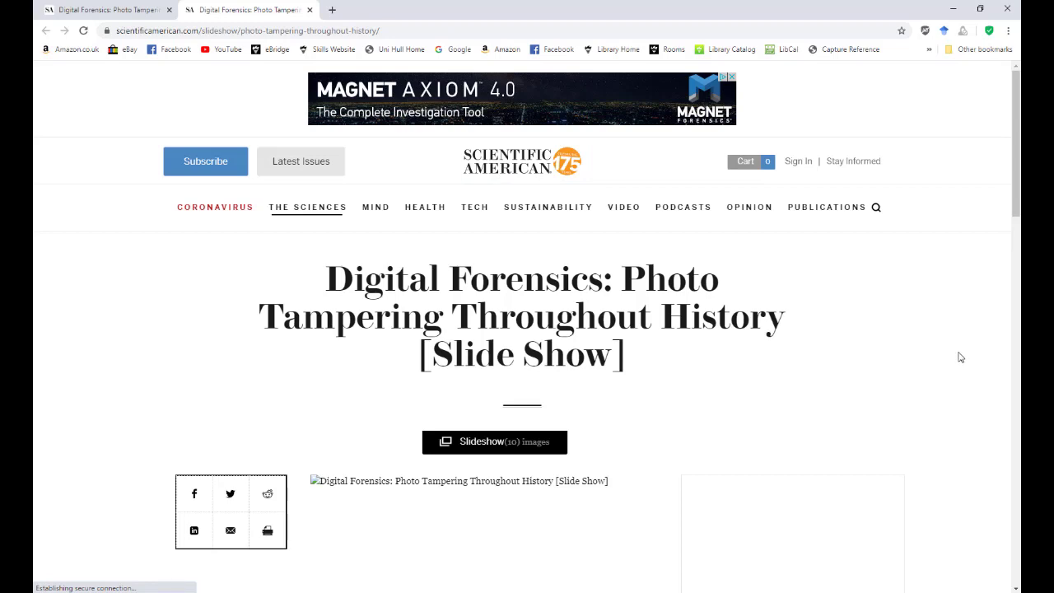
scroll("down", 3)
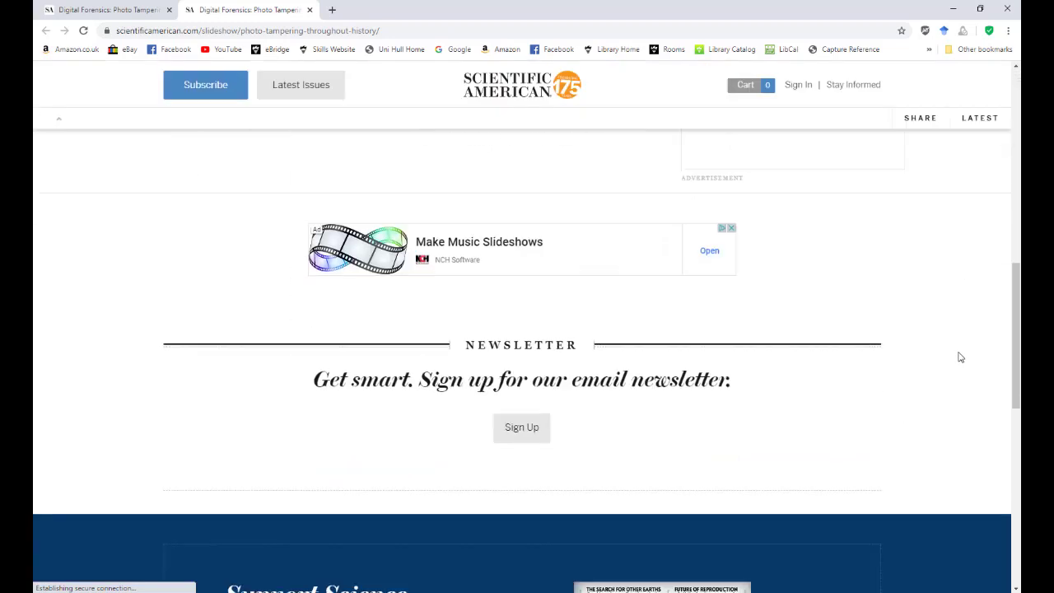
scroll("down", 3)
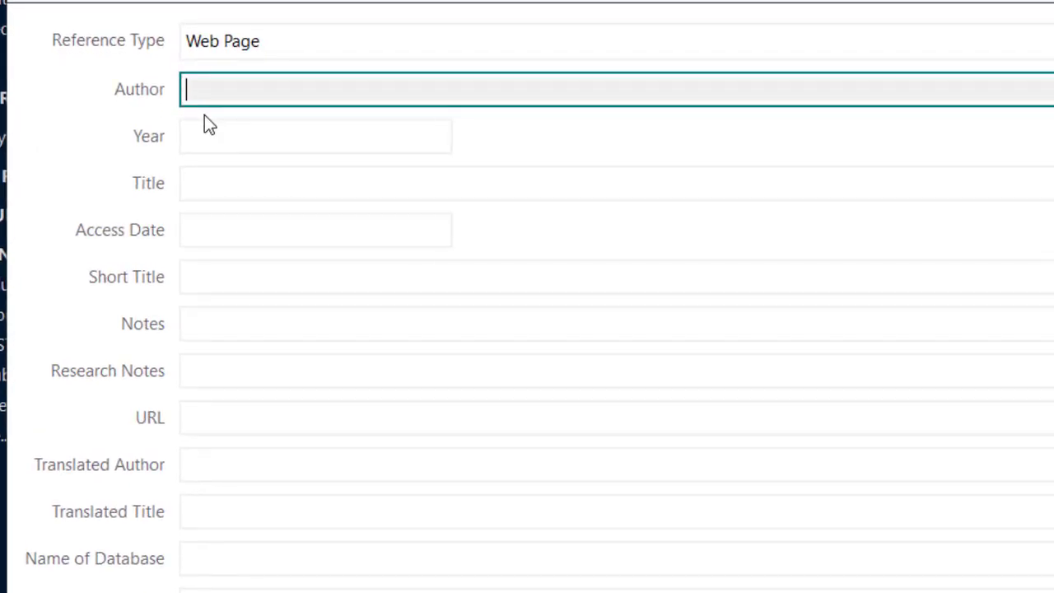
Enter author 'Scientific American,', year 2020 and title 'Digital Forensics: Photo Tampering Throughout History'.
type("Scientific American,")
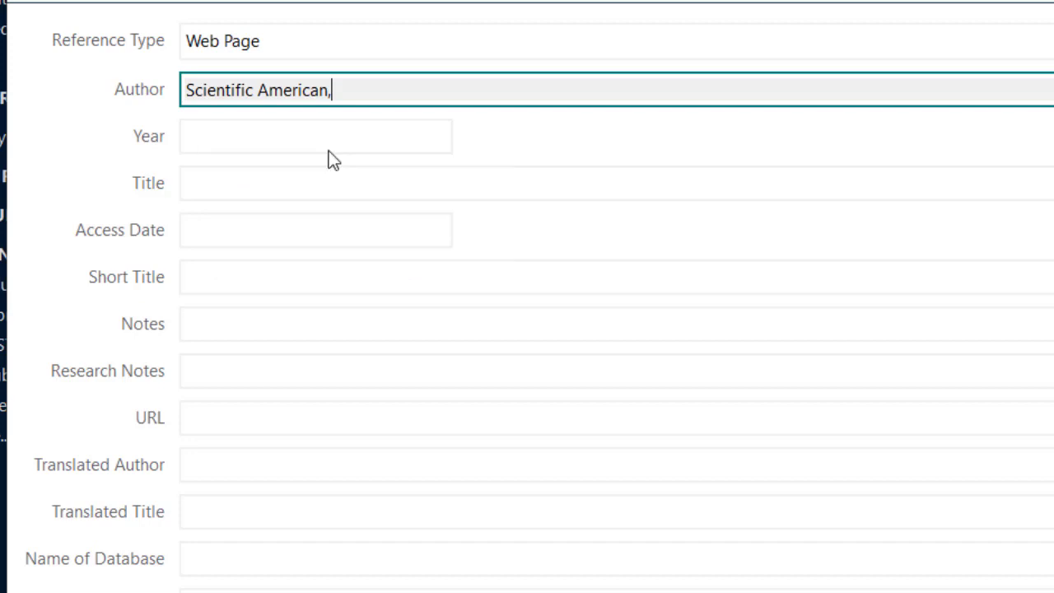
left_click(315, 135)
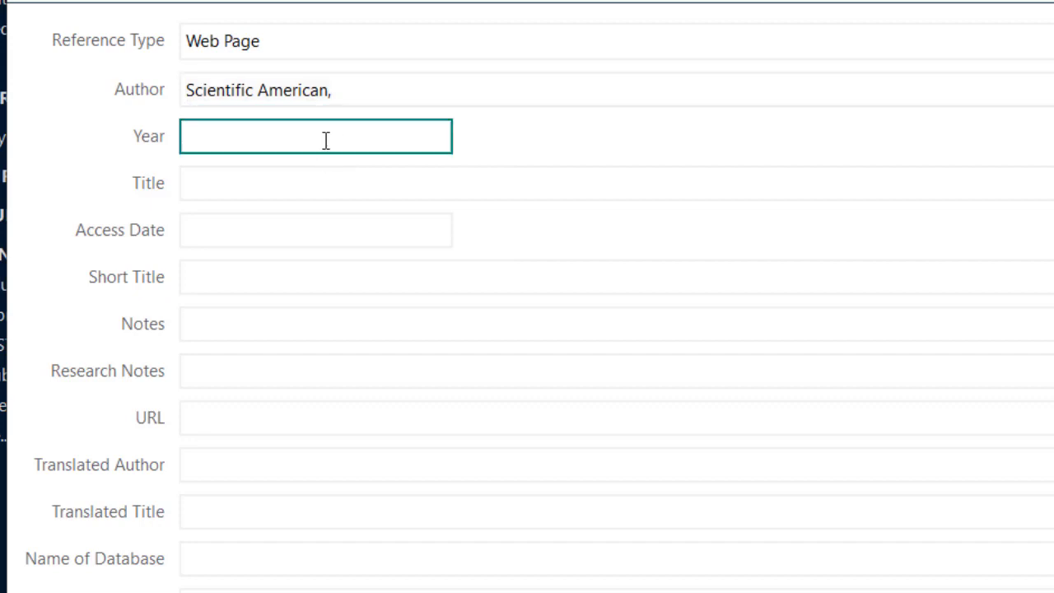
type("202")
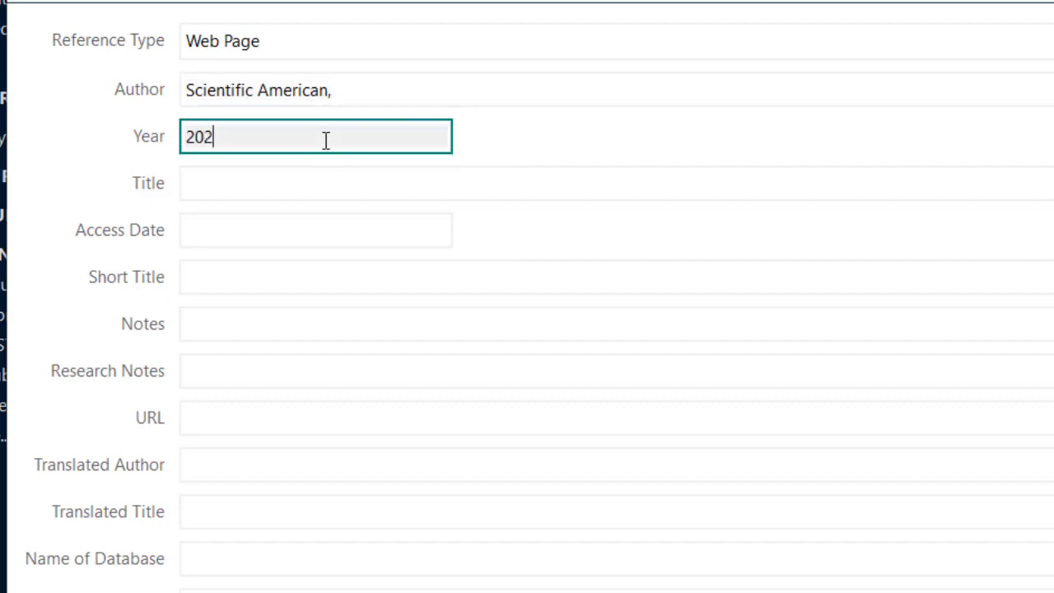
type("0")
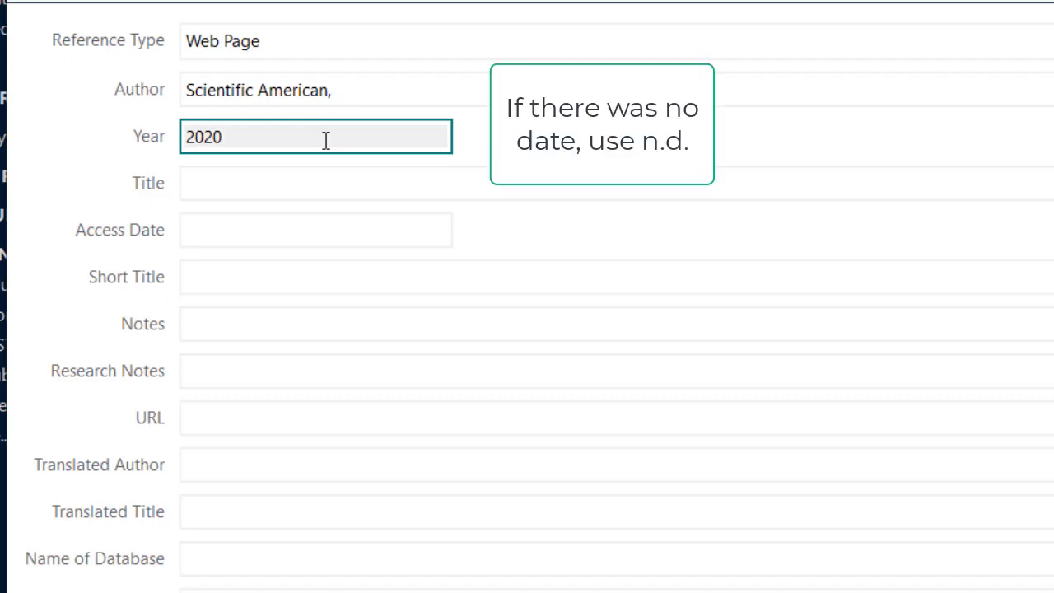
left_click(330, 183)
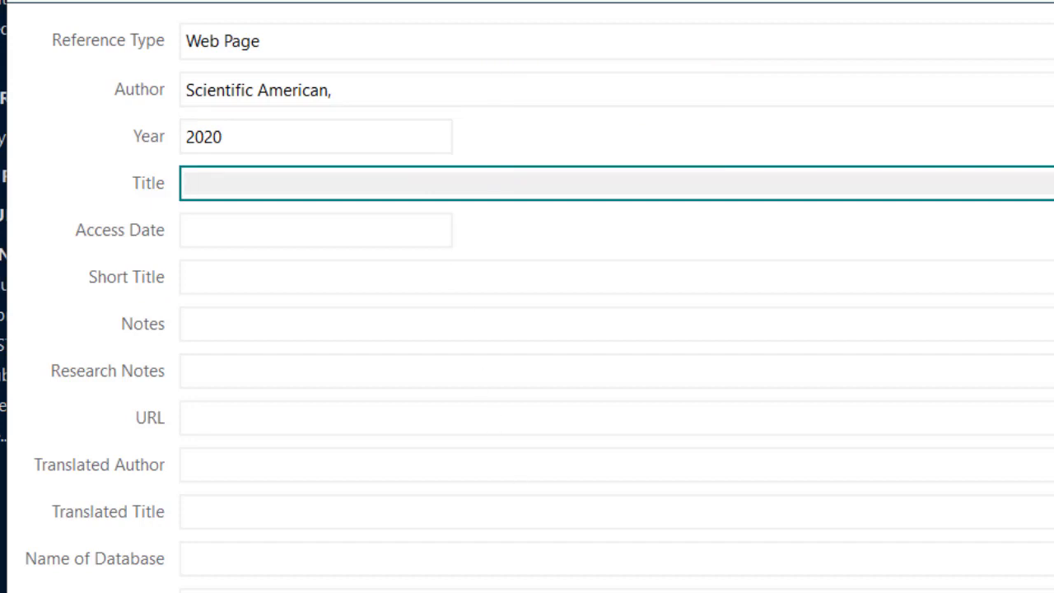
left_click(530, 9)
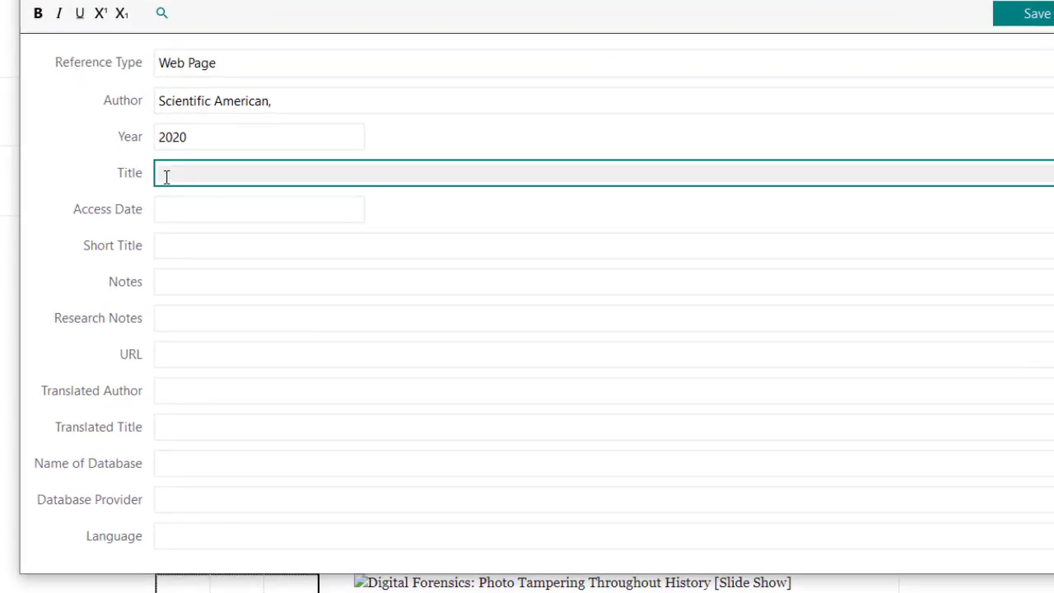
type("Digital Forensics: Photo Tampering Throughout History")
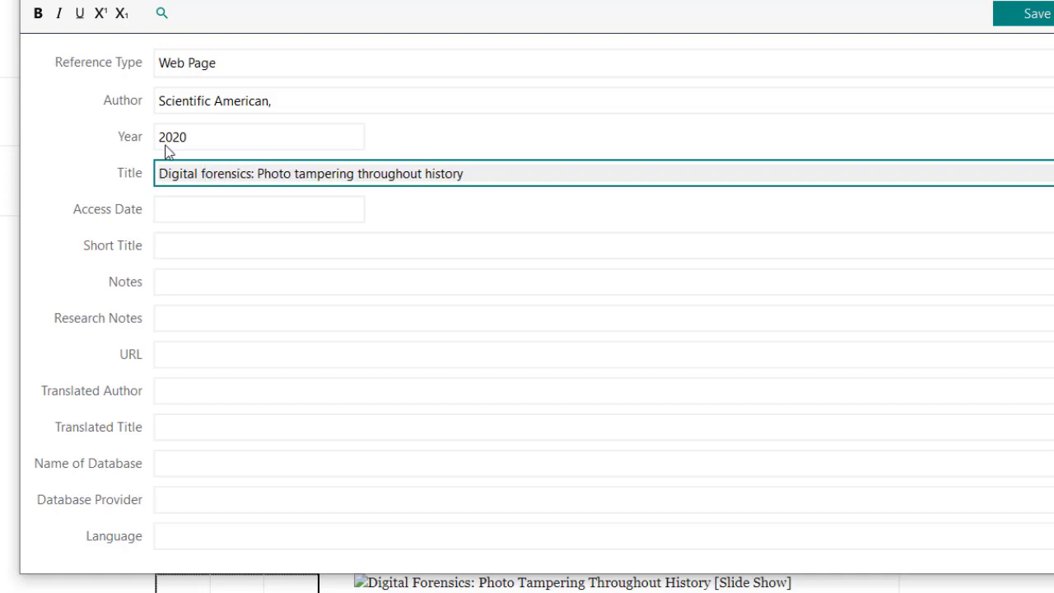
Enter access date 28/04/2021, short title 'Digital forensics' and the Scientific American slideshow URL.
left_click(259, 208)
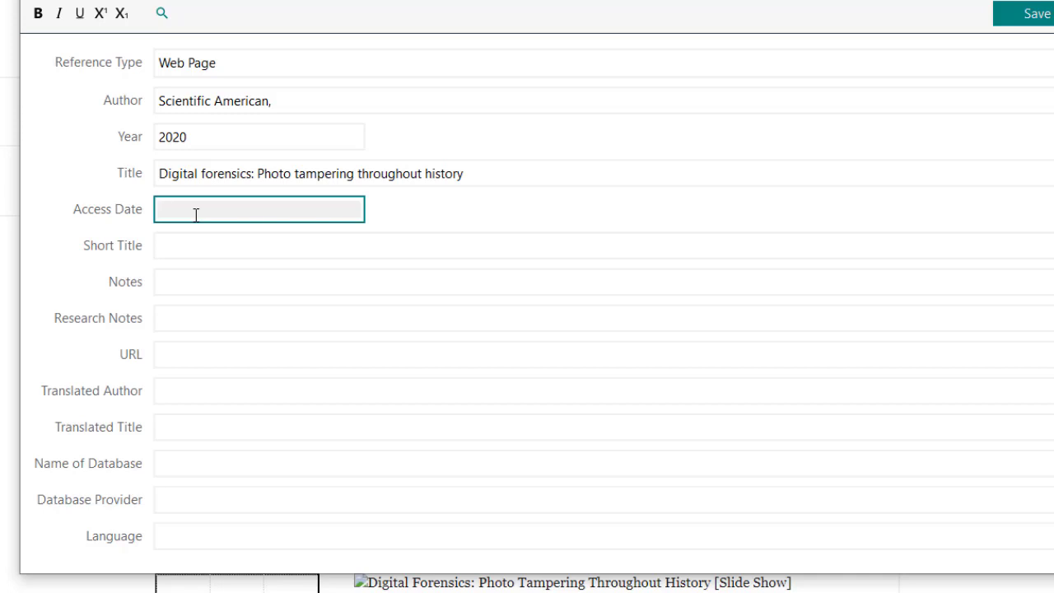
type("28/")
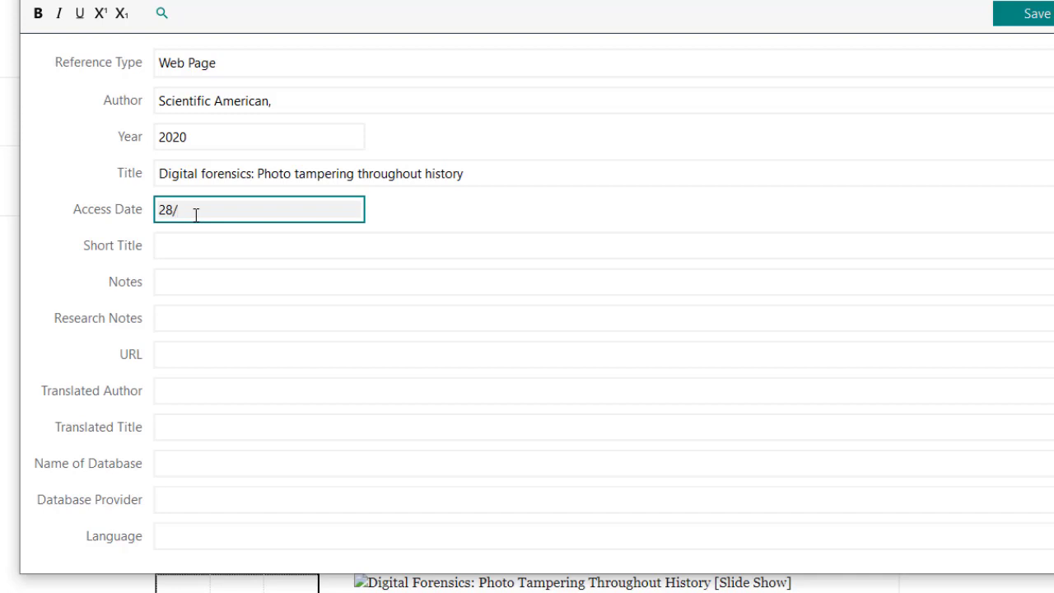
type("04")
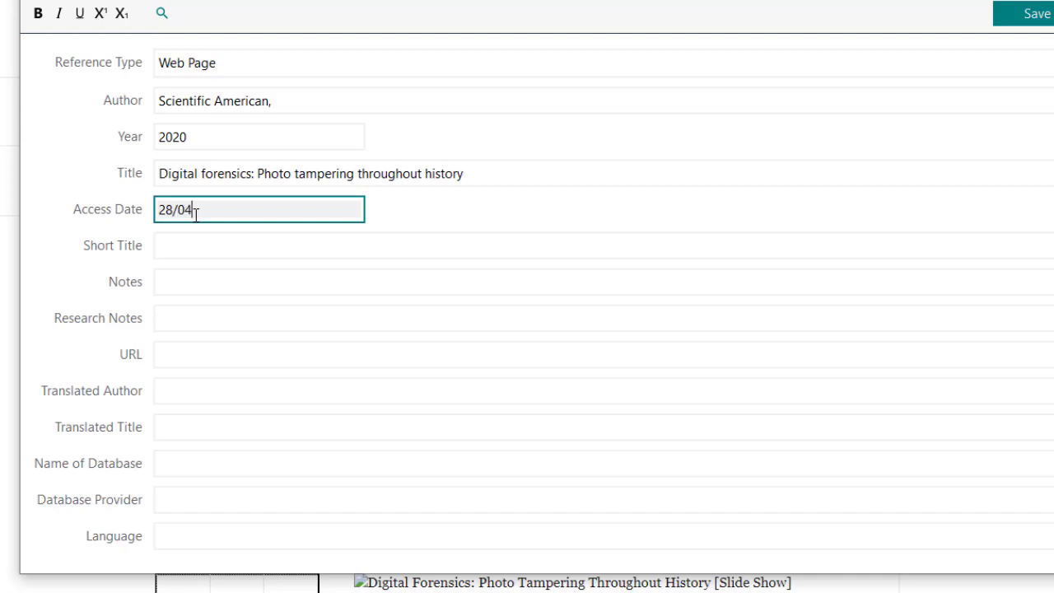
type("/2021")
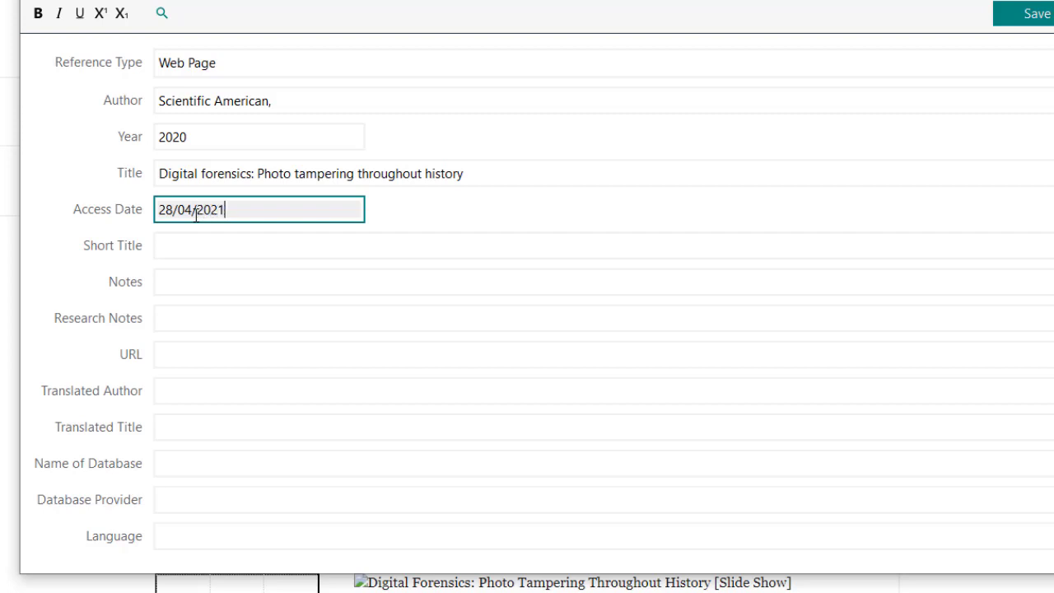
mouse_move(242, 250)
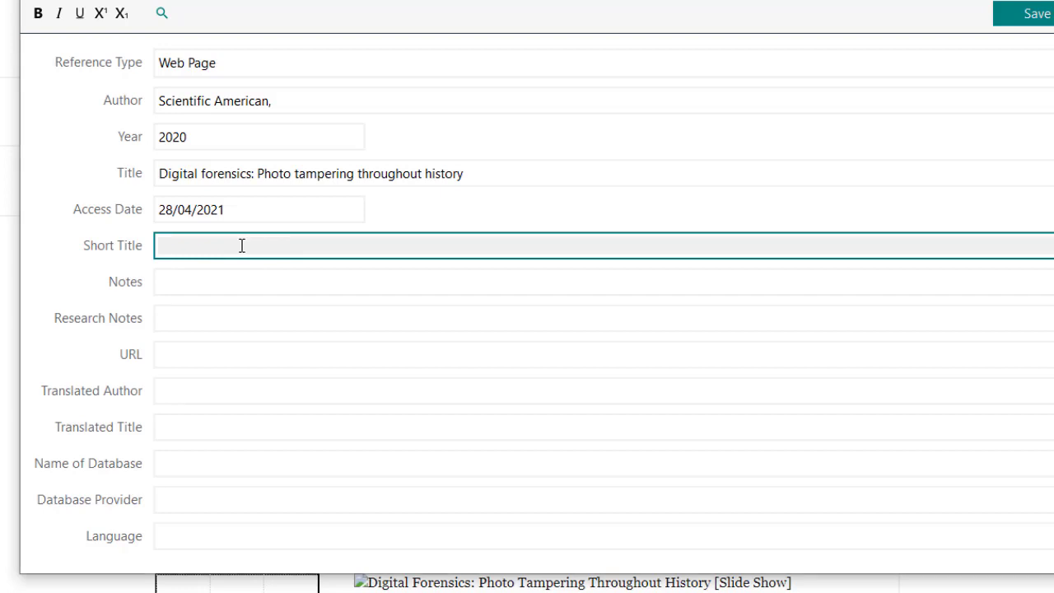
type("Digital for")
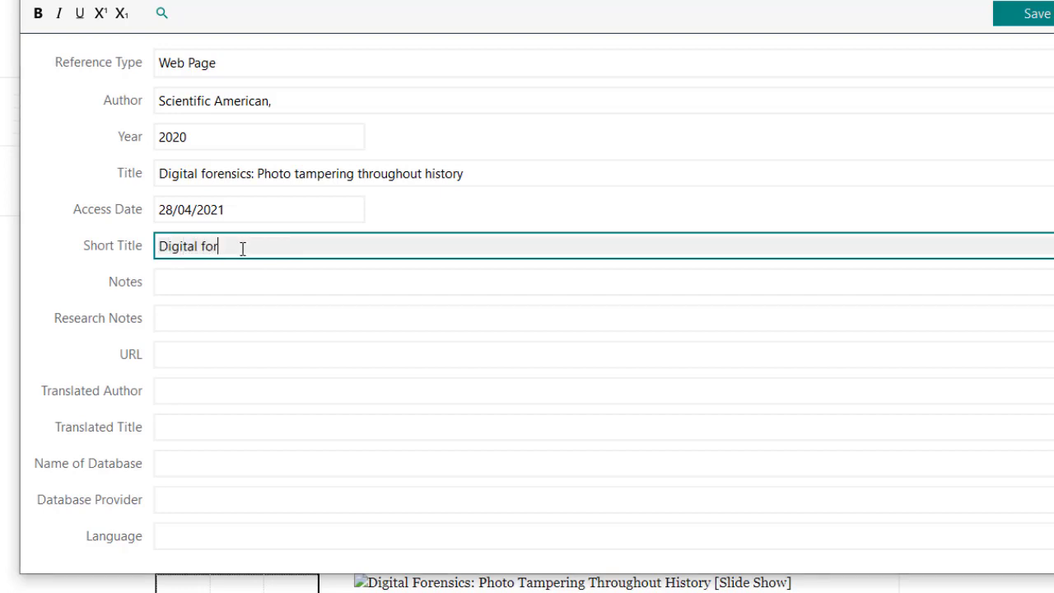
type("ensics")
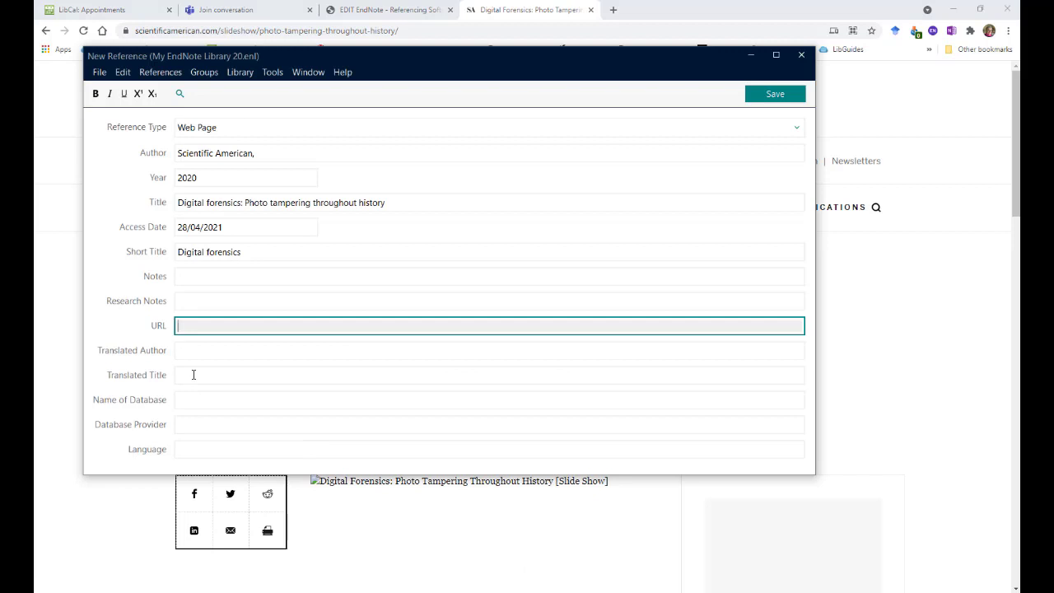
type("https://www.scientificamerican.com/slideshow/photo-tampering-throughout-history/")
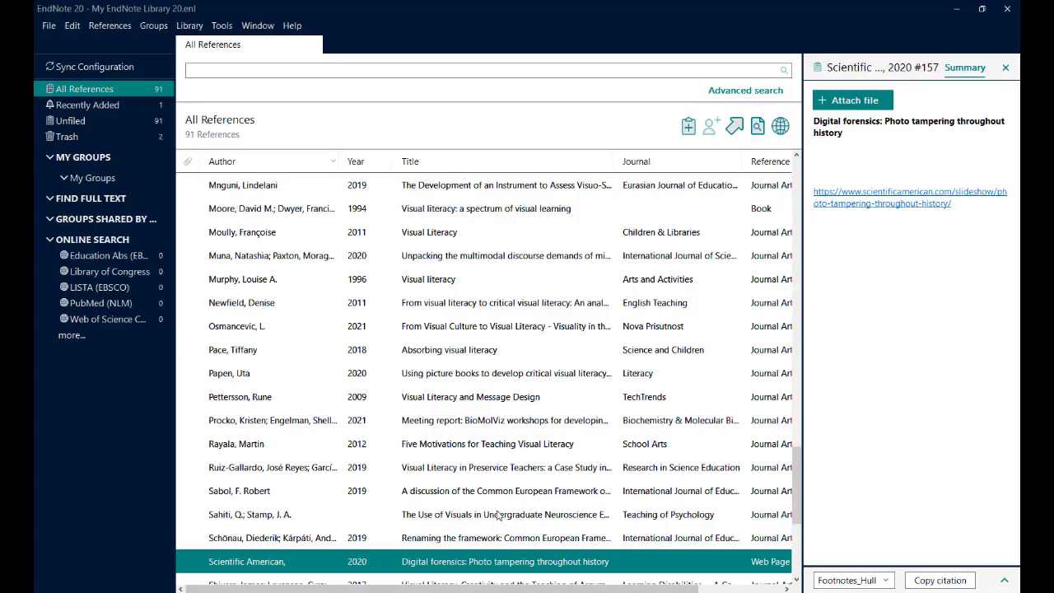
Preview the Scientific American reference in Harvard style and open it for editing.
scroll("down", 3)
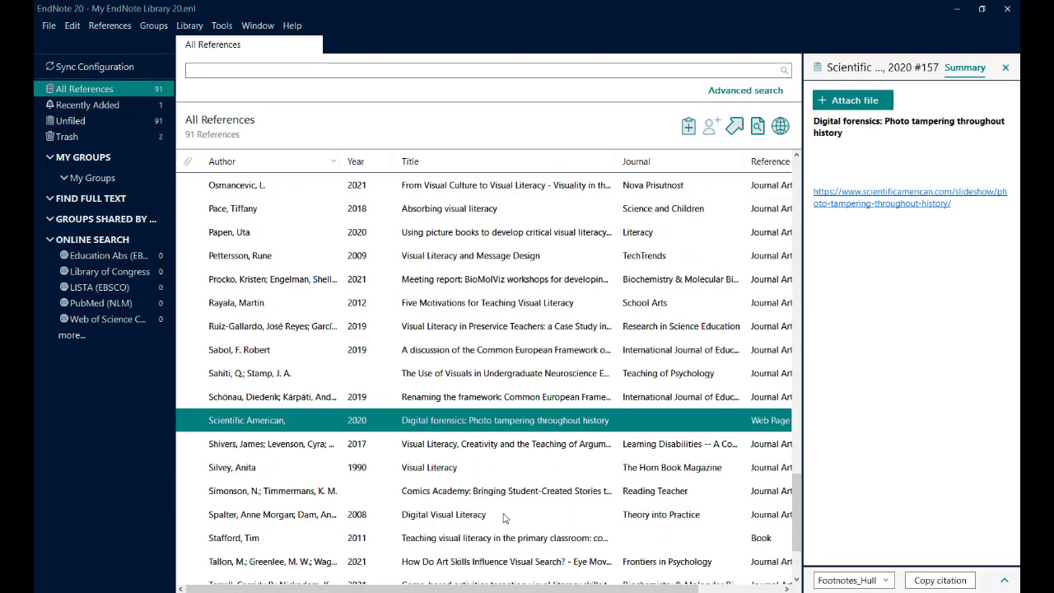
scroll("down", 3)
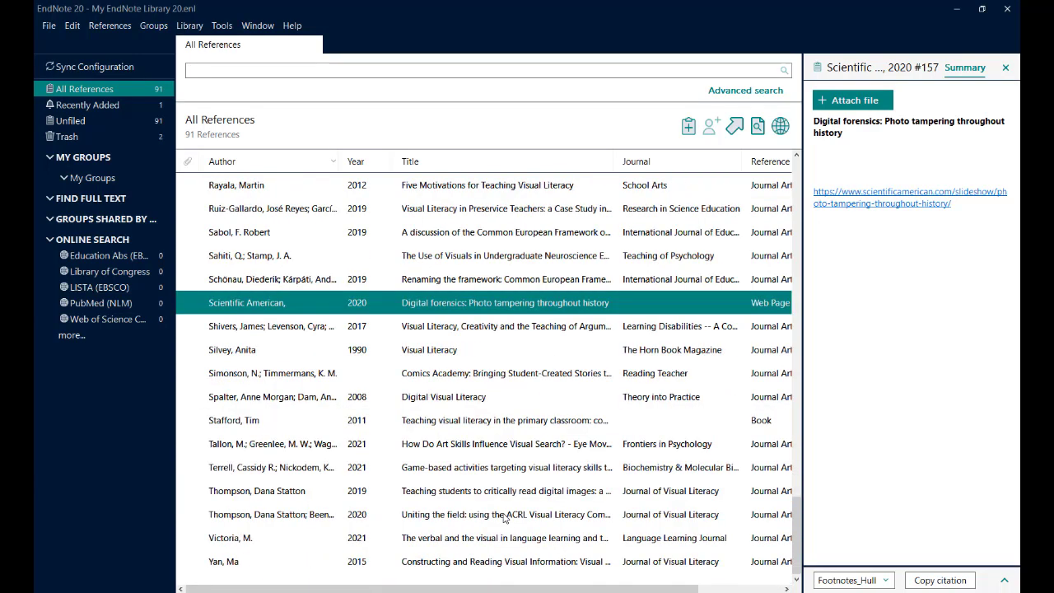
mouse_move(872, 265)
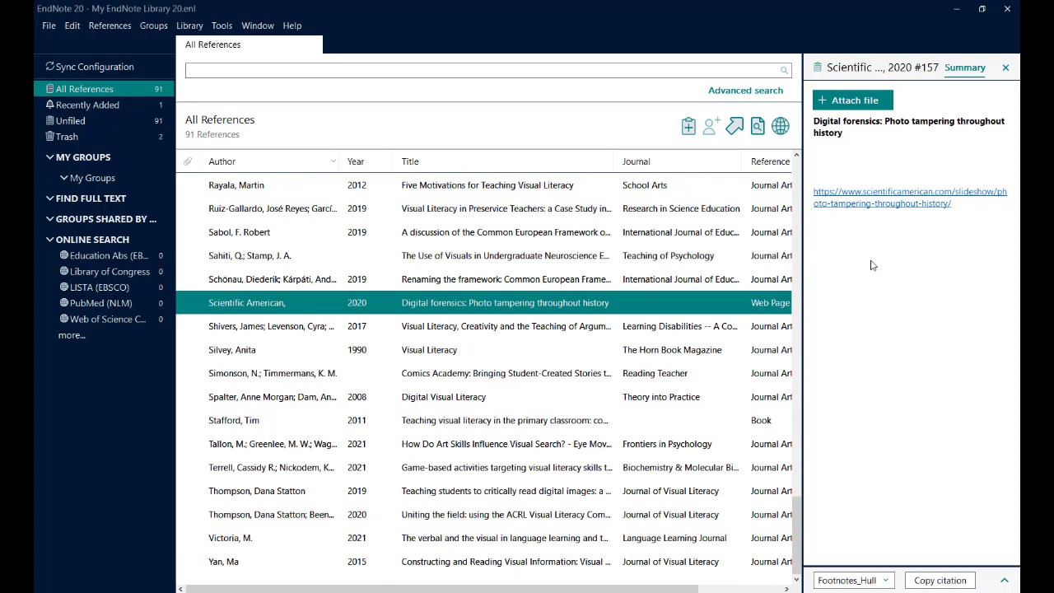
mouse_move(890, 151)
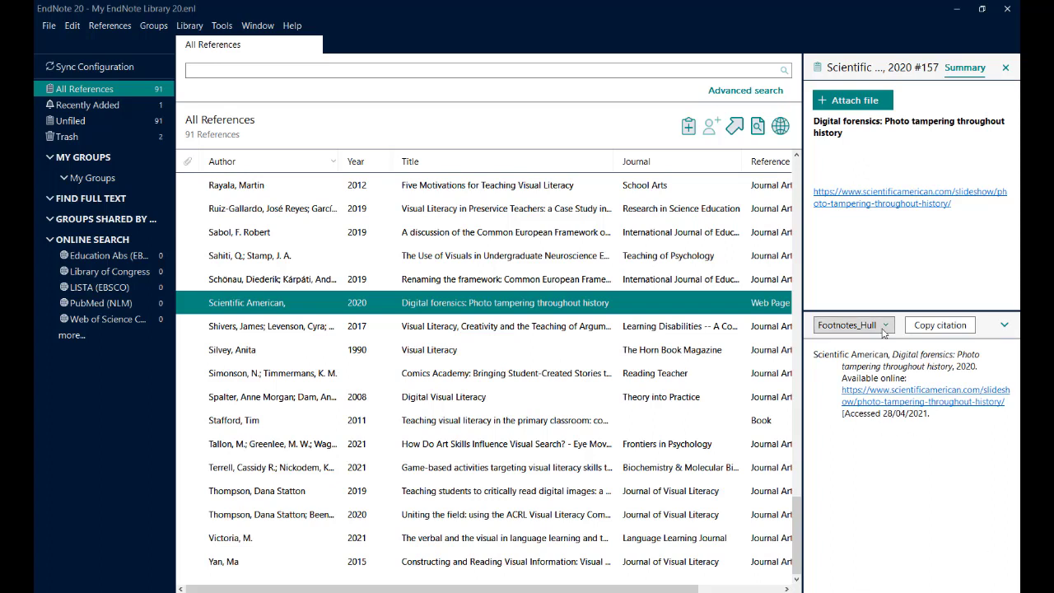
left_click(851, 324)
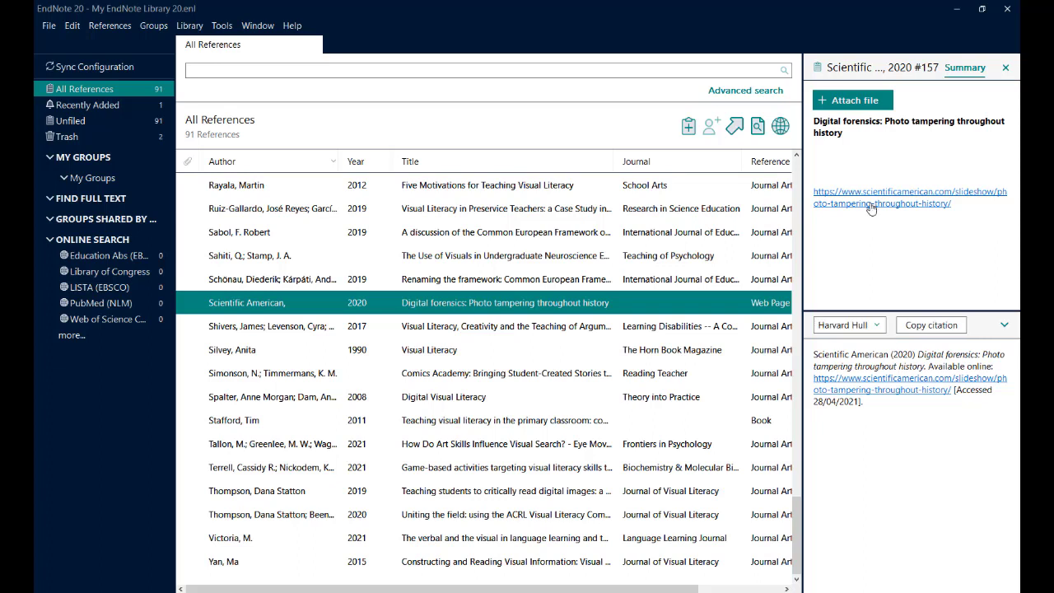
mouse_move(947, 113)
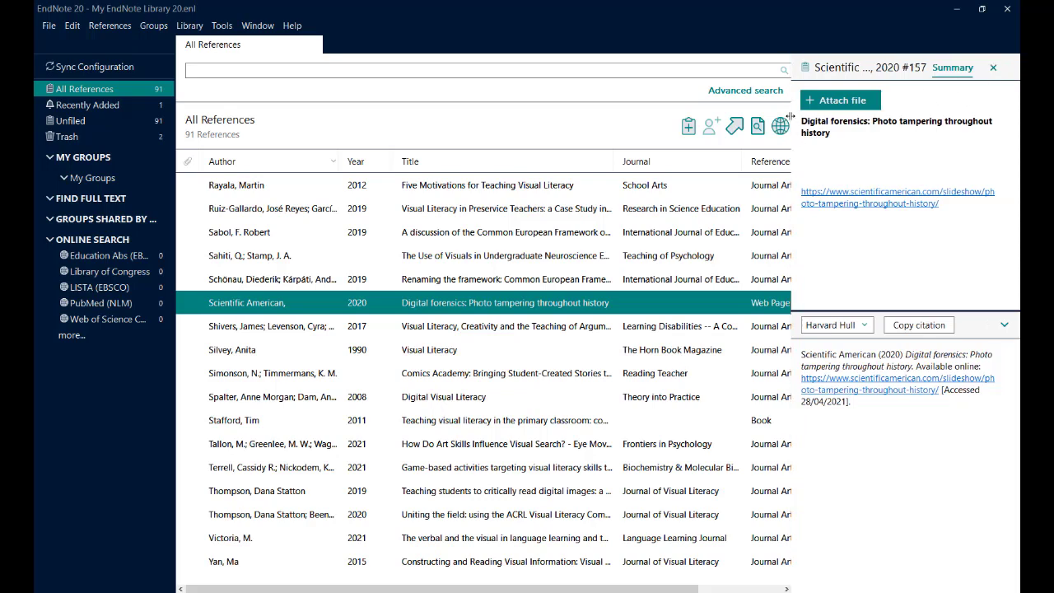
left_click(980, 68)
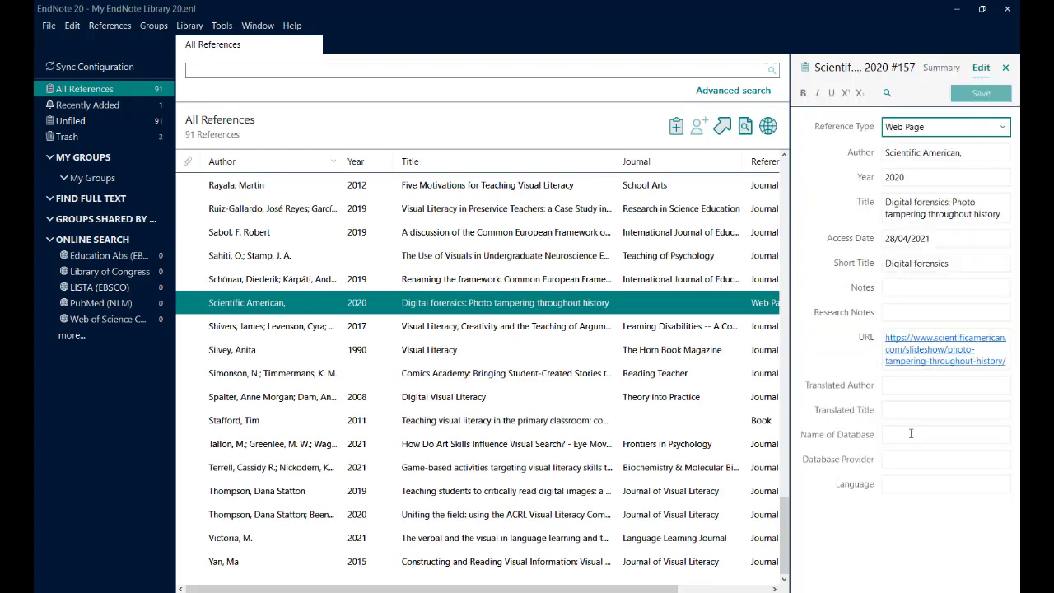
mouse_move(919, 498)
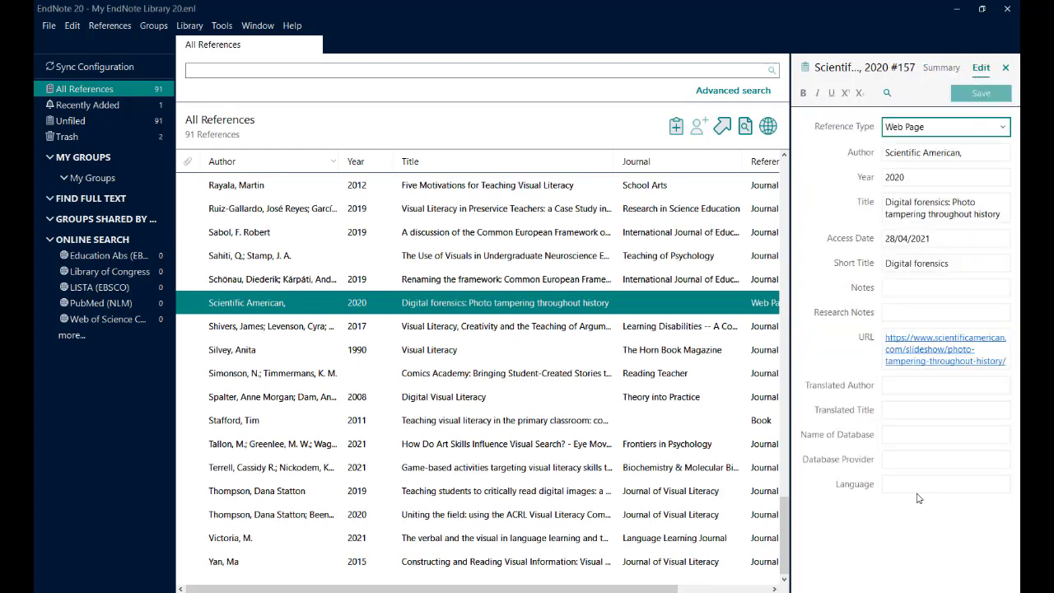
left_click(941, 67)
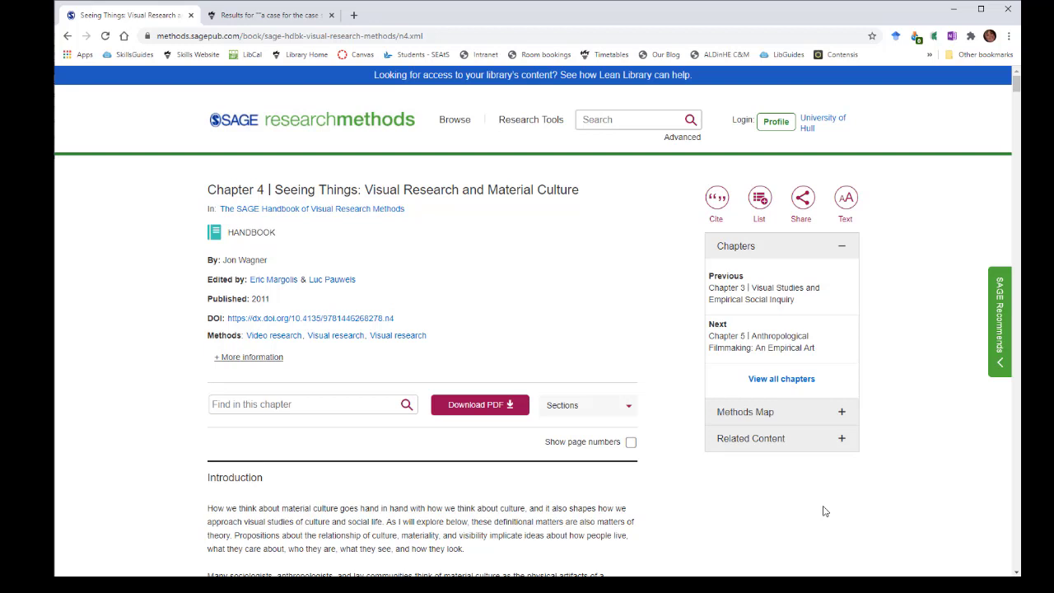
mouse_move(803, 550)
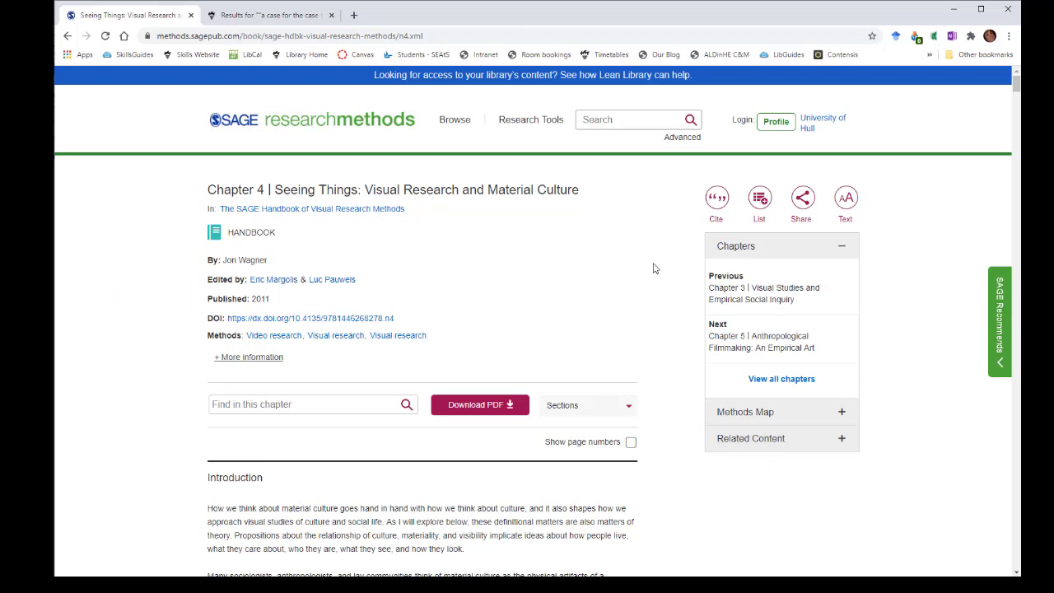
mouse_move(715, 198)
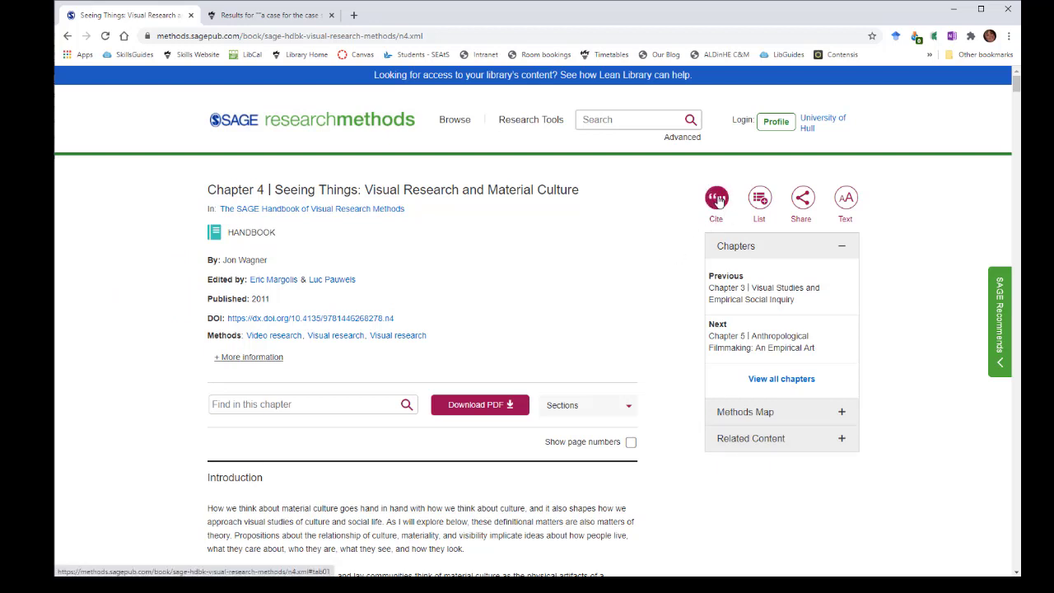
Show the Seeing Things chapter's APA citation on the SAGE page.
left_click(716, 198)
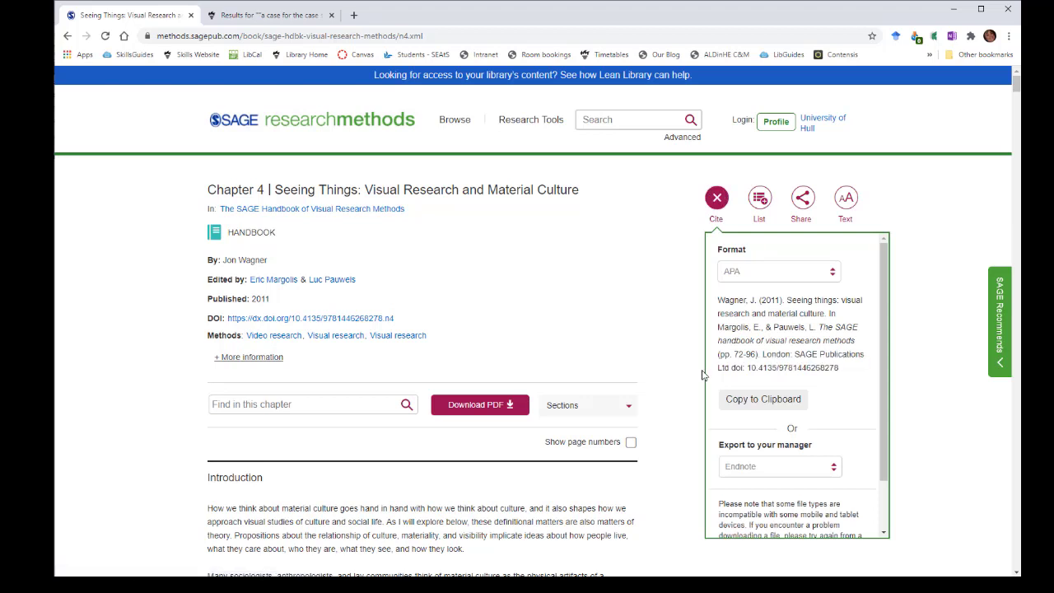
mouse_move(871, 493)
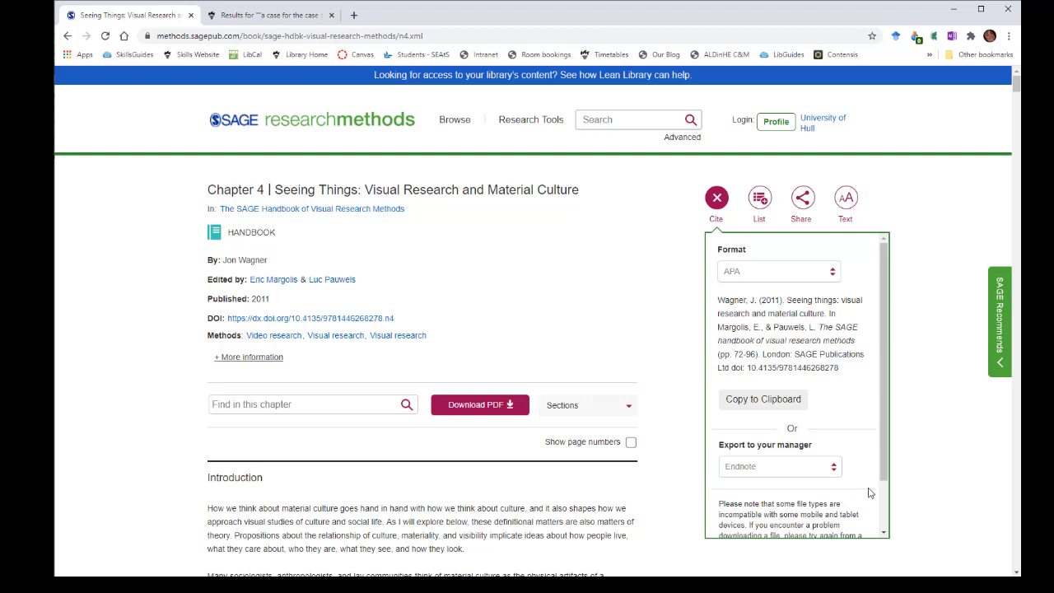
mouse_move(498, 501)
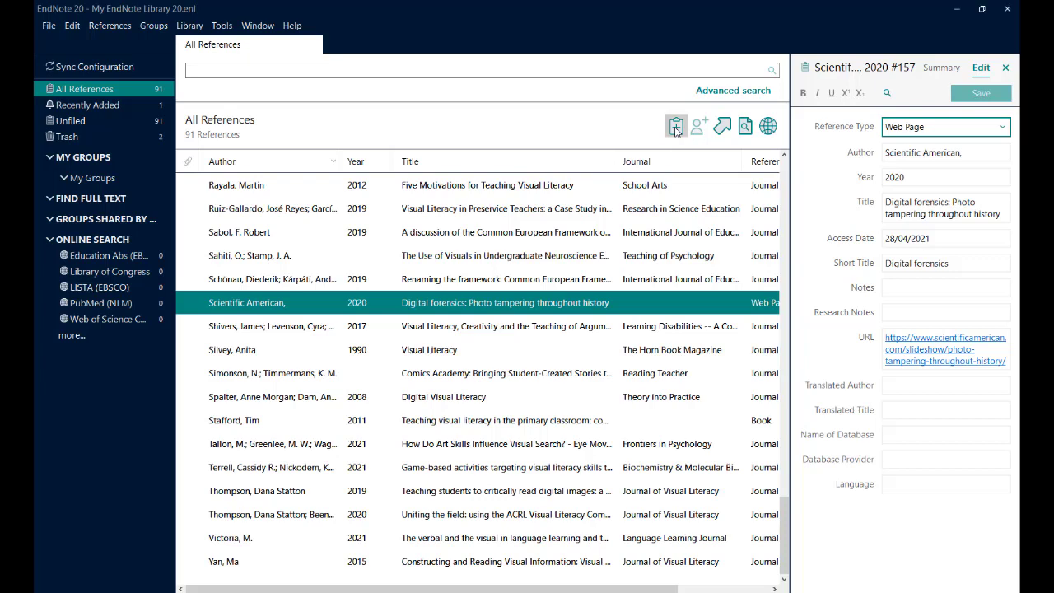
Create another new reference with type Electronic Book Section.
left_click(675, 125)
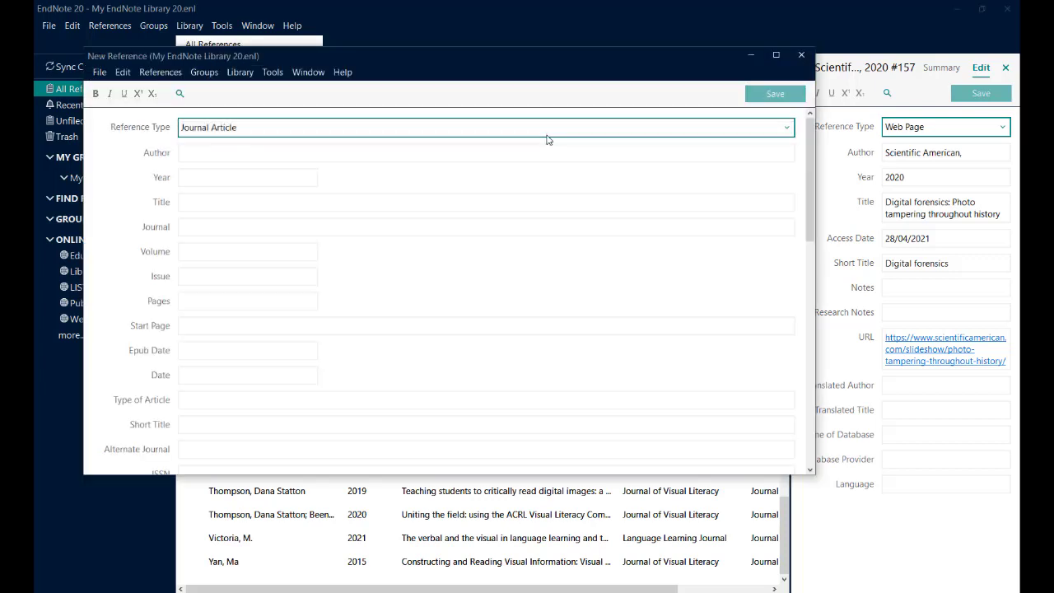
left_click(782, 127)
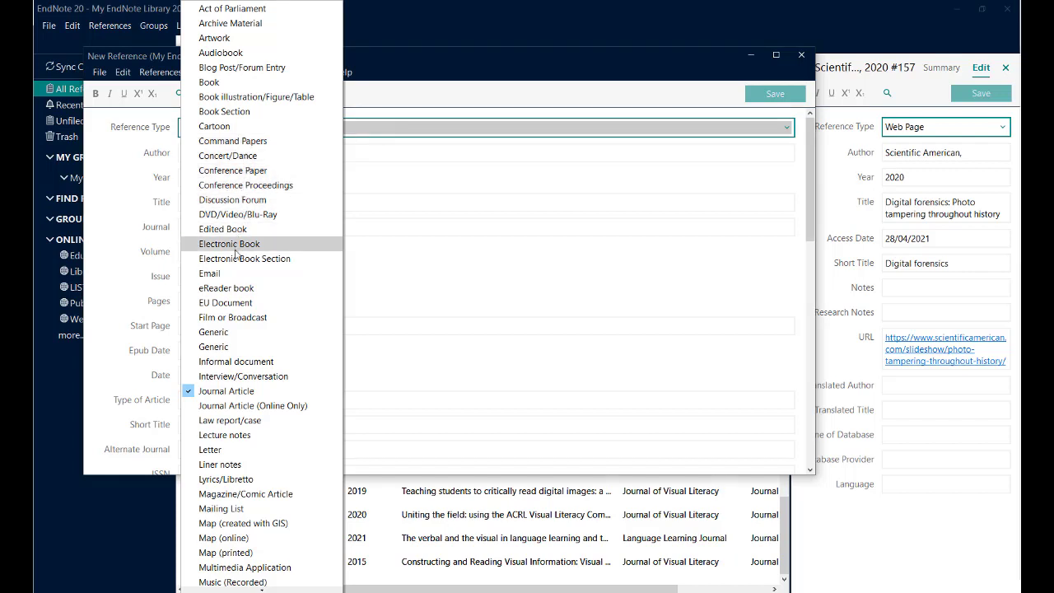
mouse_move(244, 258)
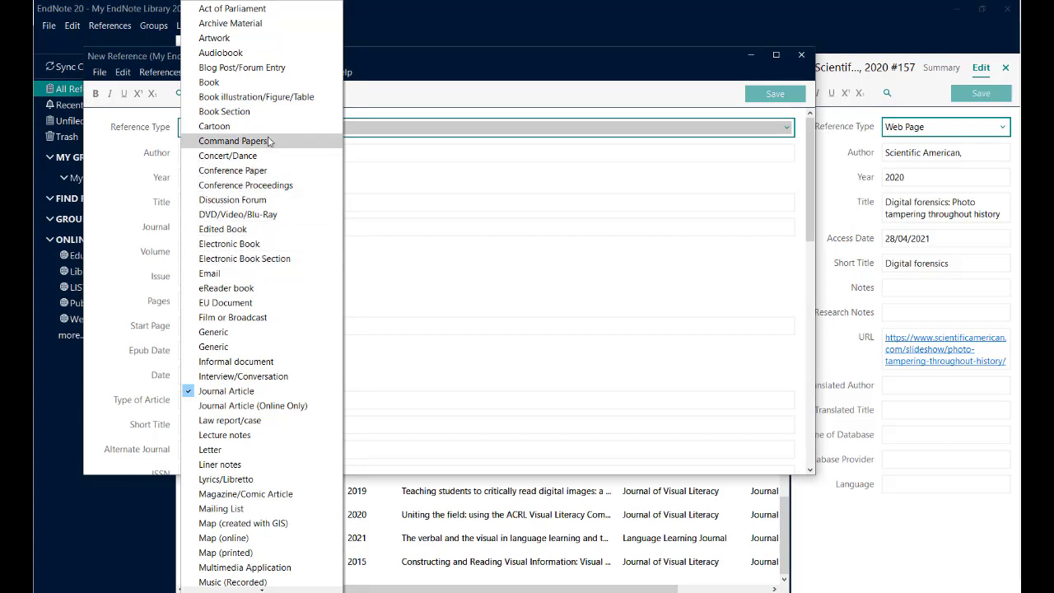
mouse_move(214, 126)
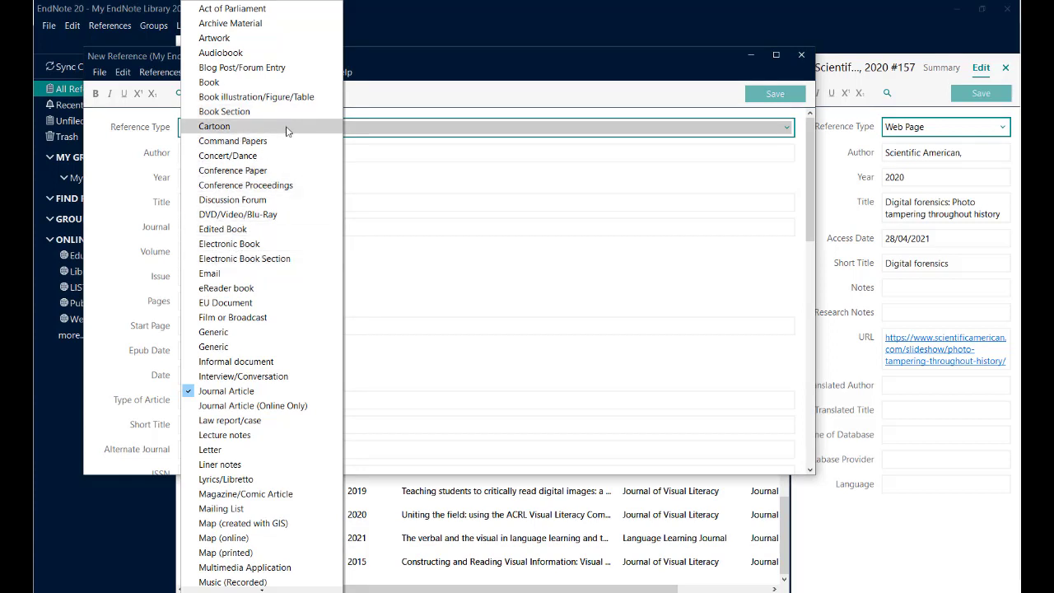
mouse_move(267, 258)
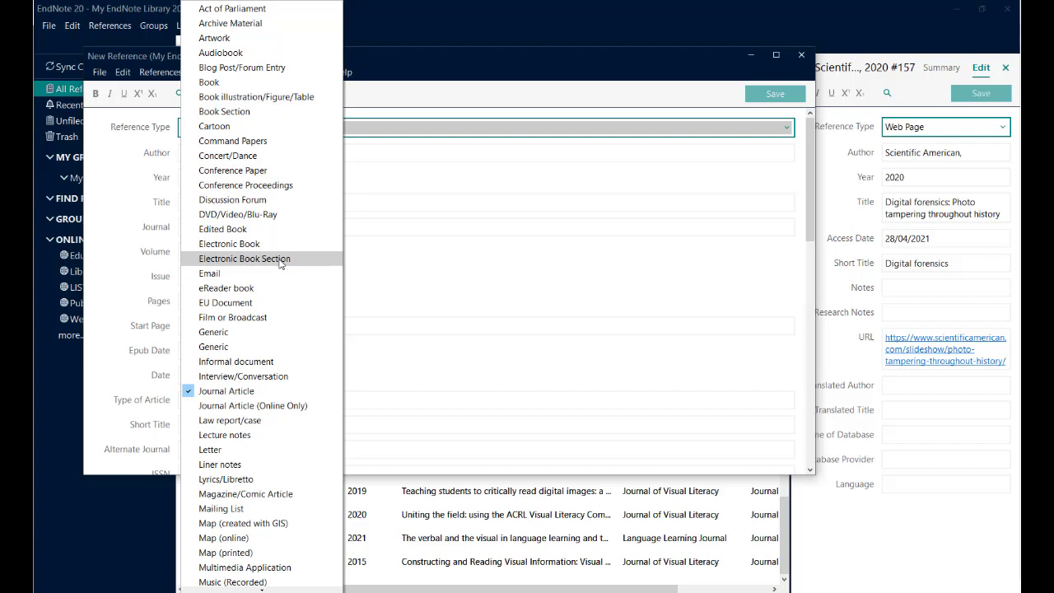
left_click(244, 258)
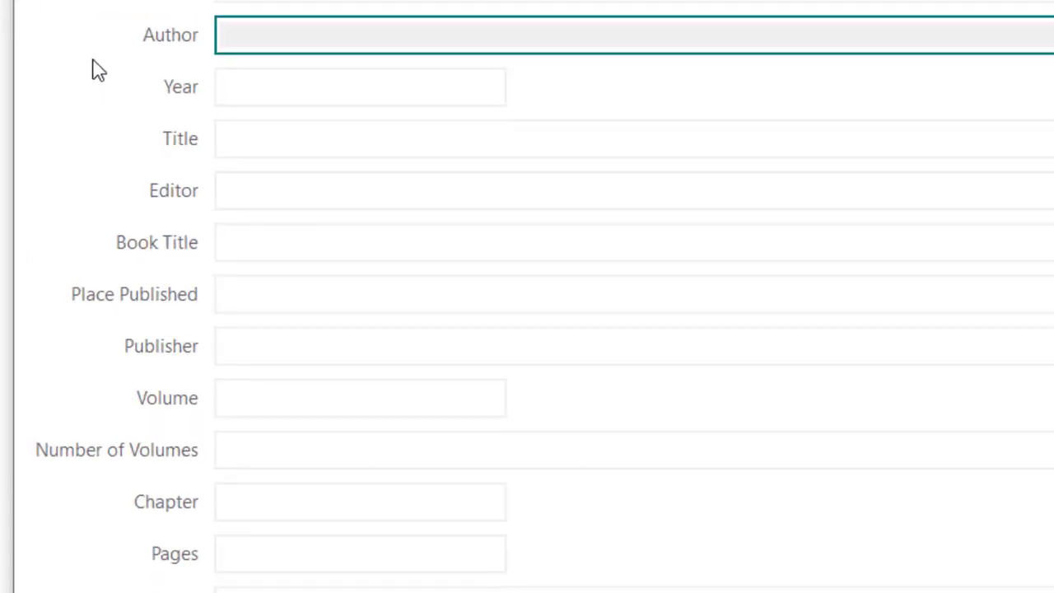
Enter author Wagner, year 2011 and the copied title 'Seeing things: Visual research and material culture'.
type("W")
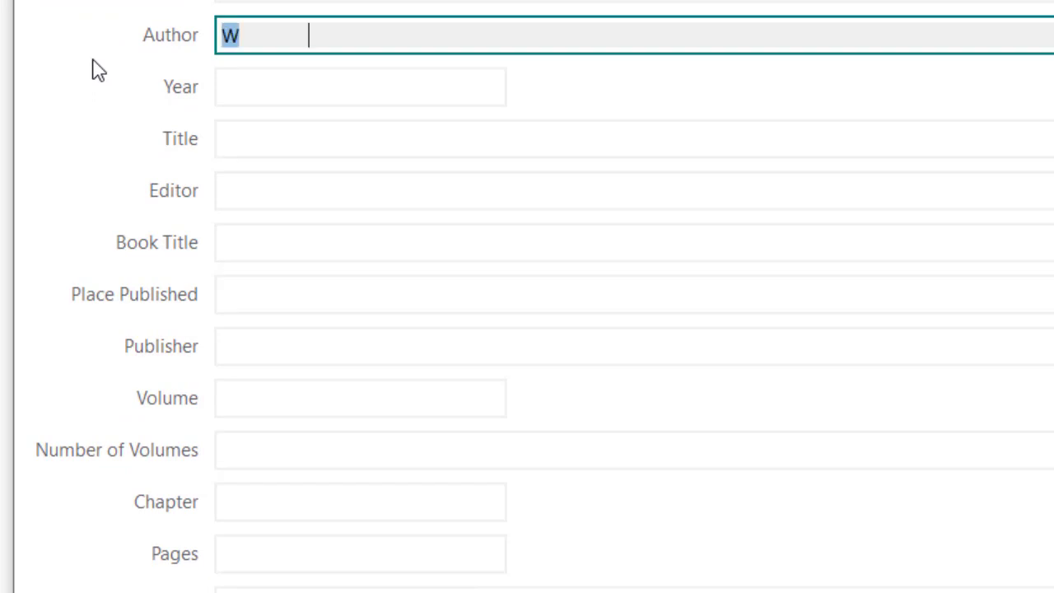
type("agner, E.")
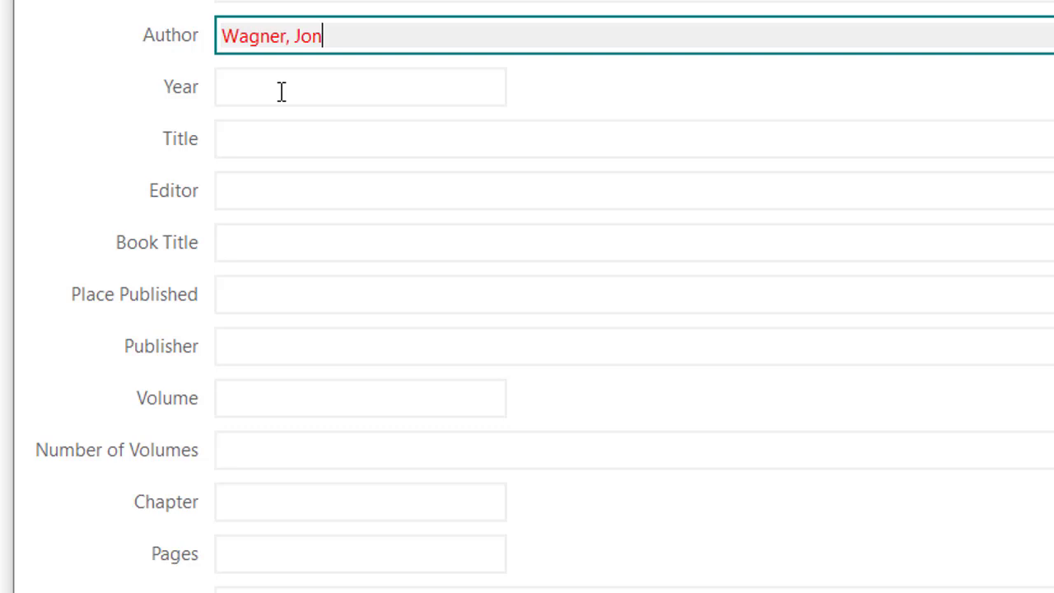
type("2")
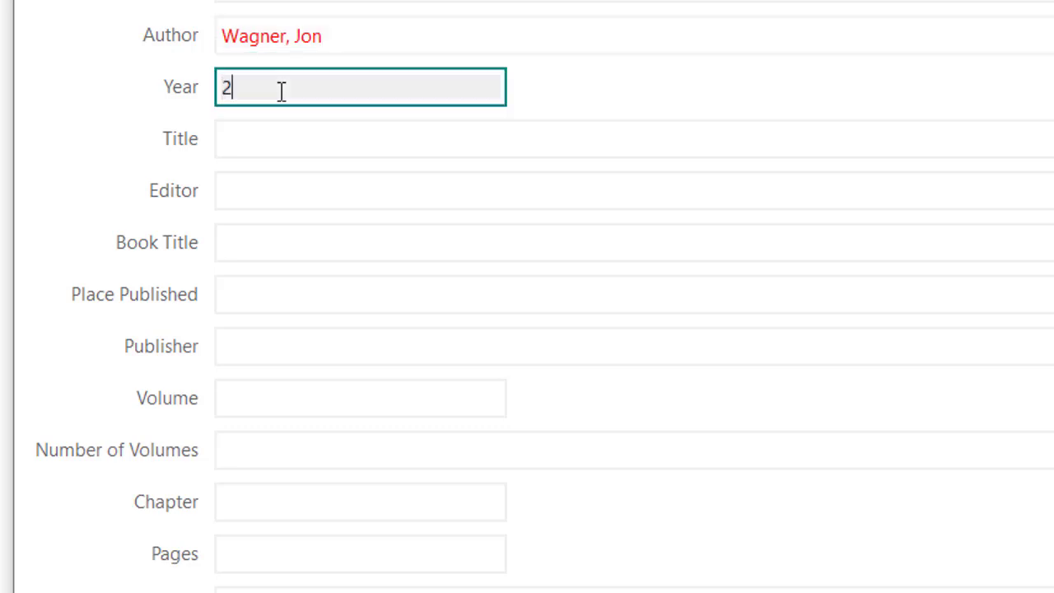
type("011")
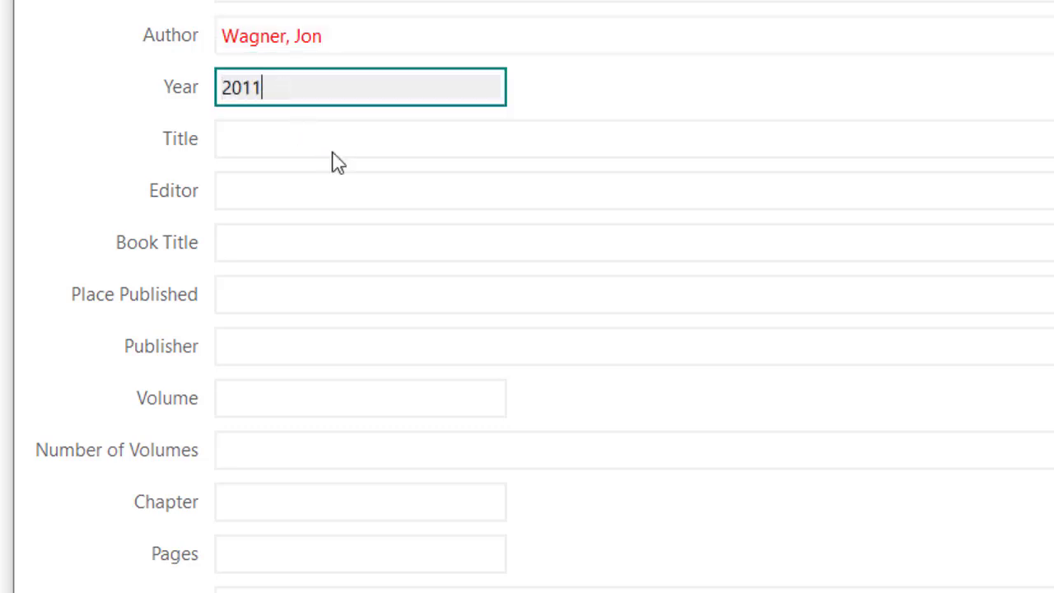
left_click(346, 138)
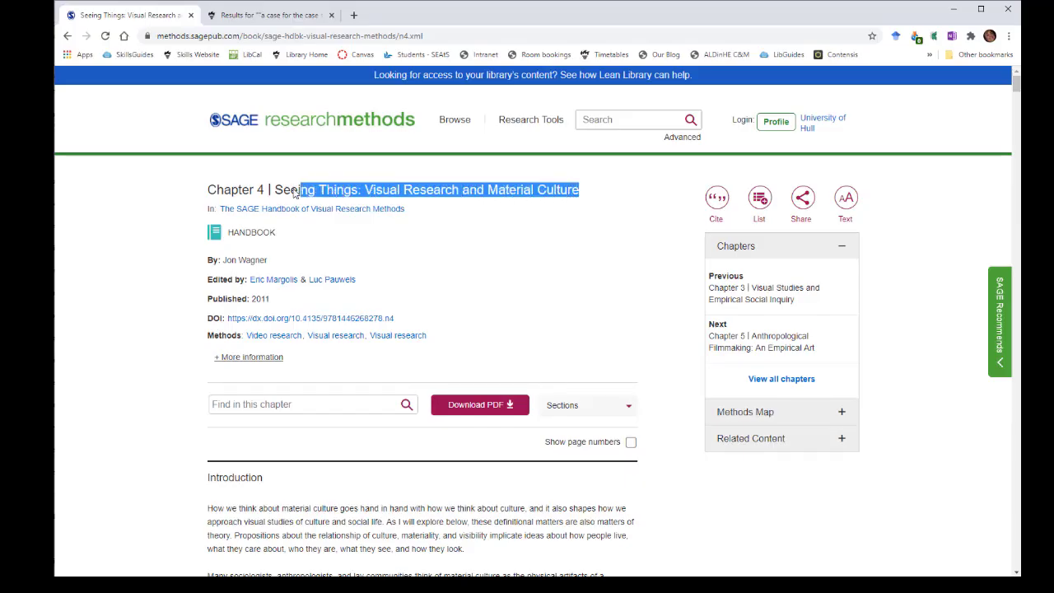
right_click(371, 189)
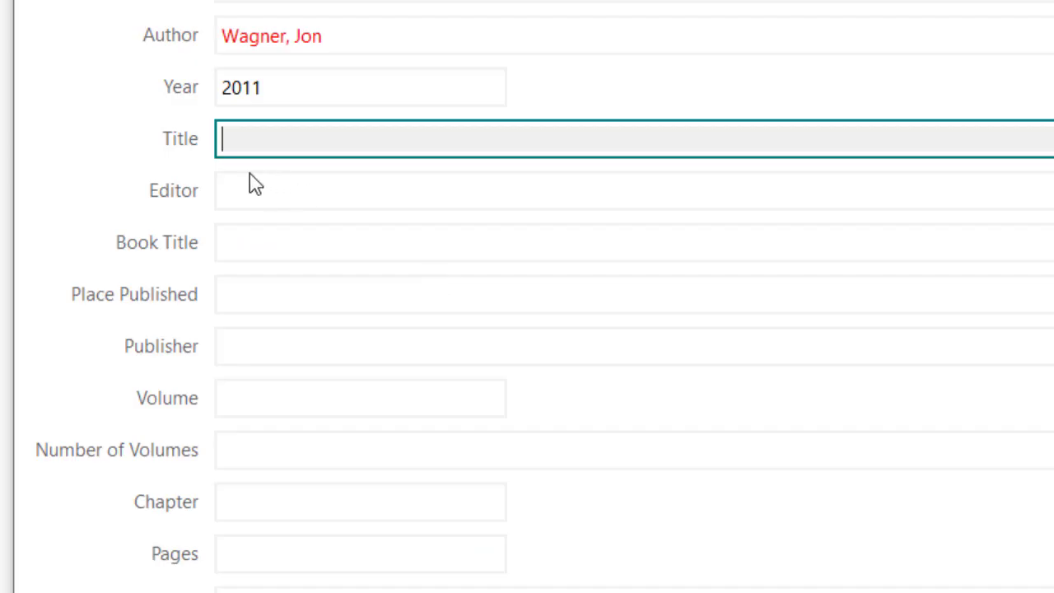
type("Seeing Things: Visual Research and Material Culture")
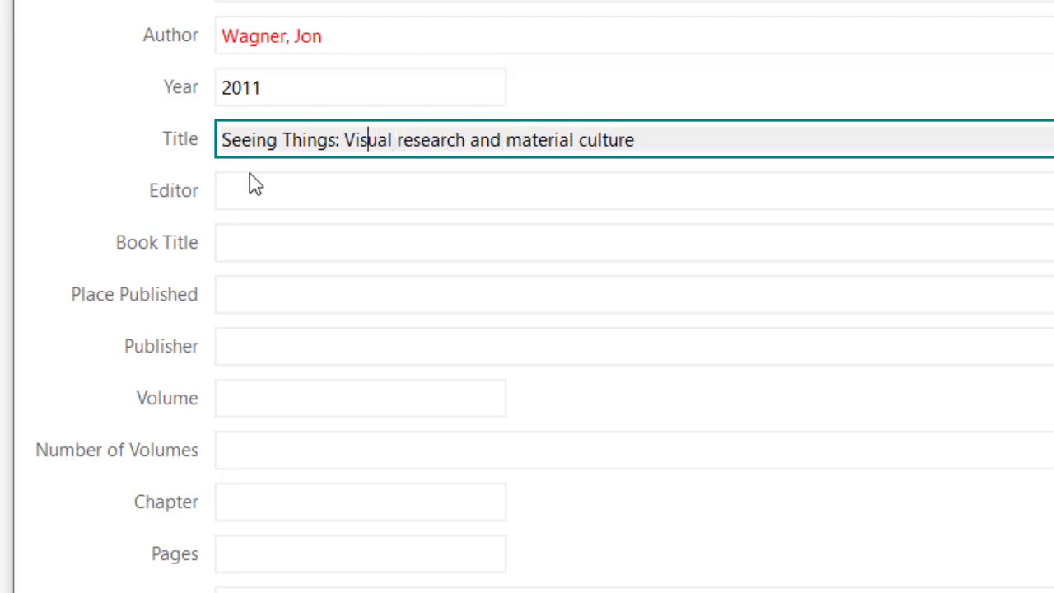
type("things")
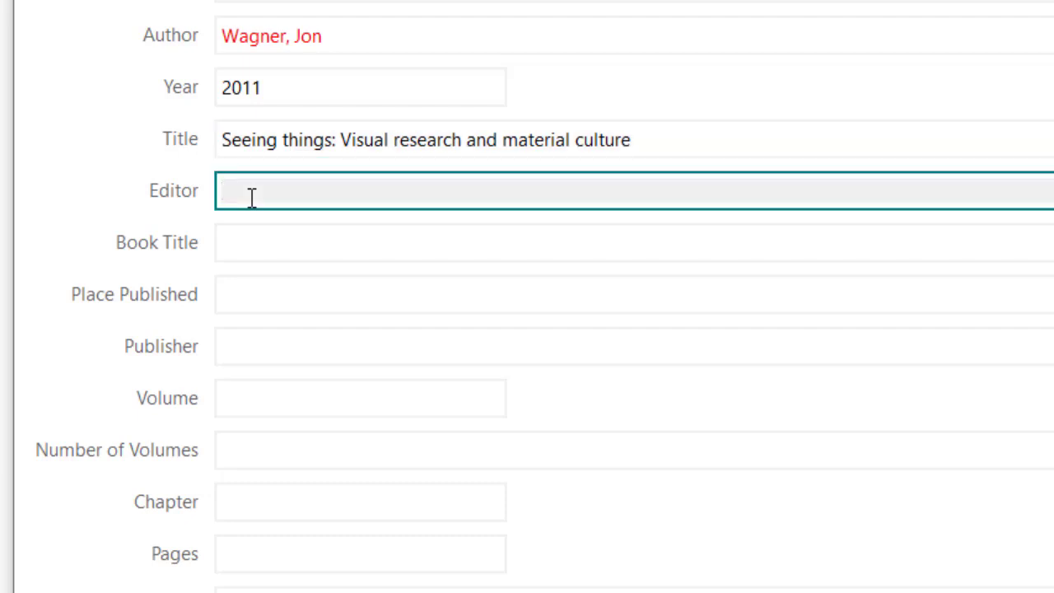
Paste the editors 'Eric Margolis & Luc Pauwels' from the chapter page into Editor.
left_click(247, 191)
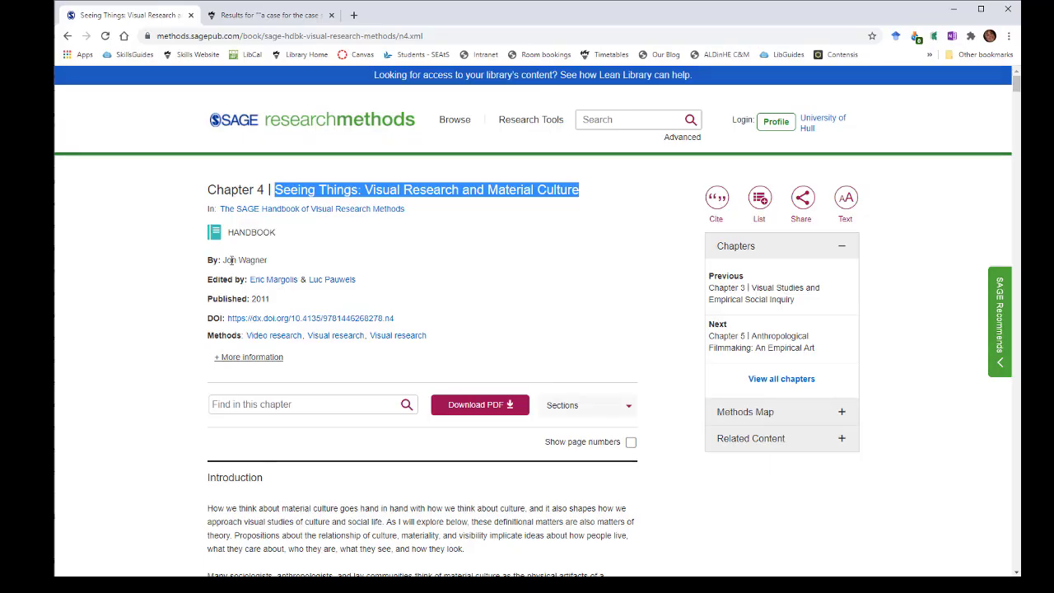
left_click_drag(256, 279, 356, 279)
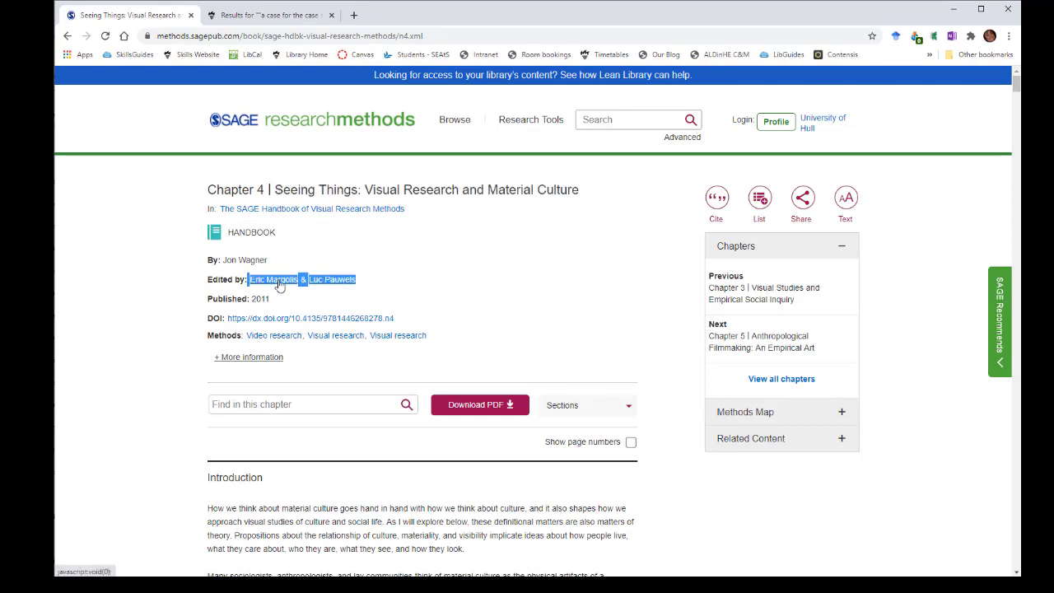
right_click(280, 279)
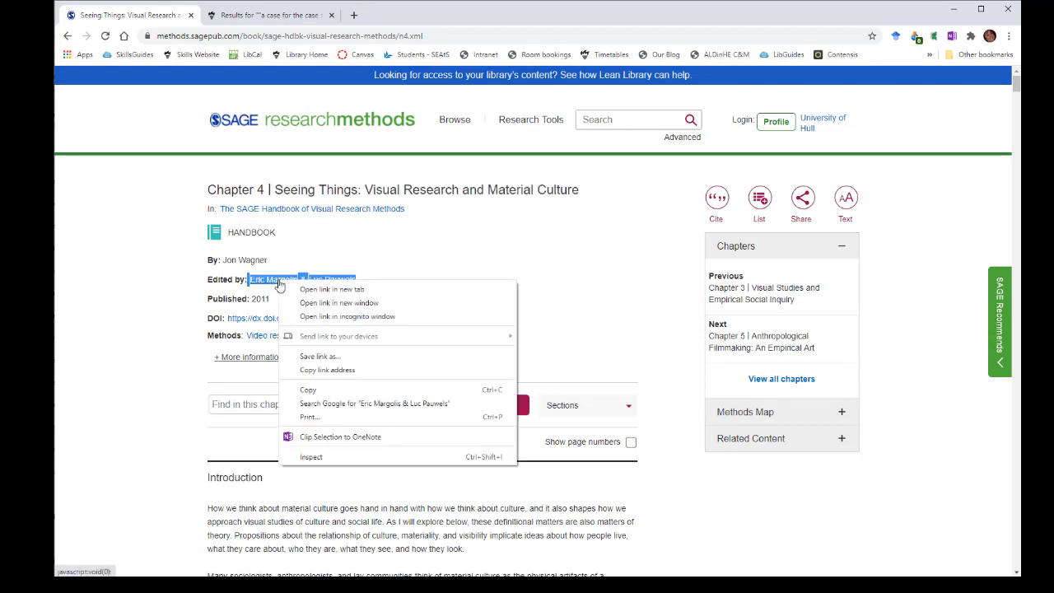
left_click(66, 212)
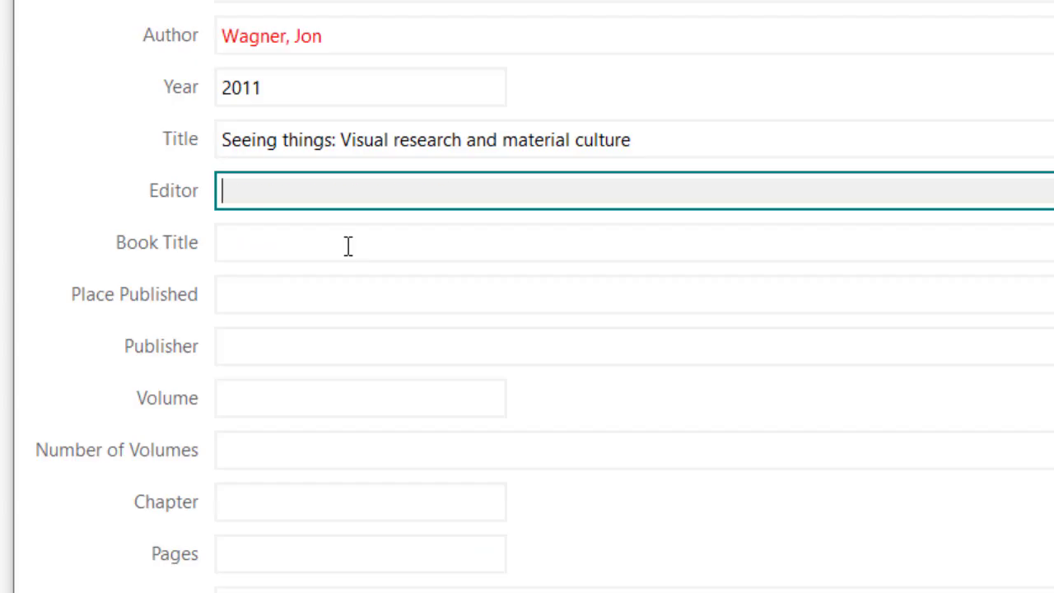
type("Eric Margolis & Luc Pauwels")
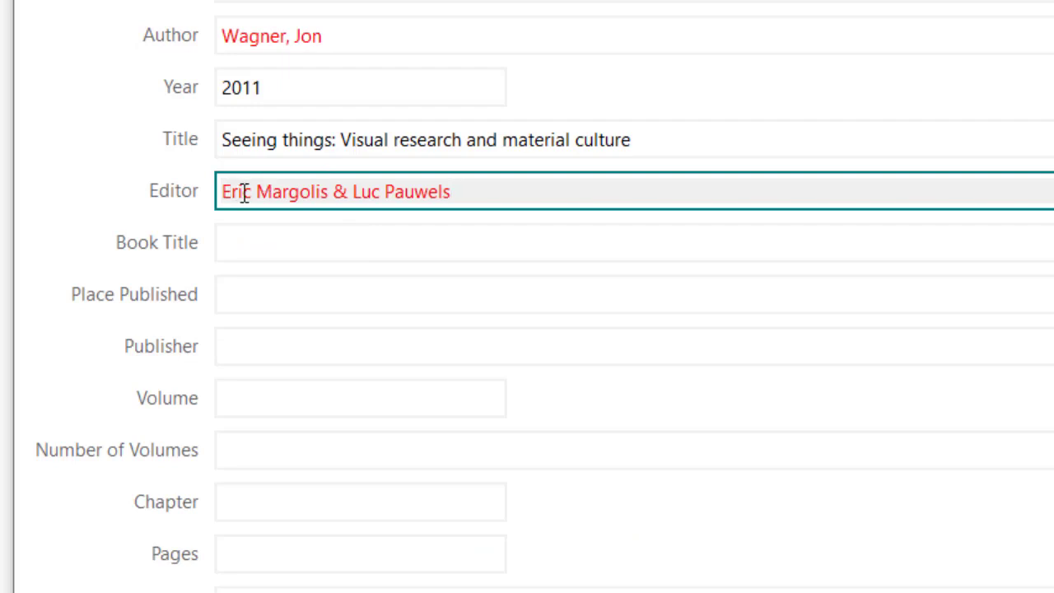
Reformat the editors surname-first on separate lines: Margolis, Eric and Pauwels, Luc.
double_click(237, 191)
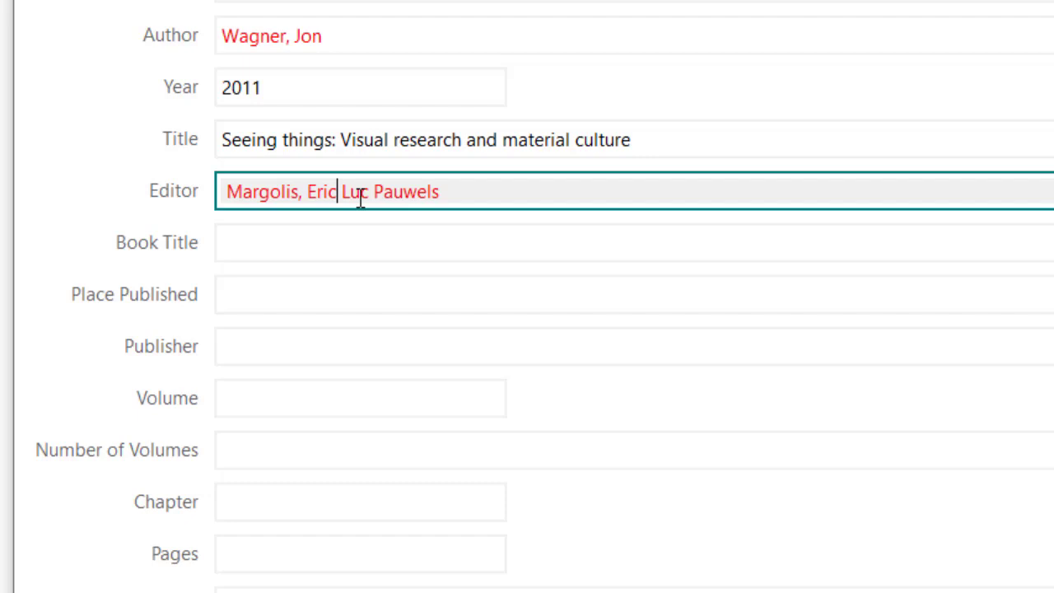
key("Enter")
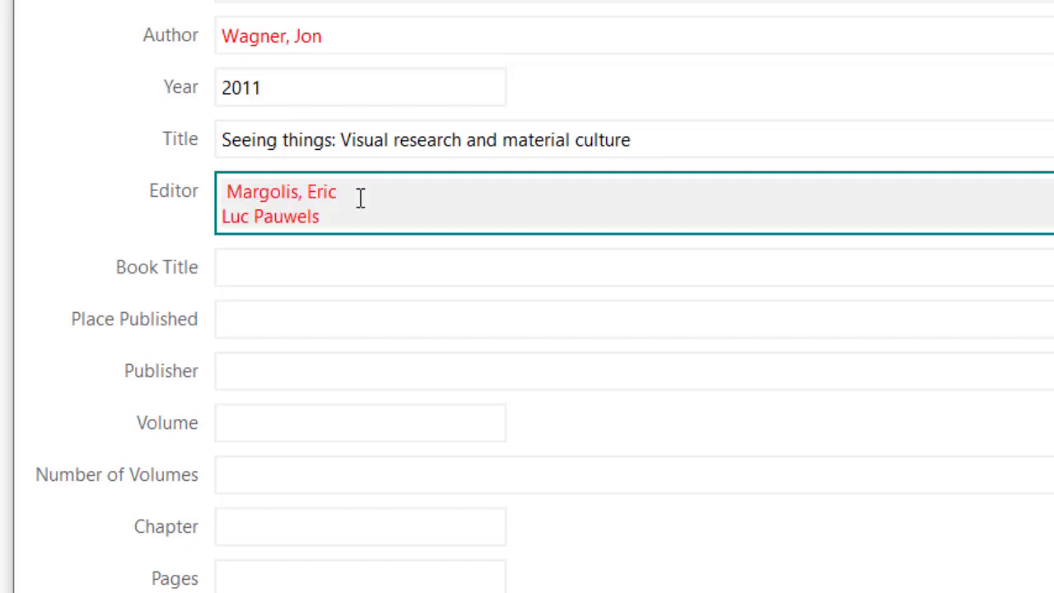
left_click(251, 216)
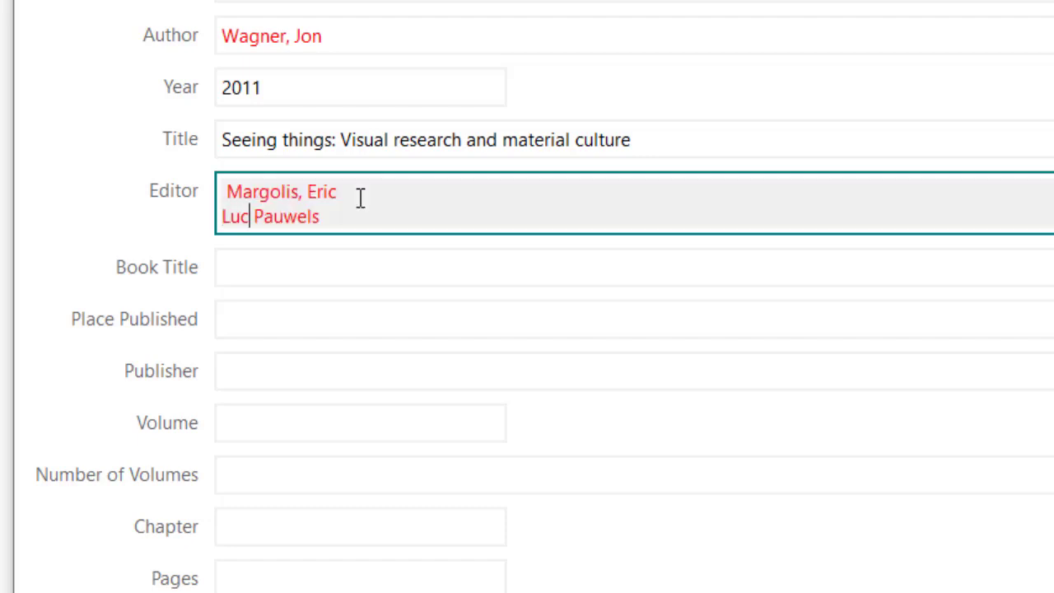
key("Backspace")
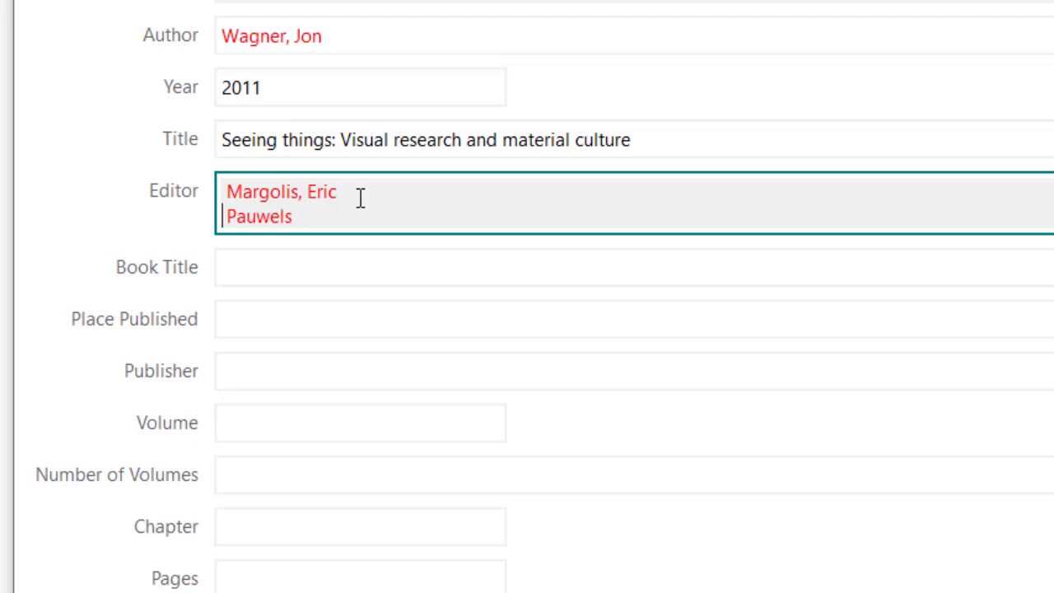
type(",")
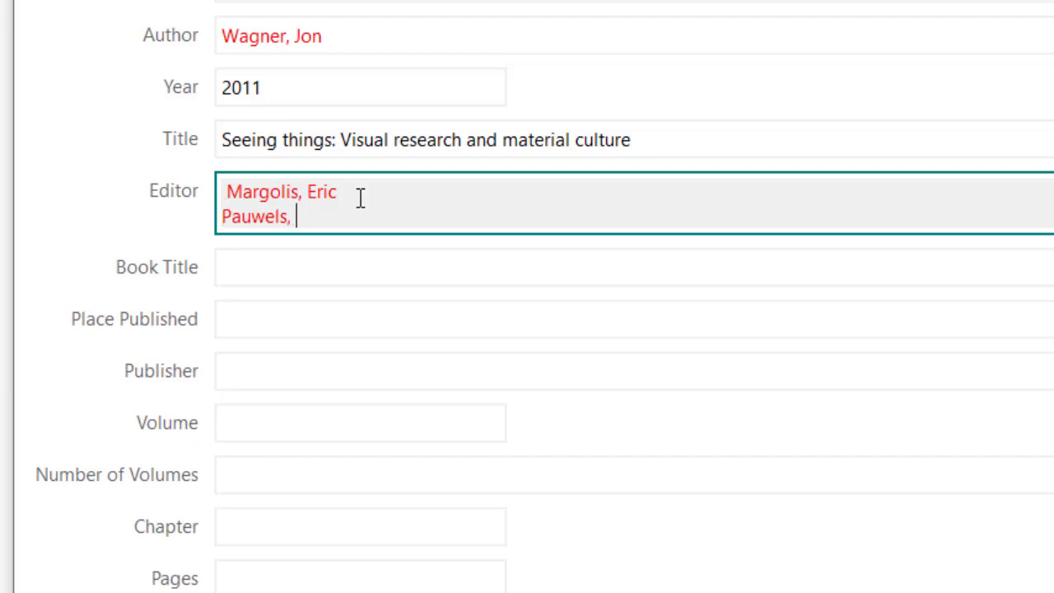
type("Luc")
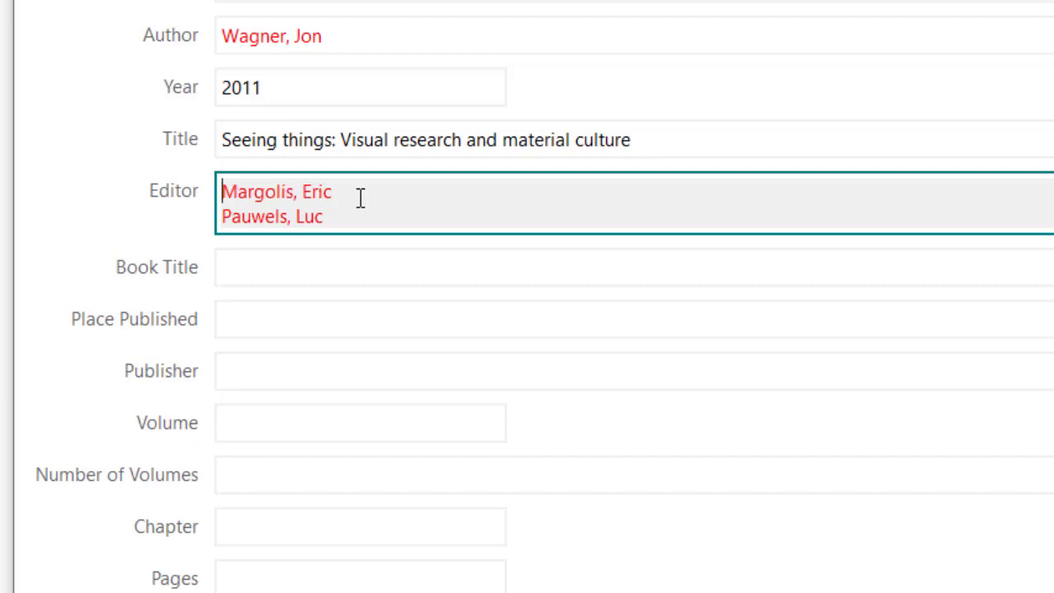
mouse_move(442, 294)
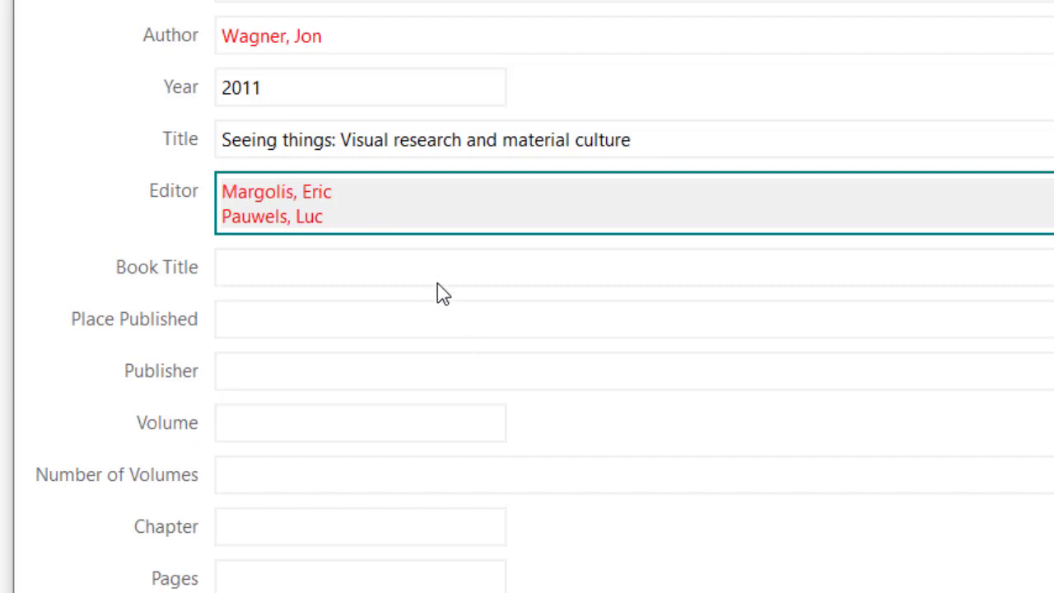
left_click(442, 266)
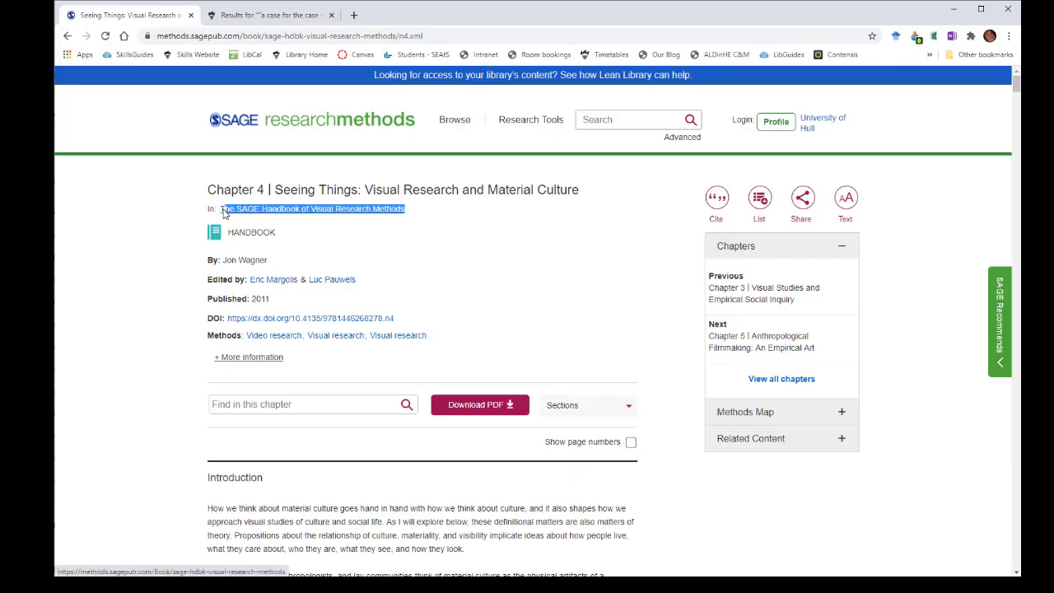
Enter book title 'The SAGE Handbook of Visual Research Methods'.
right_click(311, 208)
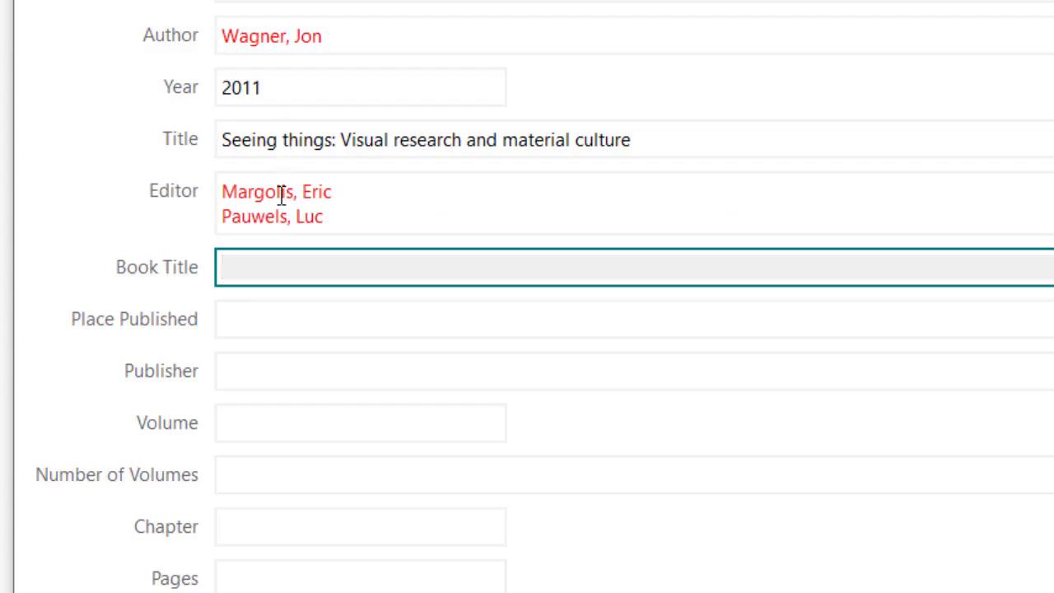
type("The SAGE Handbook of Visual Research Methods")
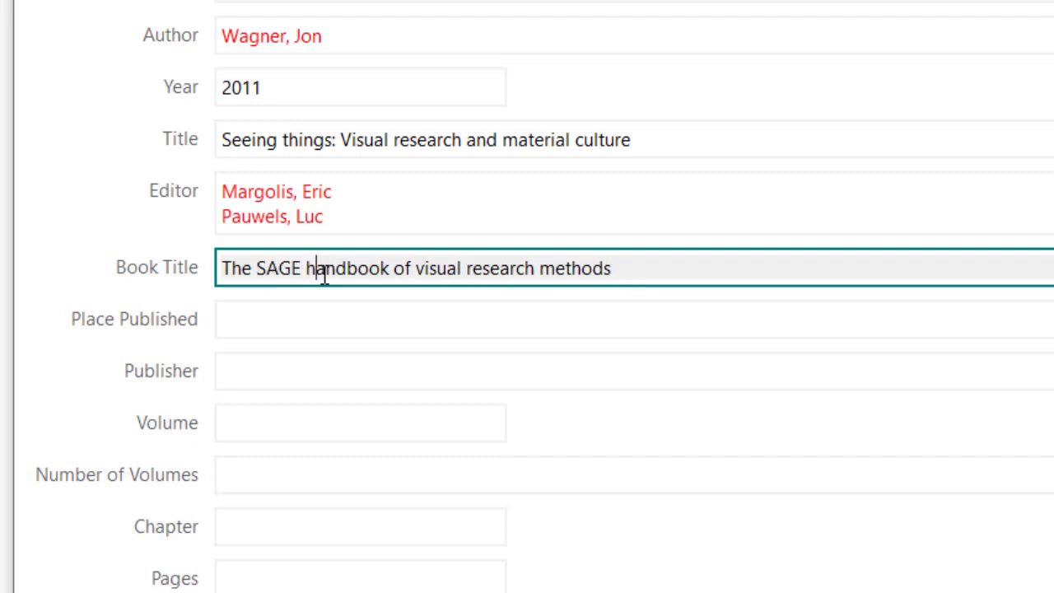
left_click(337, 319)
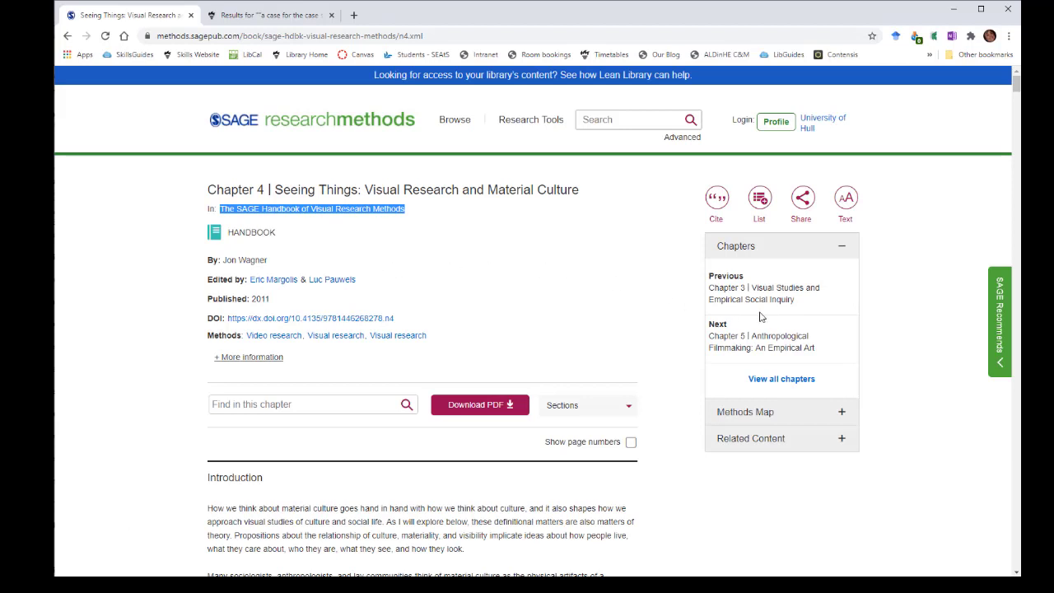
Enter place London, publisher SAGE Publications and pages 72-96 from the chapter's citation.
left_click(715, 198)
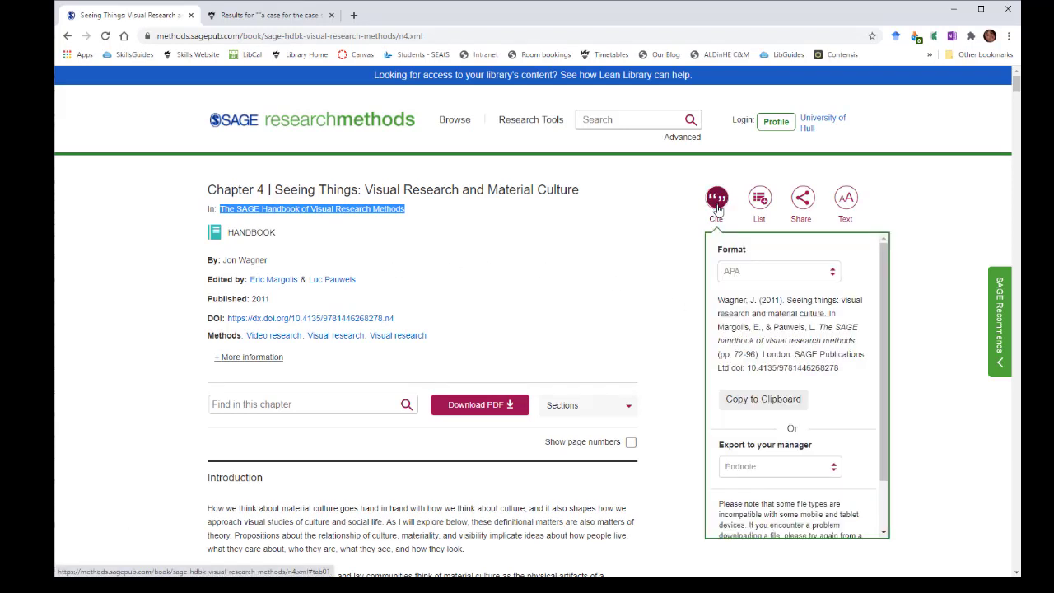
left_click(716, 197)
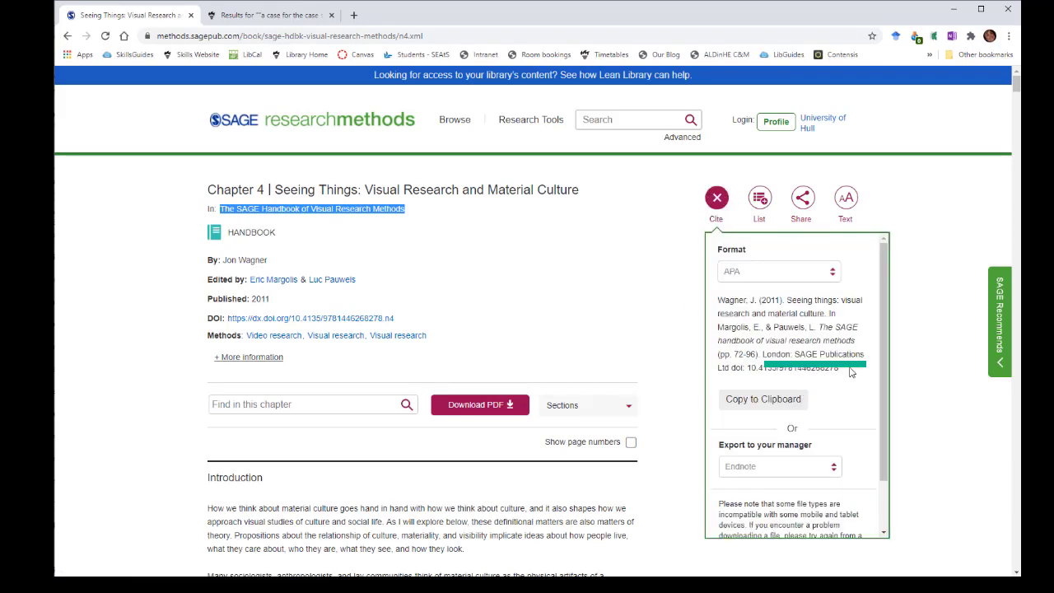
mouse_move(852, 398)
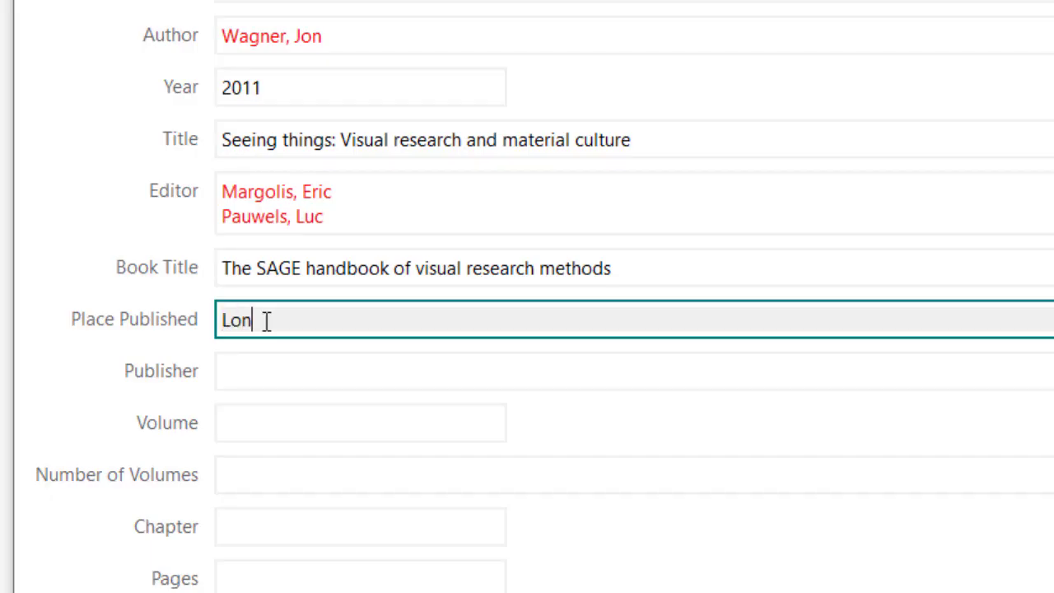
type("SAGE Publicat")
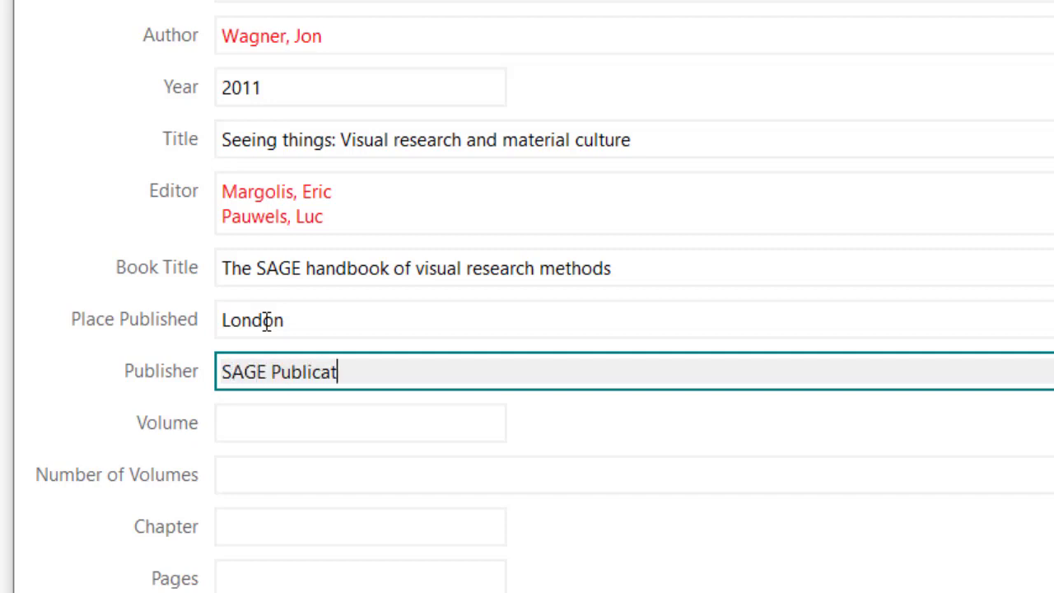
type("ions")
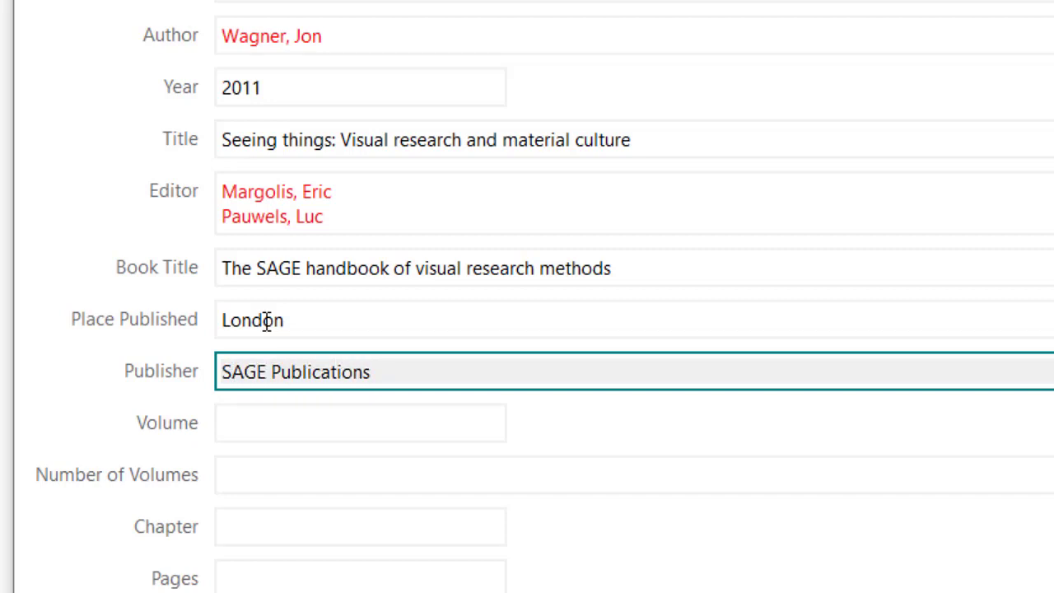
left_click(296, 371)
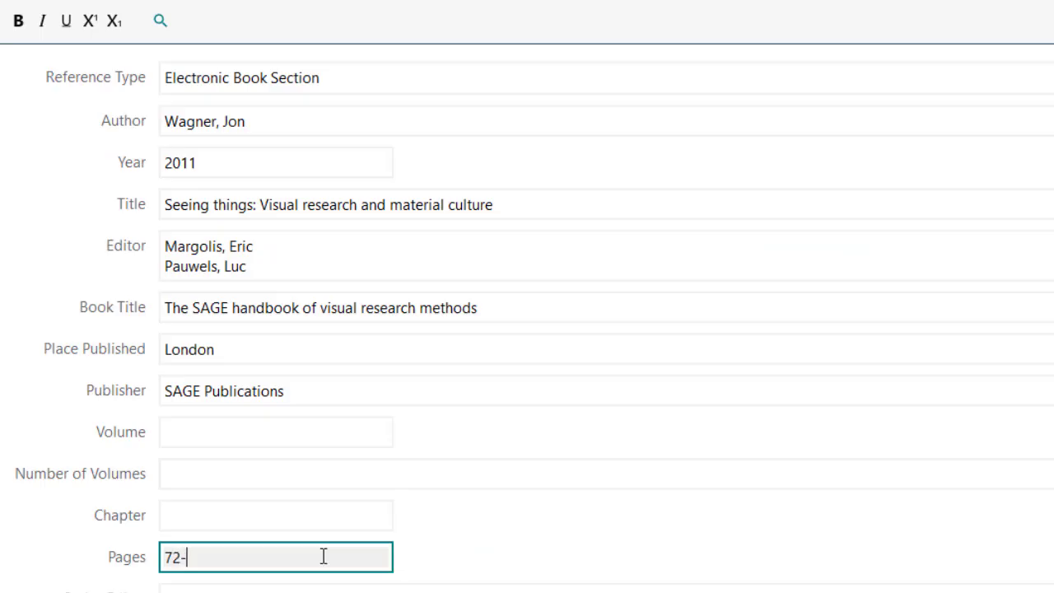
type("96")
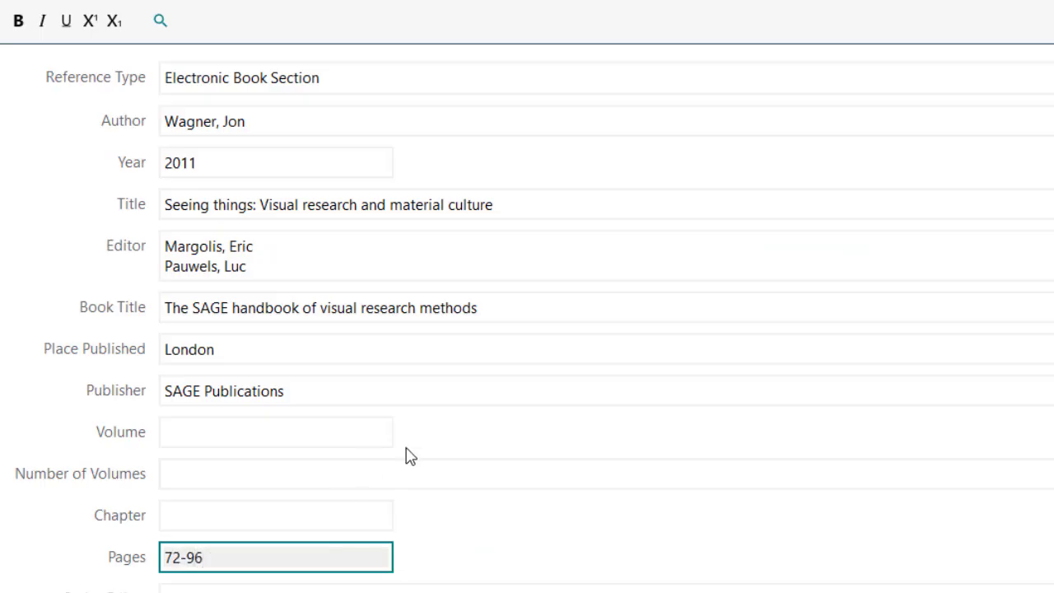
scroll("down", 3)
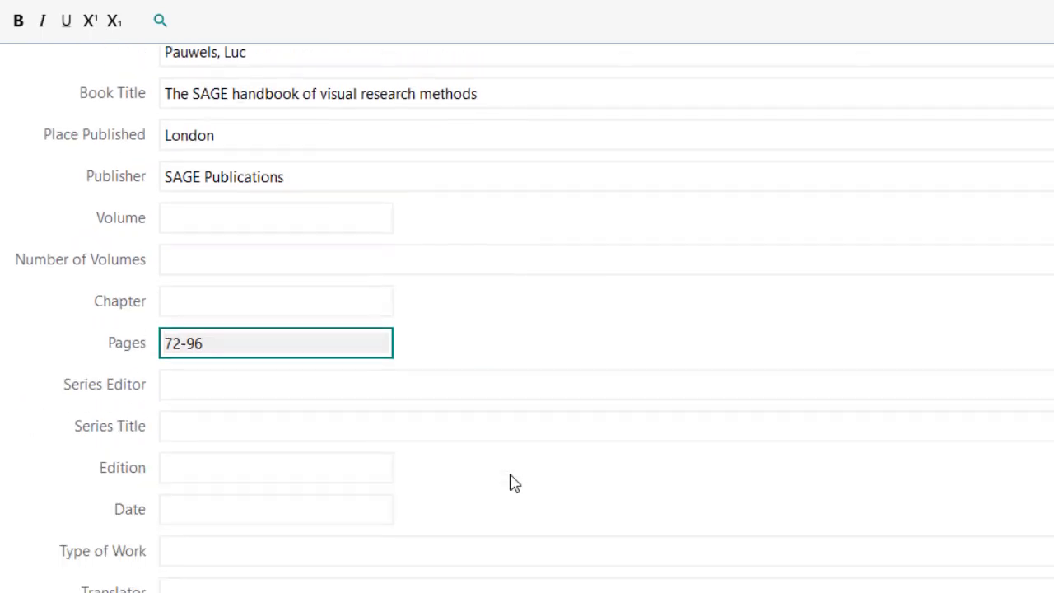
scroll("down", 3)
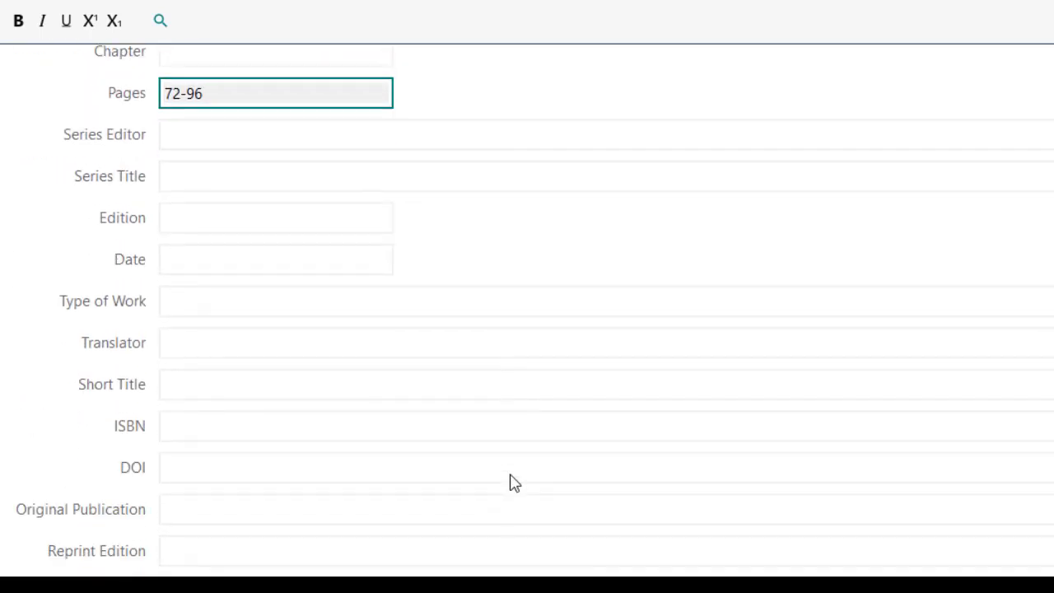
scroll("down", 3)
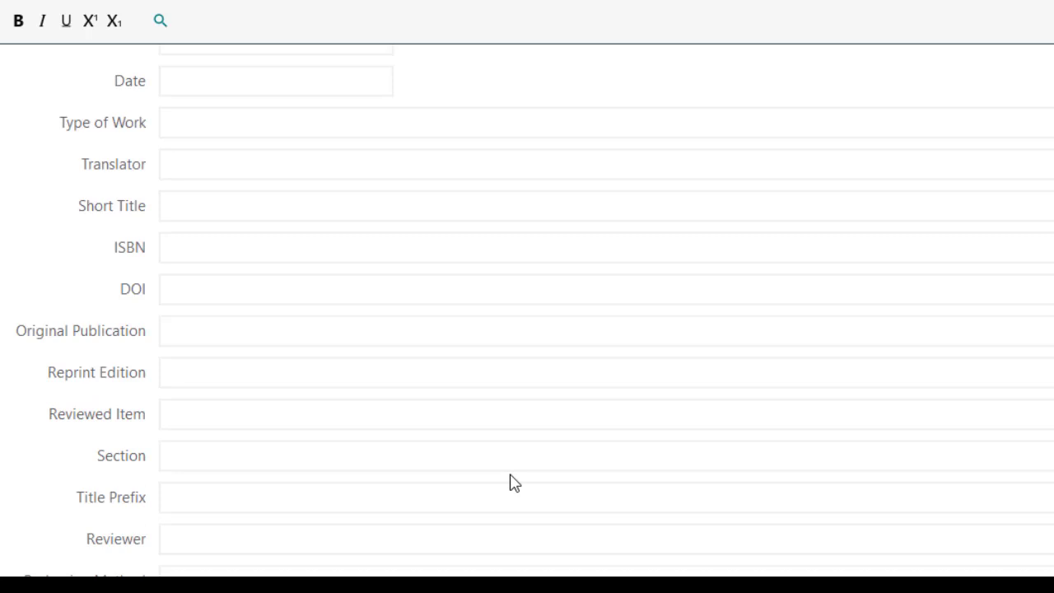
mouse_move(490, 369)
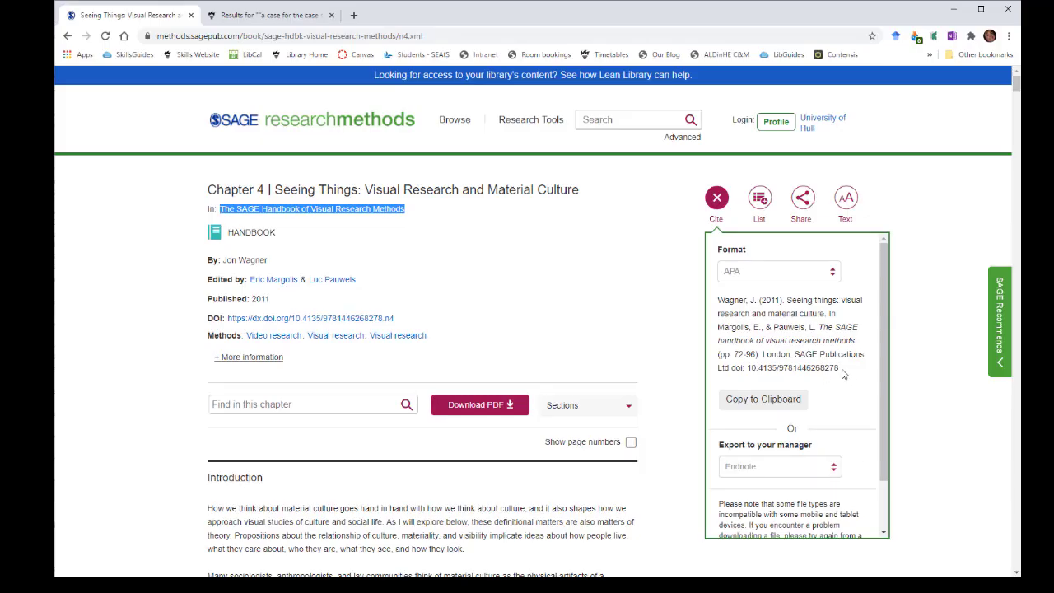
double_click(790, 367)
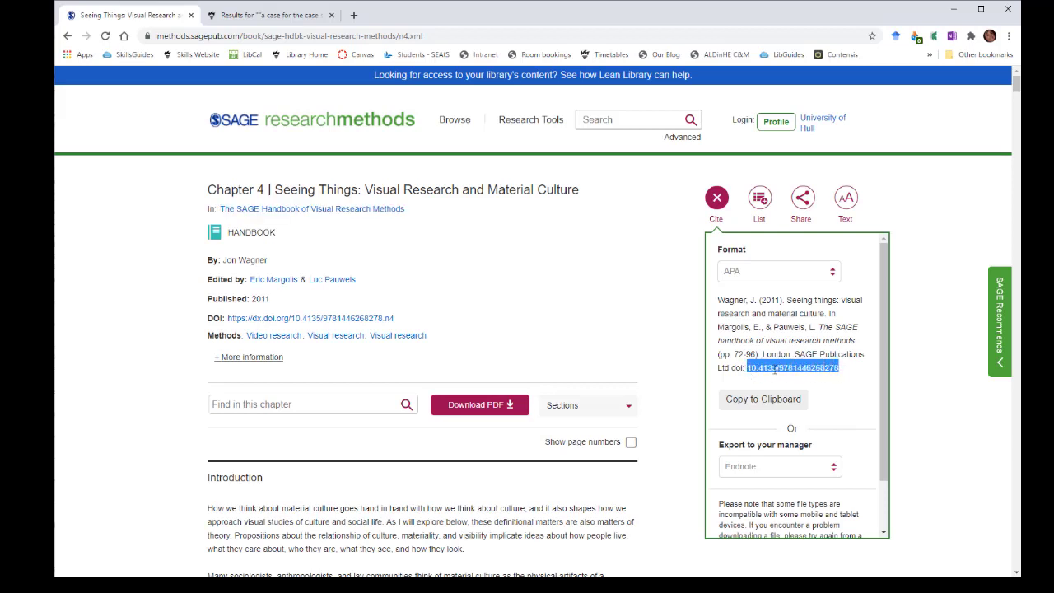
mouse_move(486, 368)
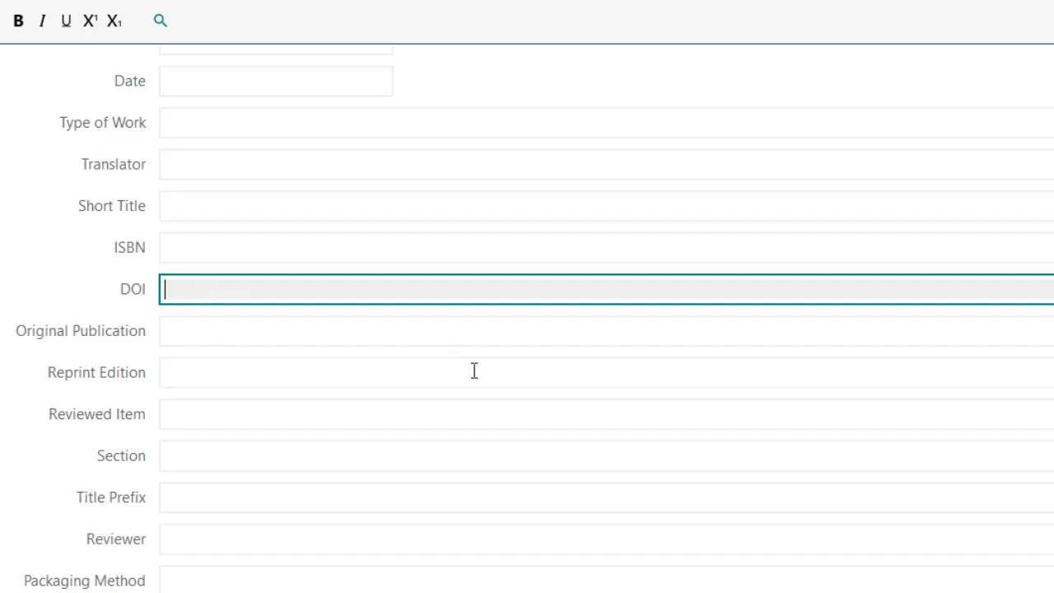
type("10.4135/9781446268278")
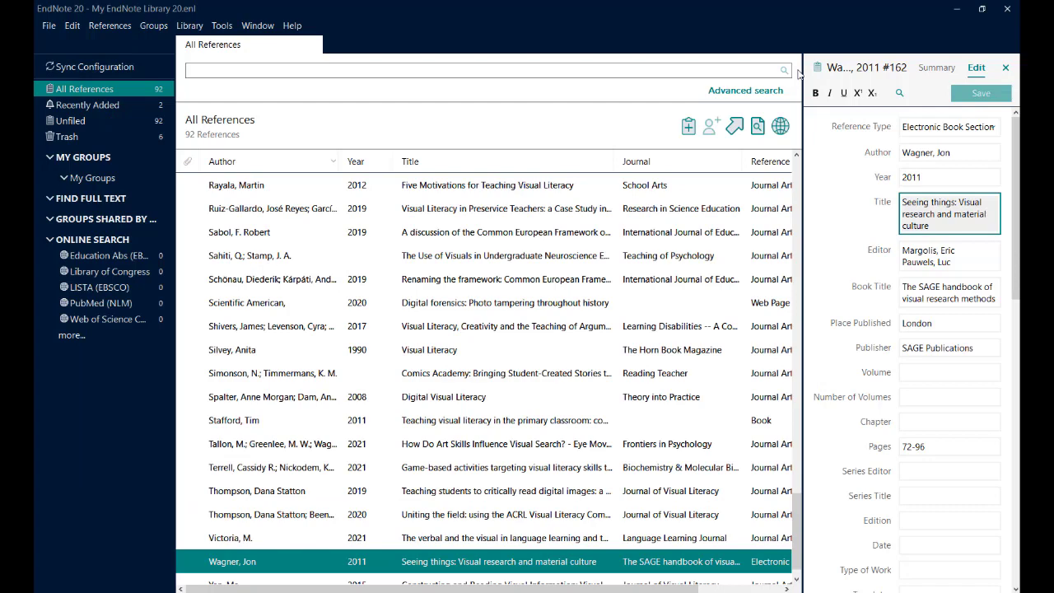
From the Summary view, preview the Wagner citation in Footnotes_Hull and then APA 6th.
left_click(936, 68)
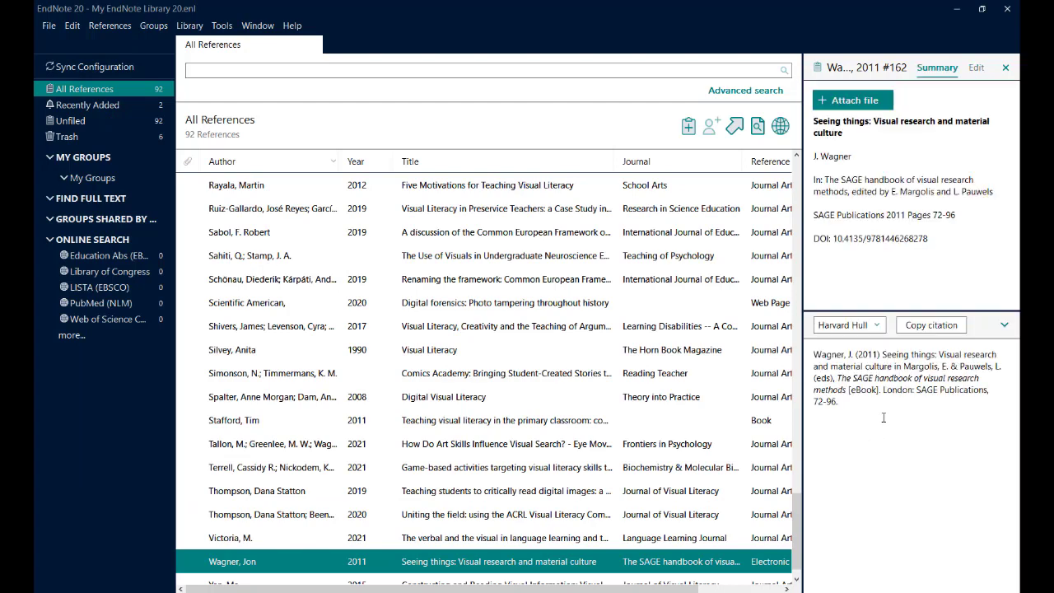
left_click(847, 324)
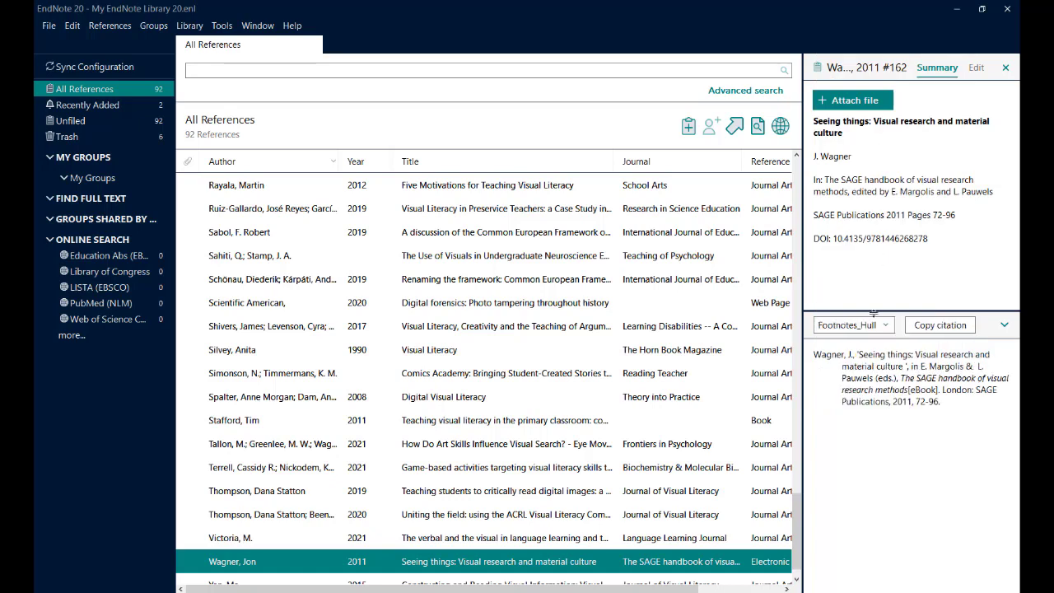
left_click(852, 325)
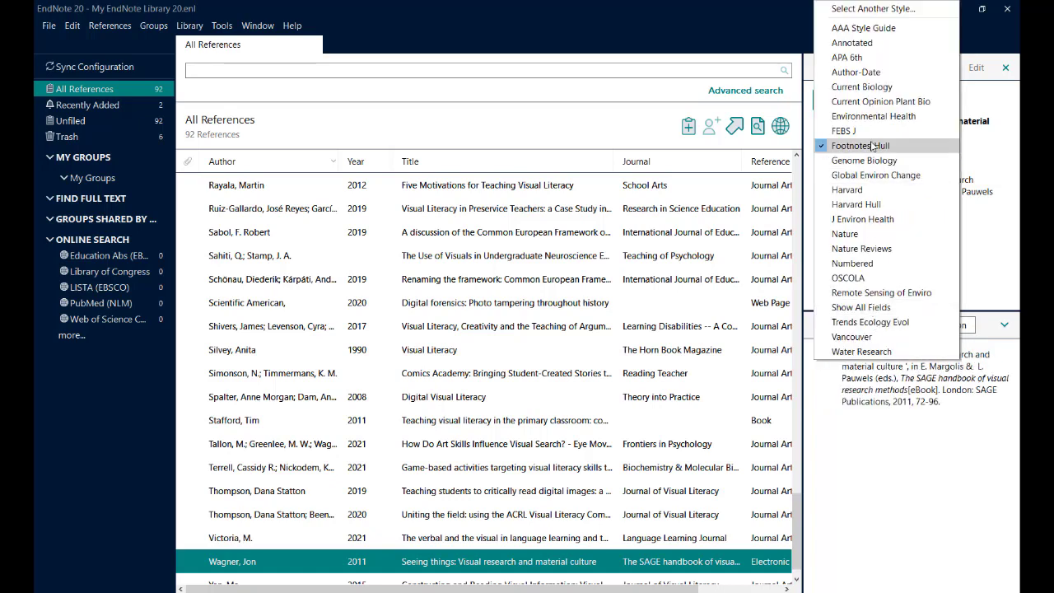
left_click(846, 57)
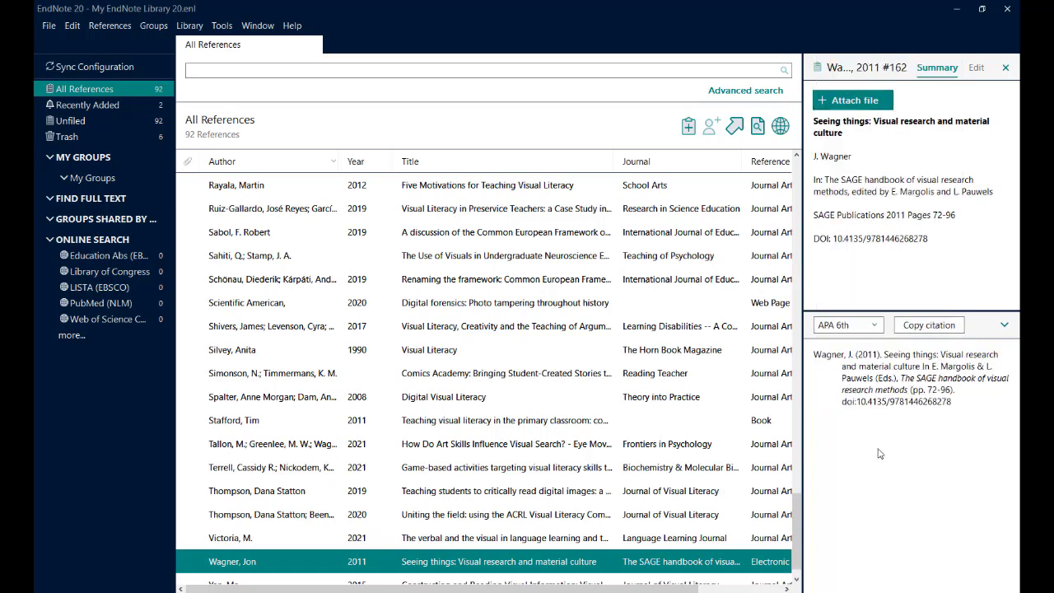
mouse_move(960, 417)
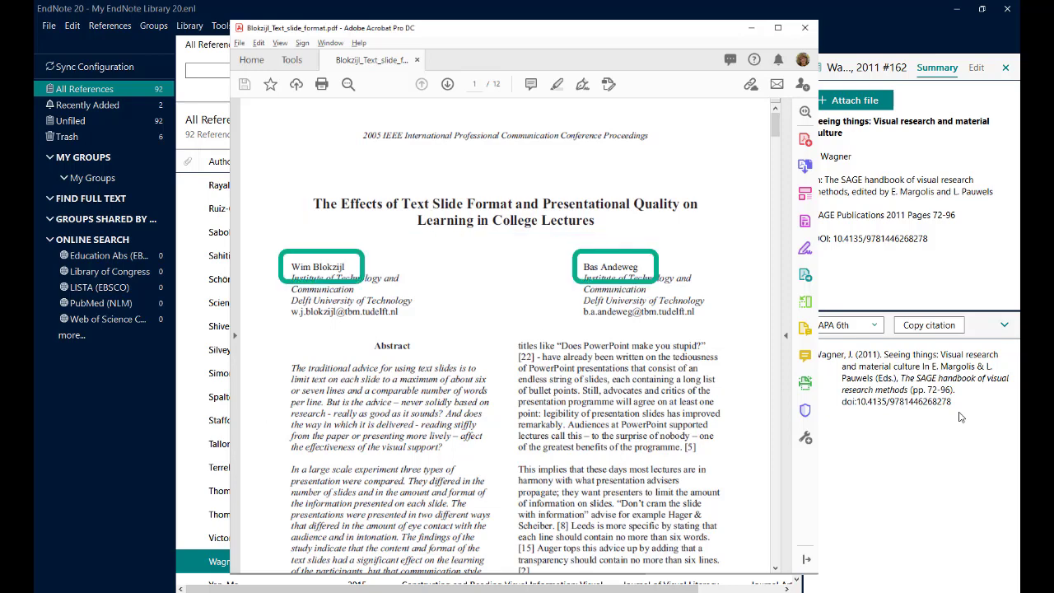
Scroll the Blokzijl and Andeweg PDF to review its authors and proceedings title.
scroll("down", 3)
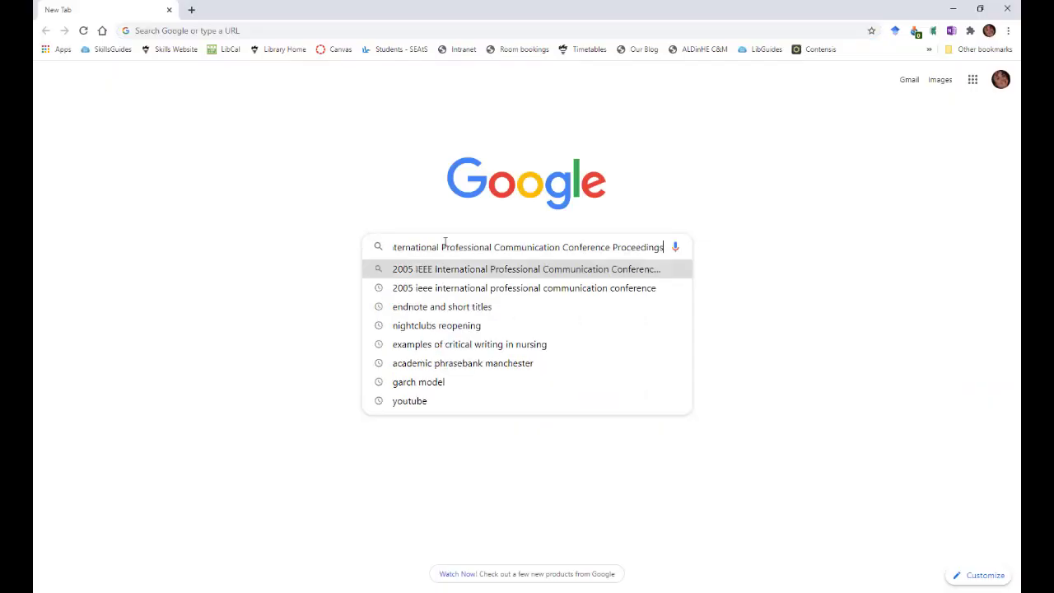
Open the computer.org link for the 2005 IEEE International Professional Communication Conference.
left_click(525, 269)
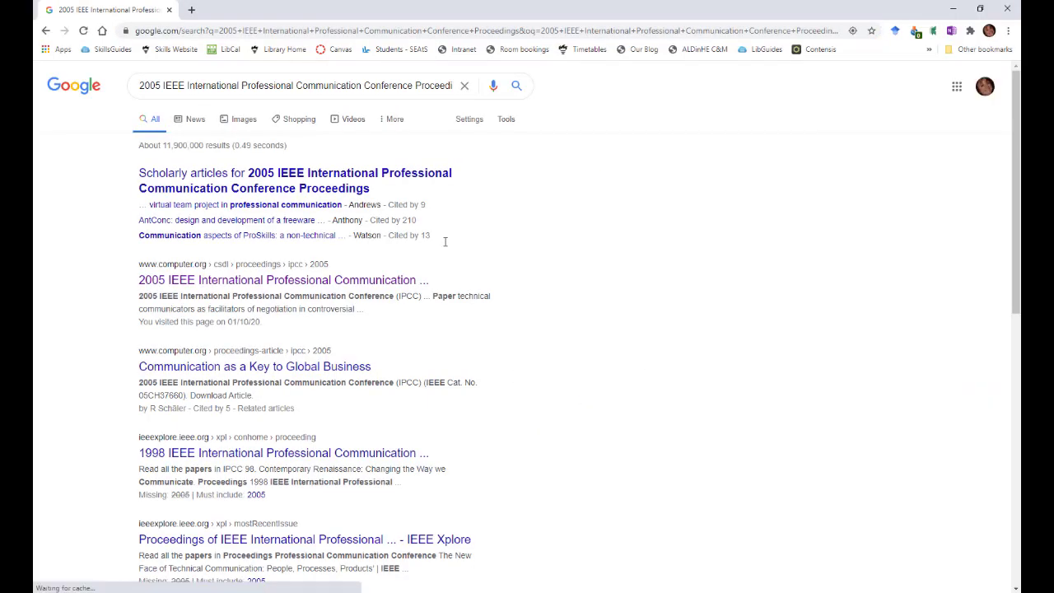
mouse_move(283, 280)
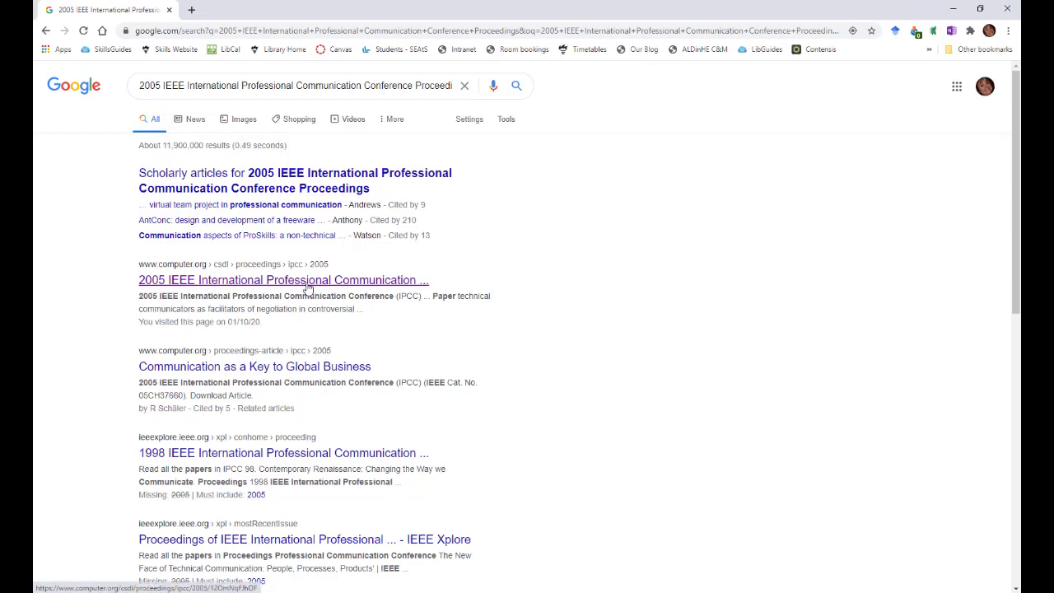
left_click(283, 279)
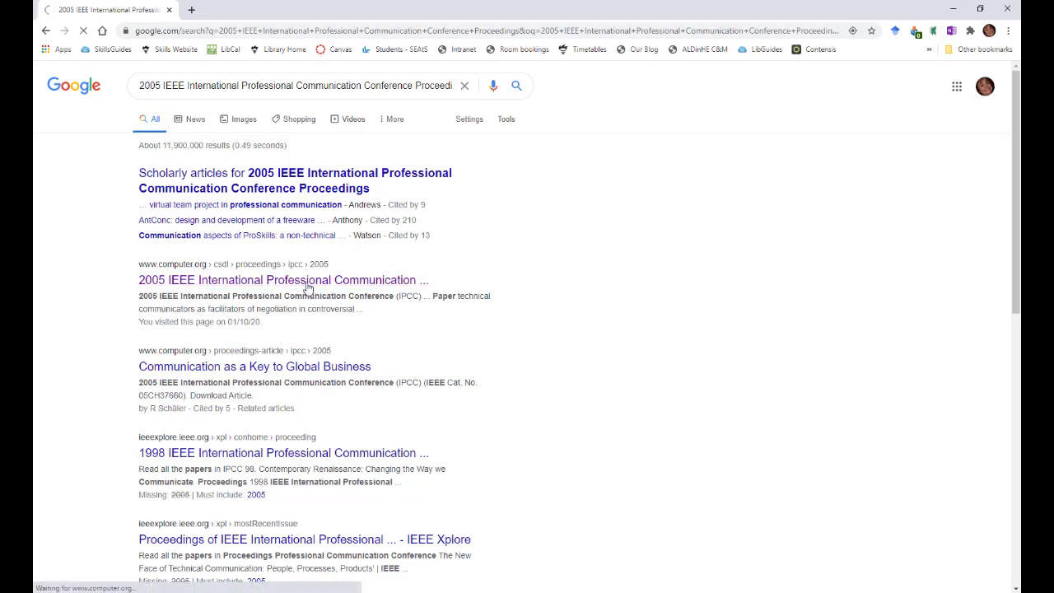
left_click(282, 279)
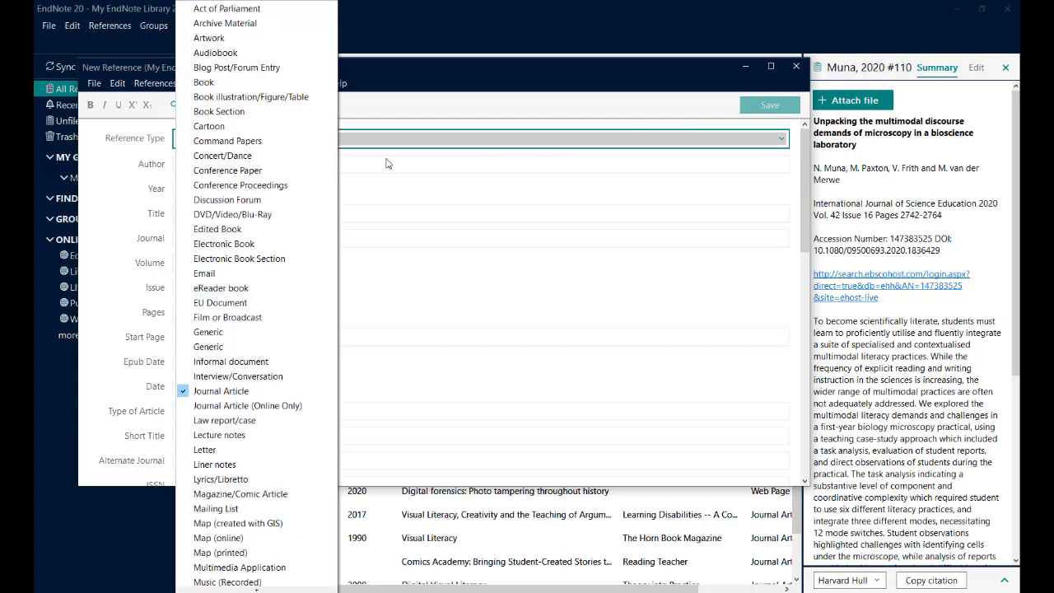
mouse_move(278, 170)
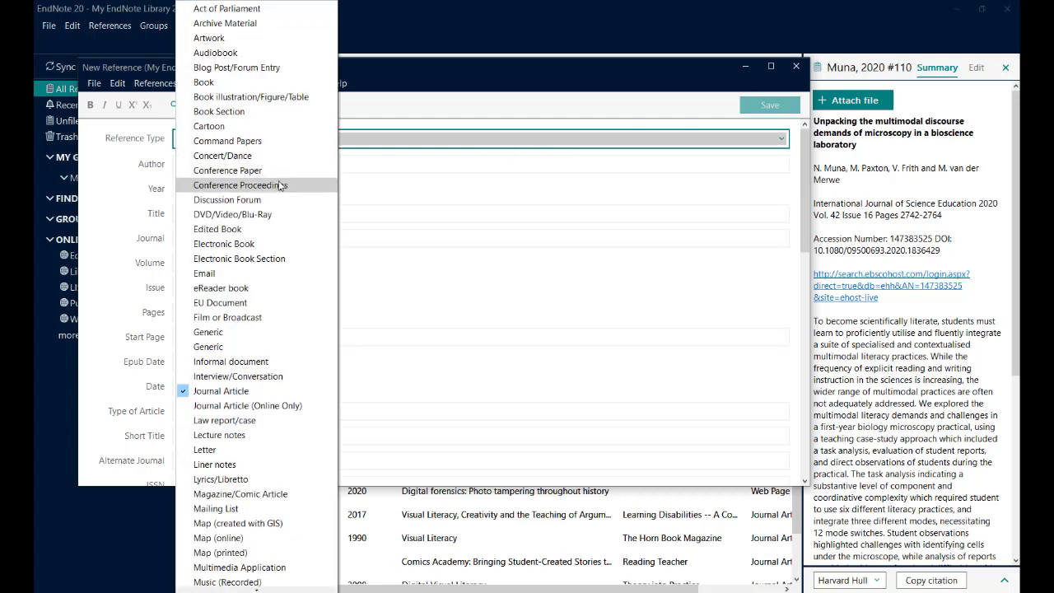
mouse_move(227, 170)
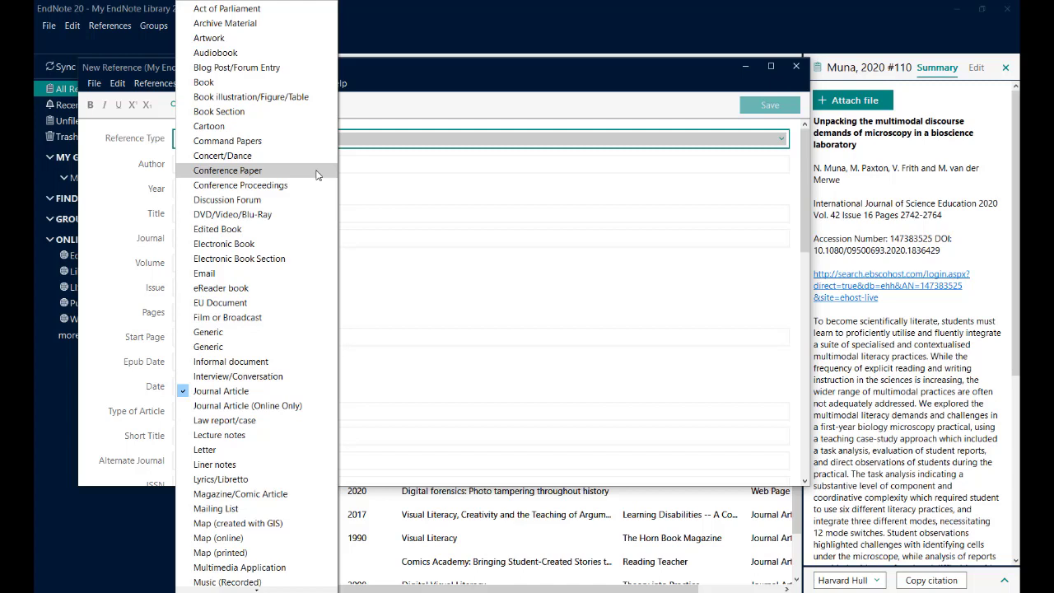
Set the new reference's type to Conference Paper.
left_click(228, 170)
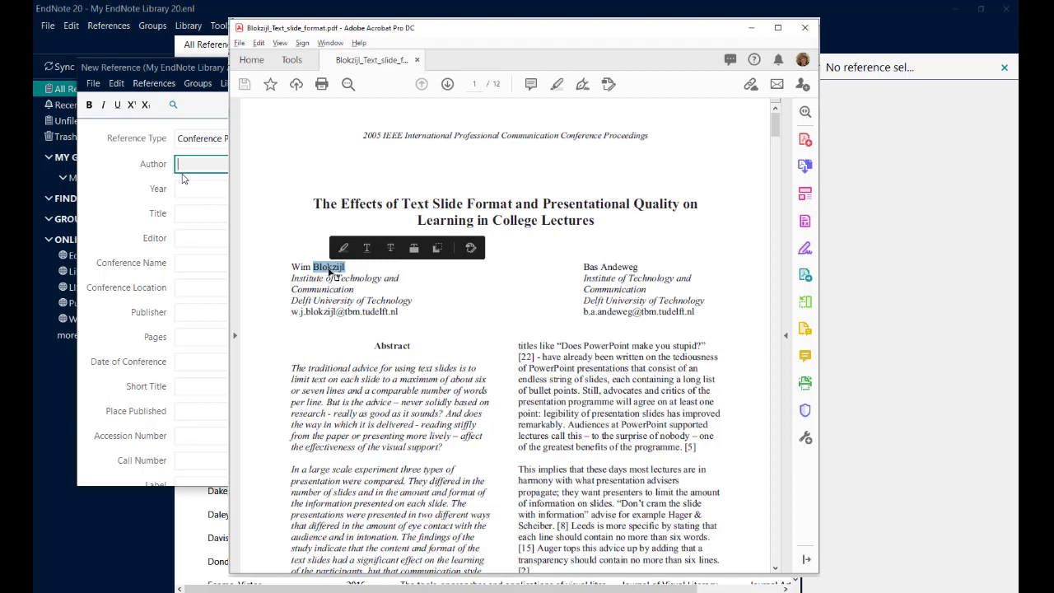
Enter authors Blokzijl, Wim and Andeweg, Jan, with year 2005.
type("Blokzijl, Wi")
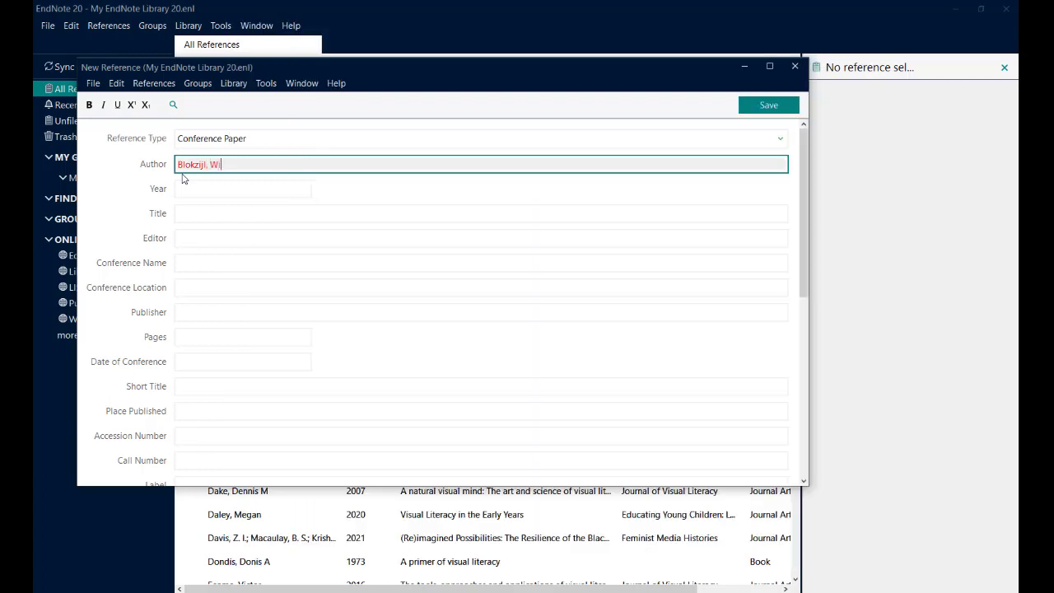
type("m")
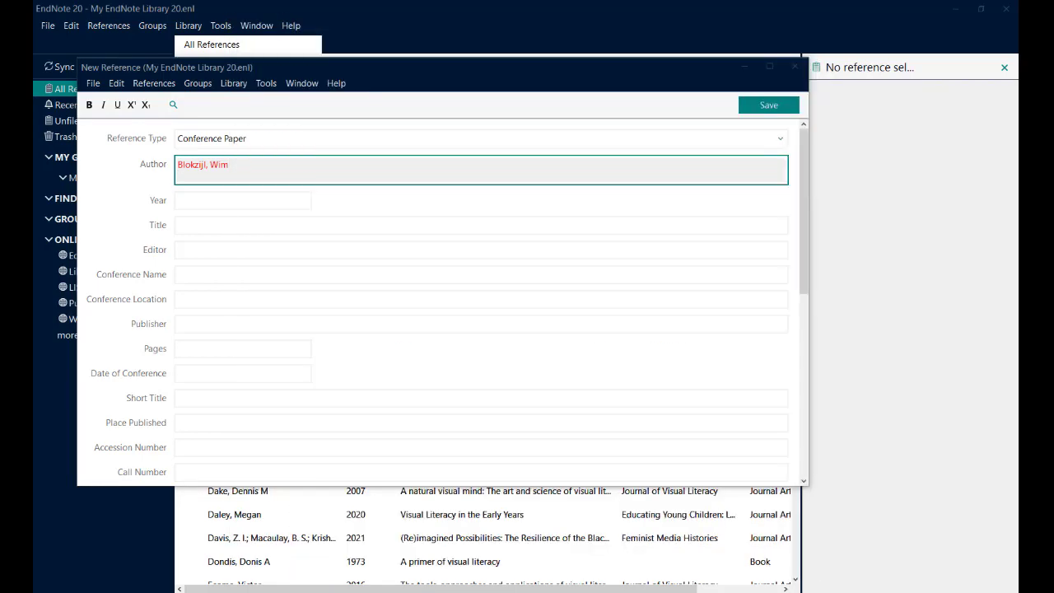
type("Andeweg,")
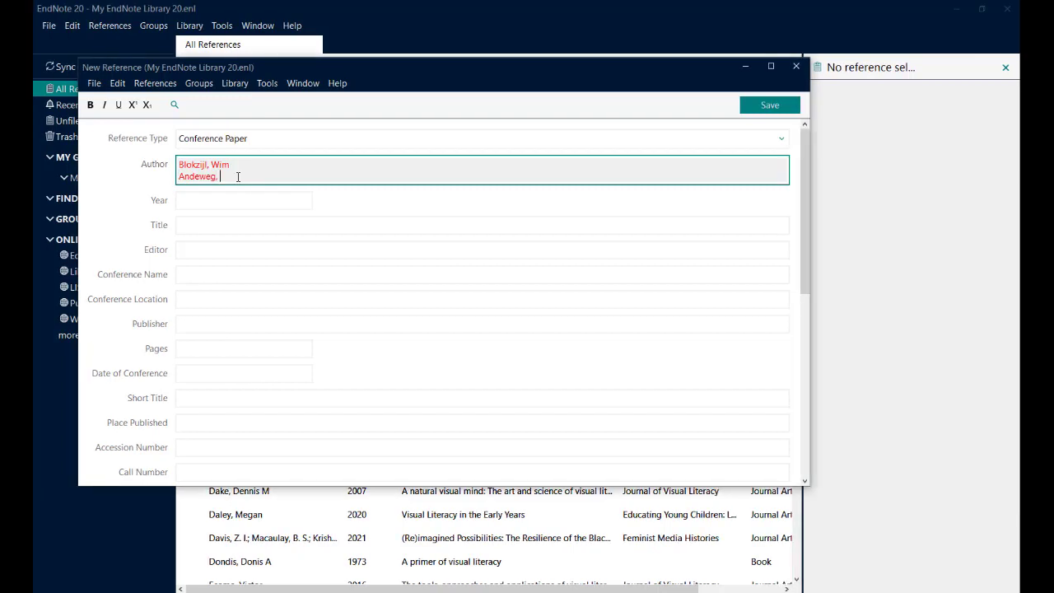
type("Bas")
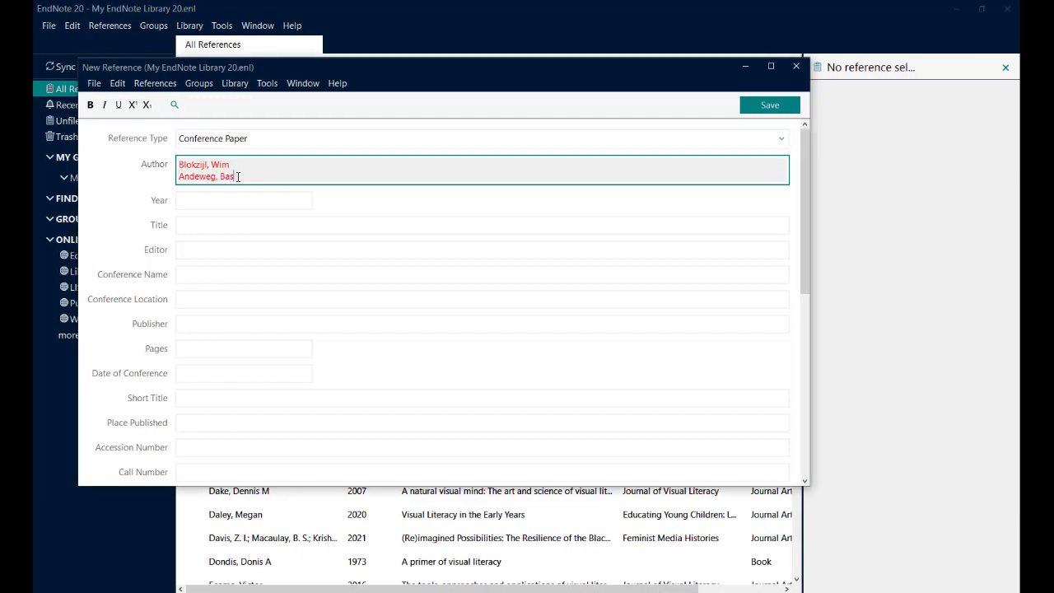
type("2005")
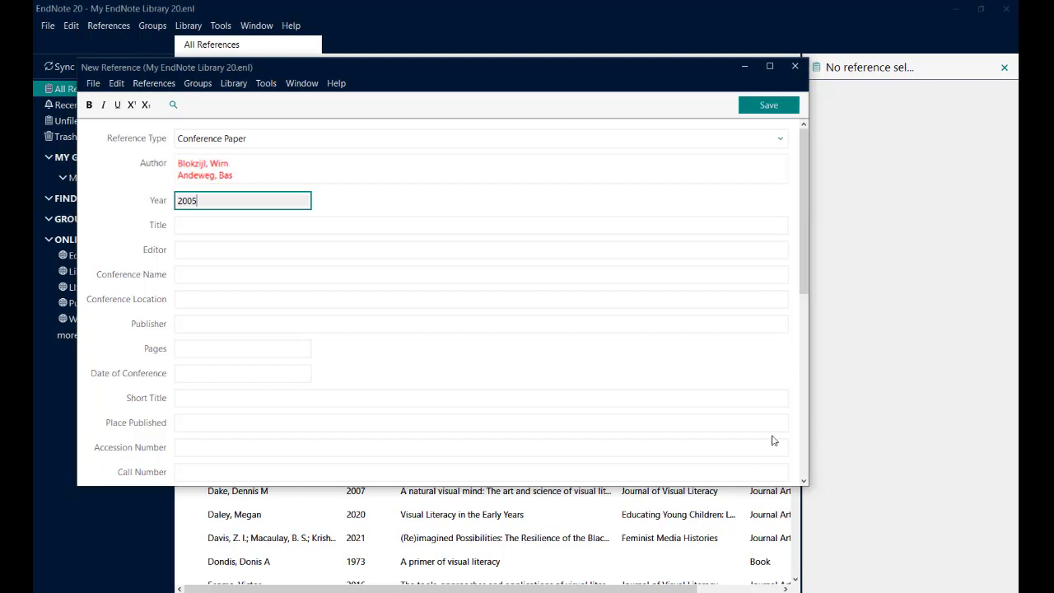
left_click(480, 225)
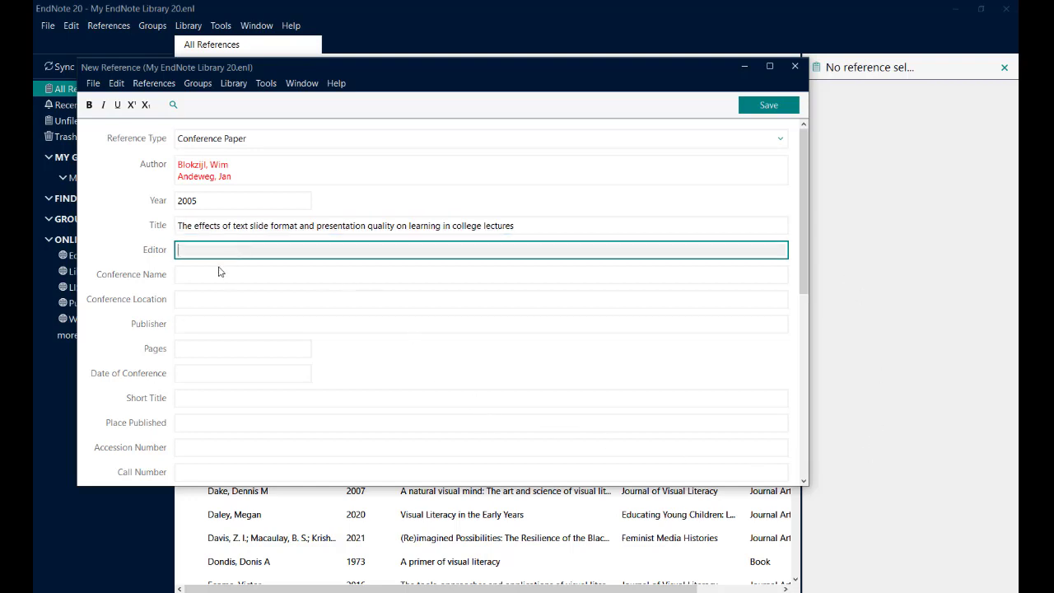
Enter conference IEEE International Professional Communications Conference, location Limerick, date 10-13th July.
left_click(480, 274)
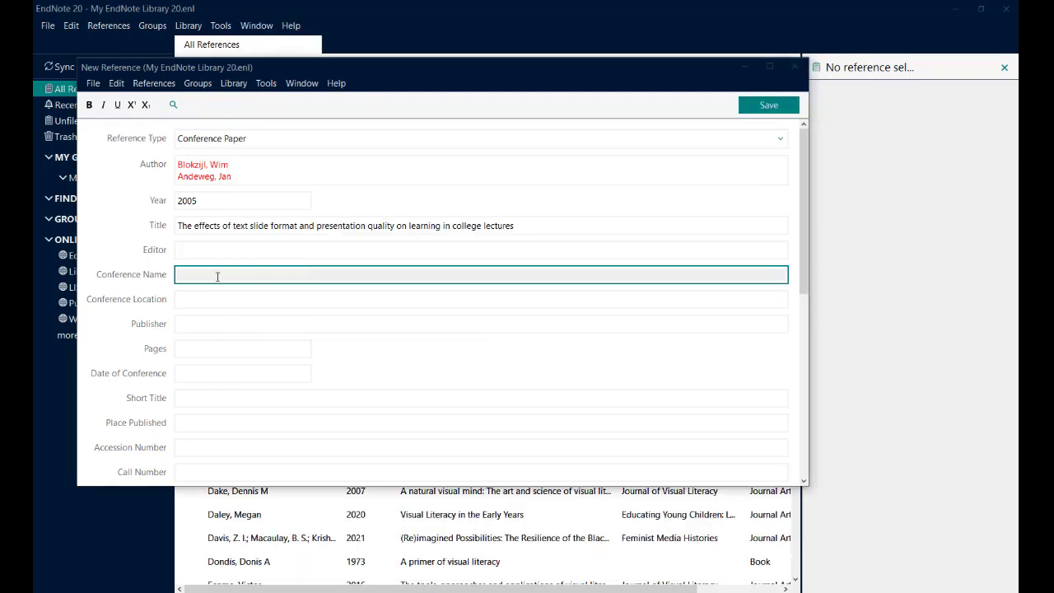
type("IEEE International Professional Communications Conference Proceedings")
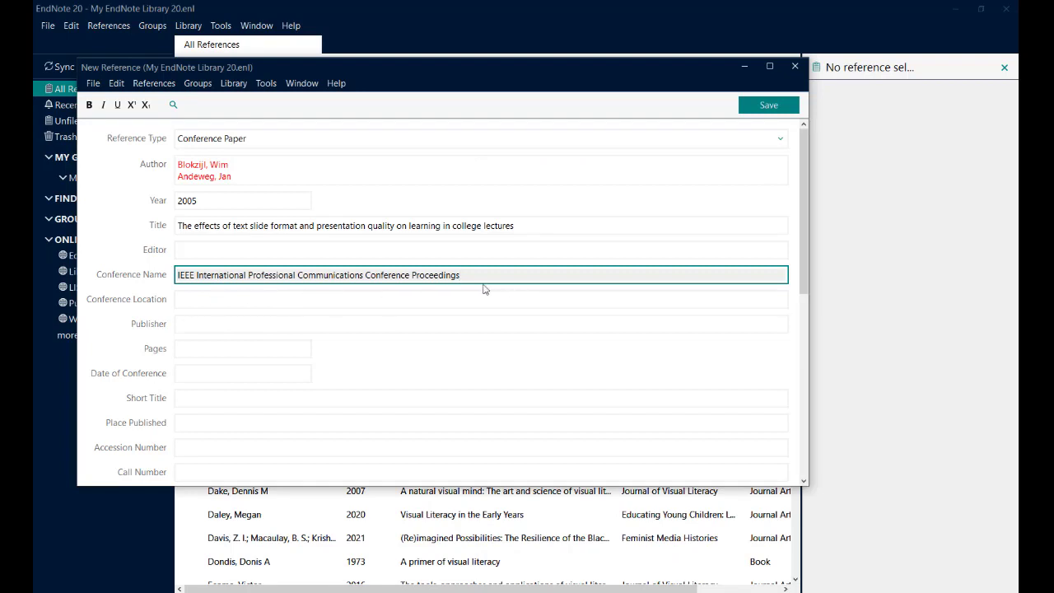
key("BackSpace")
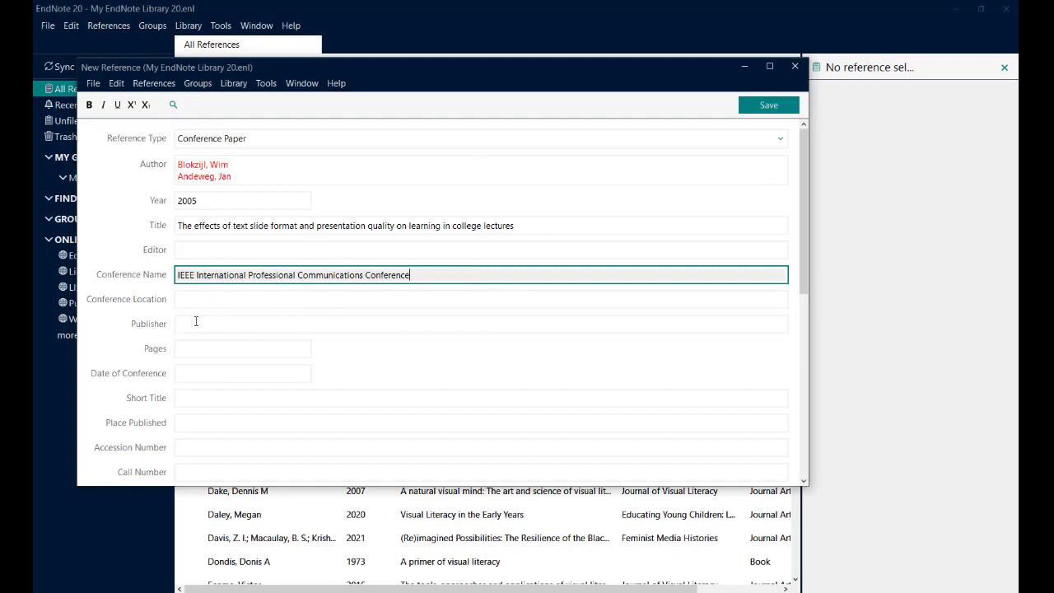
type("Lim")
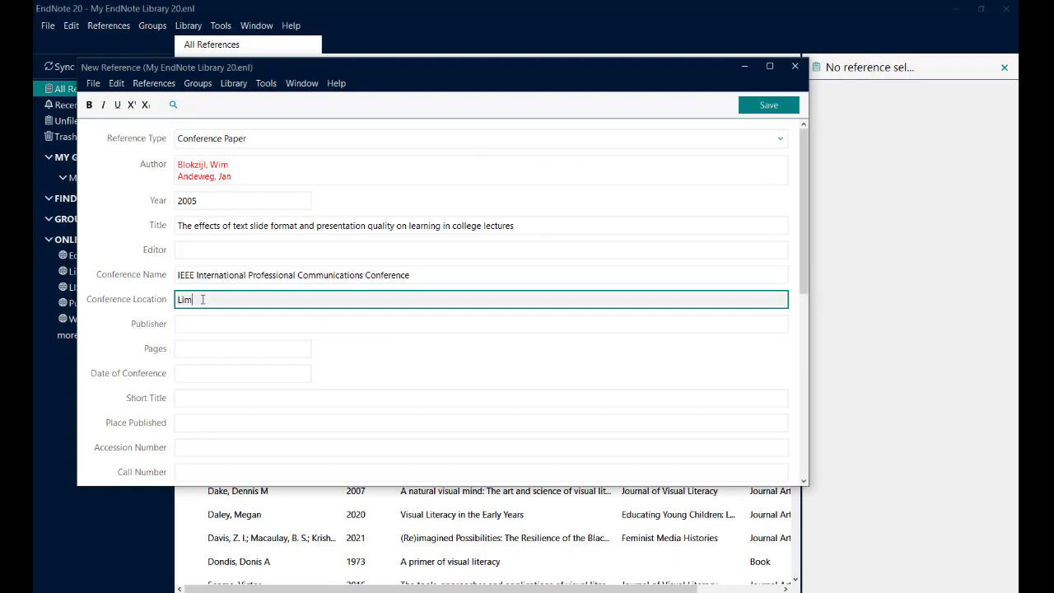
type("erick")
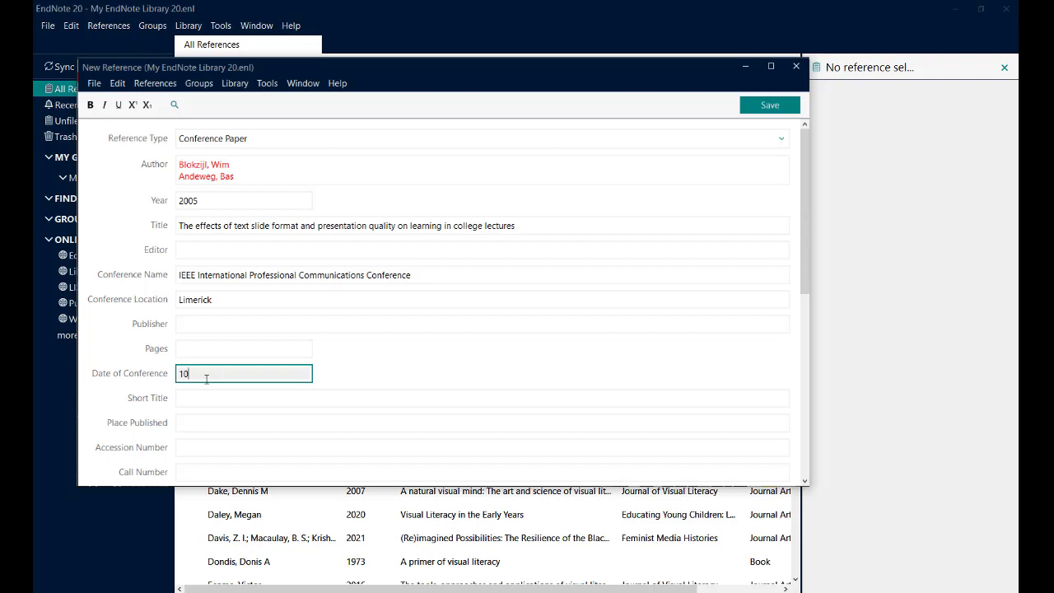
type("-13")
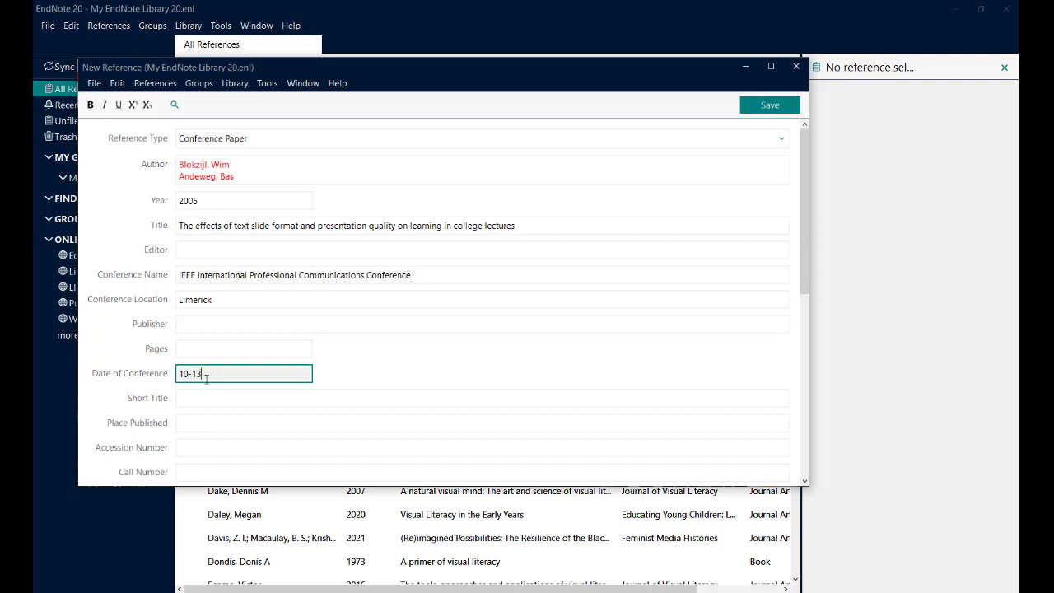
type("th July")
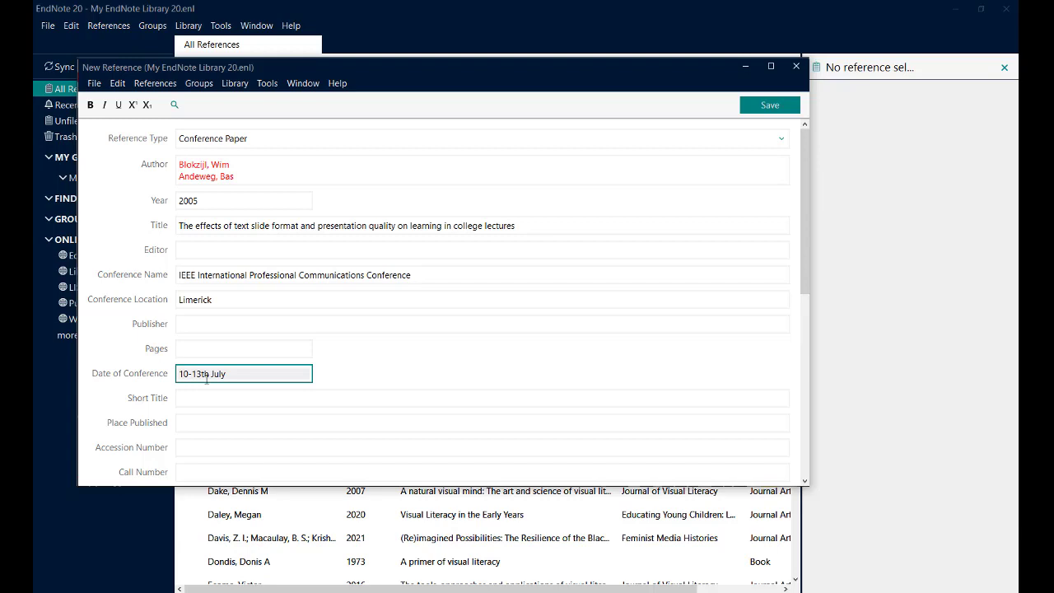
left_click(481, 423)
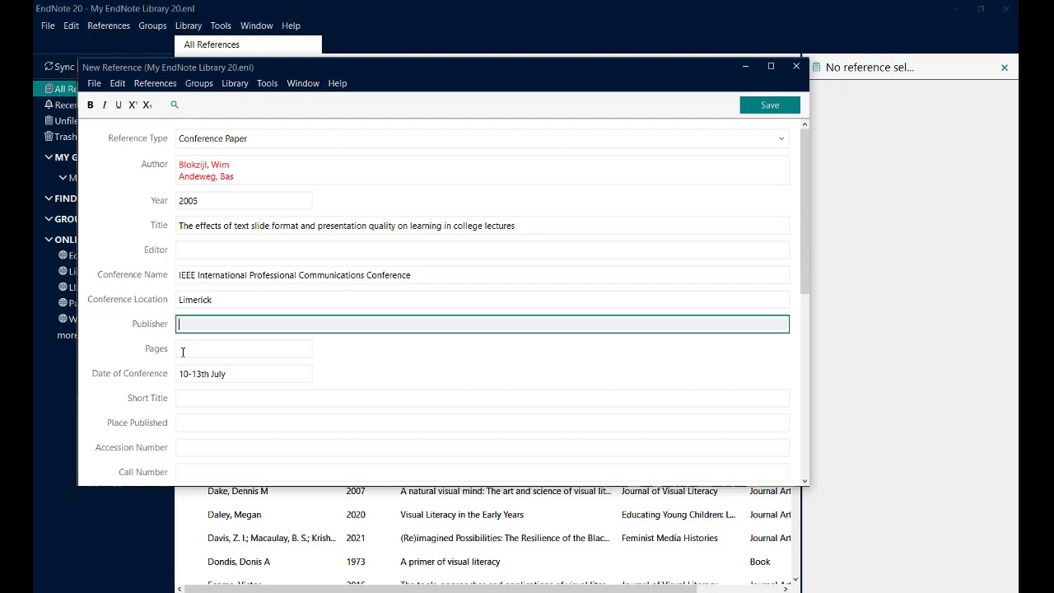
Check the PDF's page numbers, enter pages 288-299, and save the reference.
left_click(244, 348)
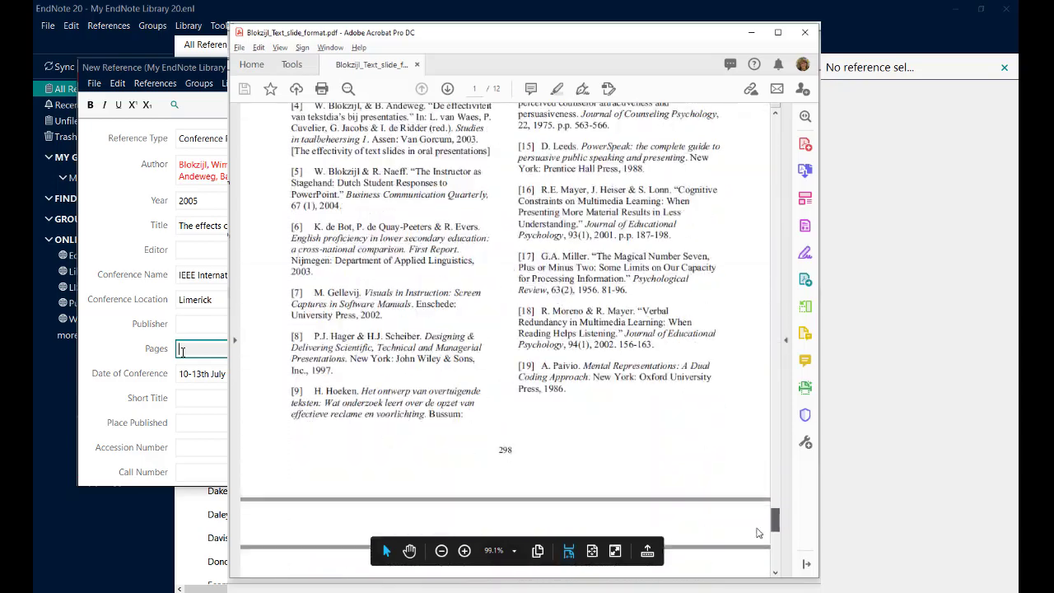
scroll("down", 3)
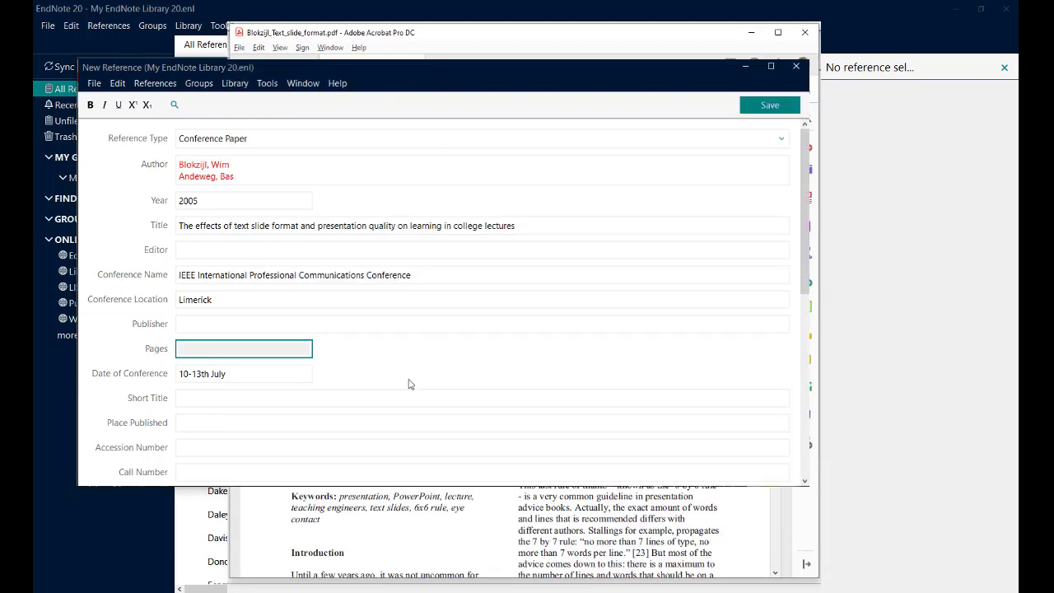
type("288-")
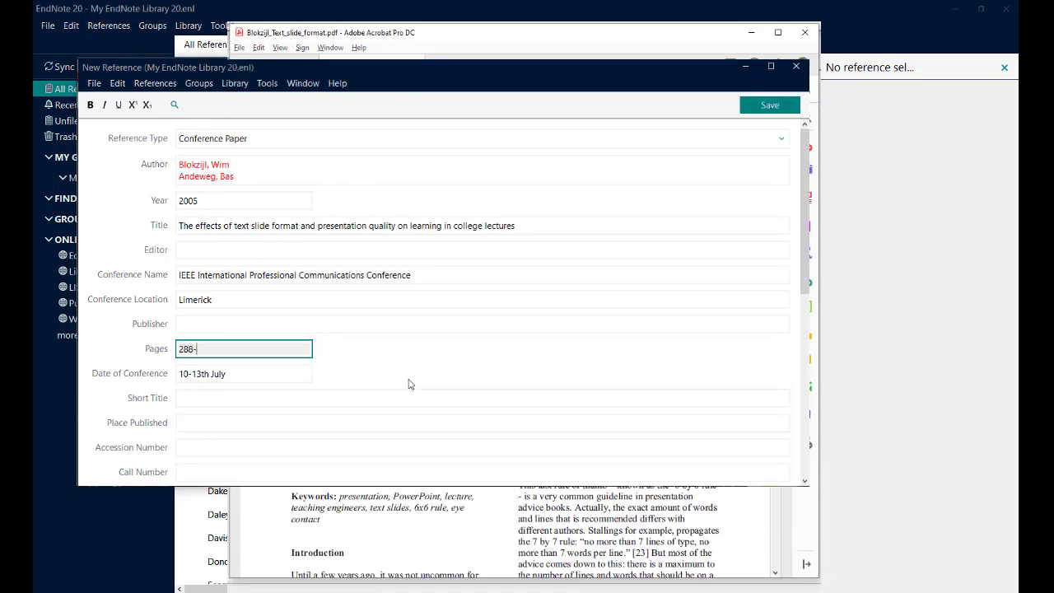
type("299")
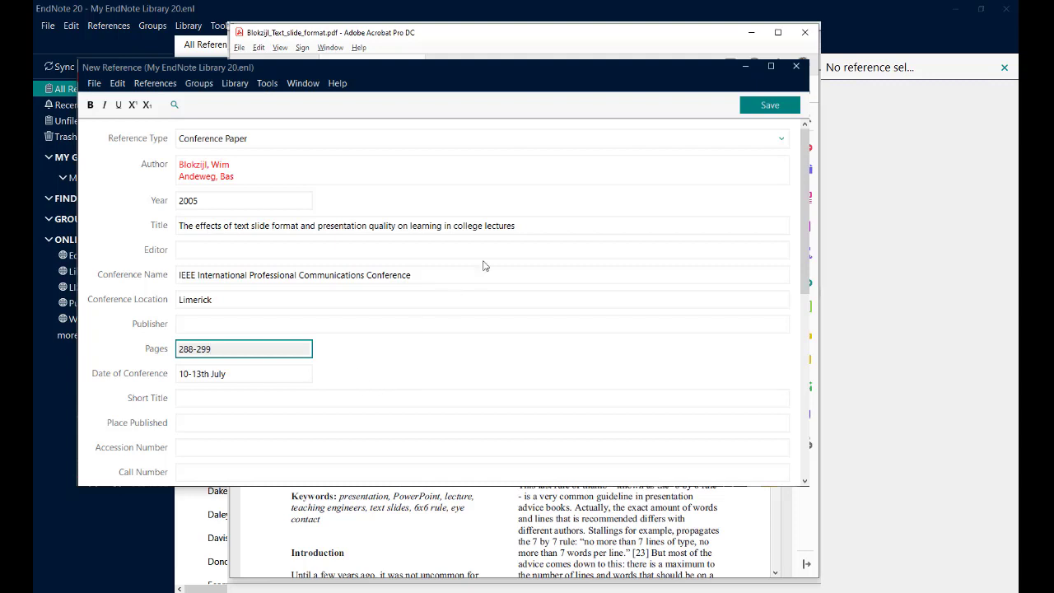
left_click(768, 104)
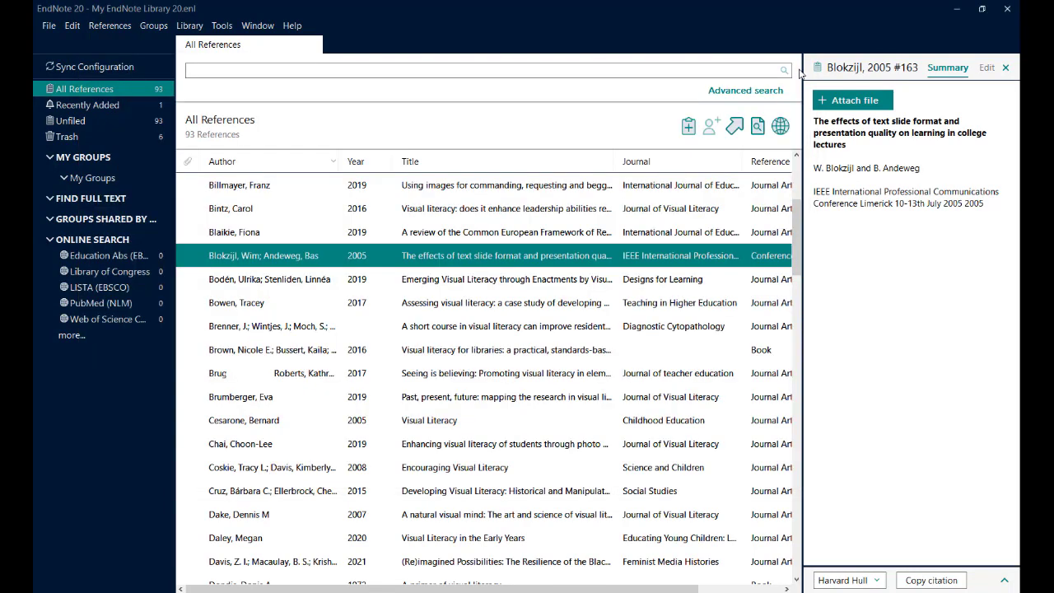
mouse_move(479, 443)
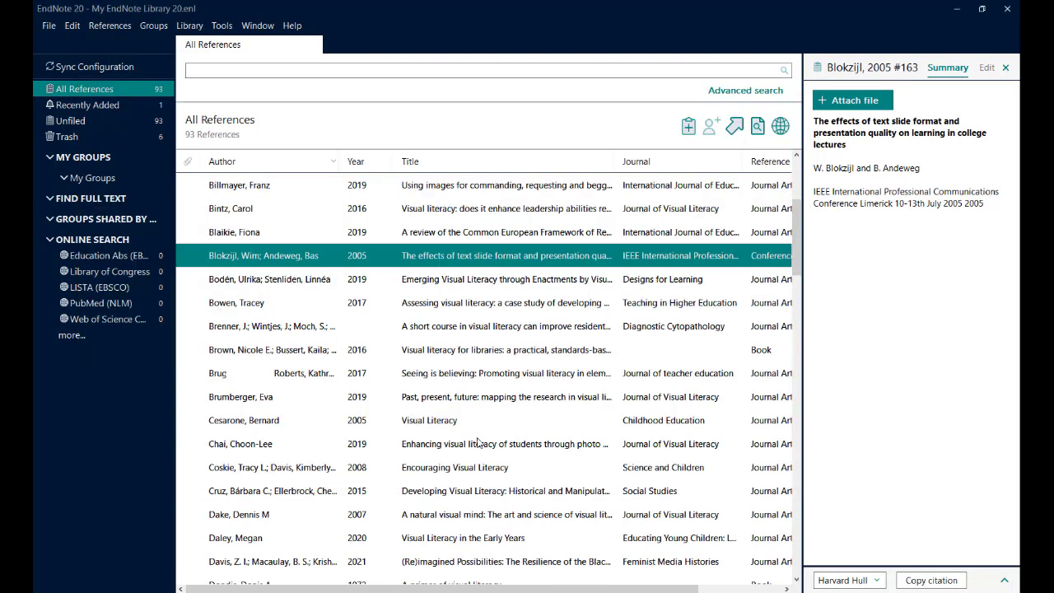